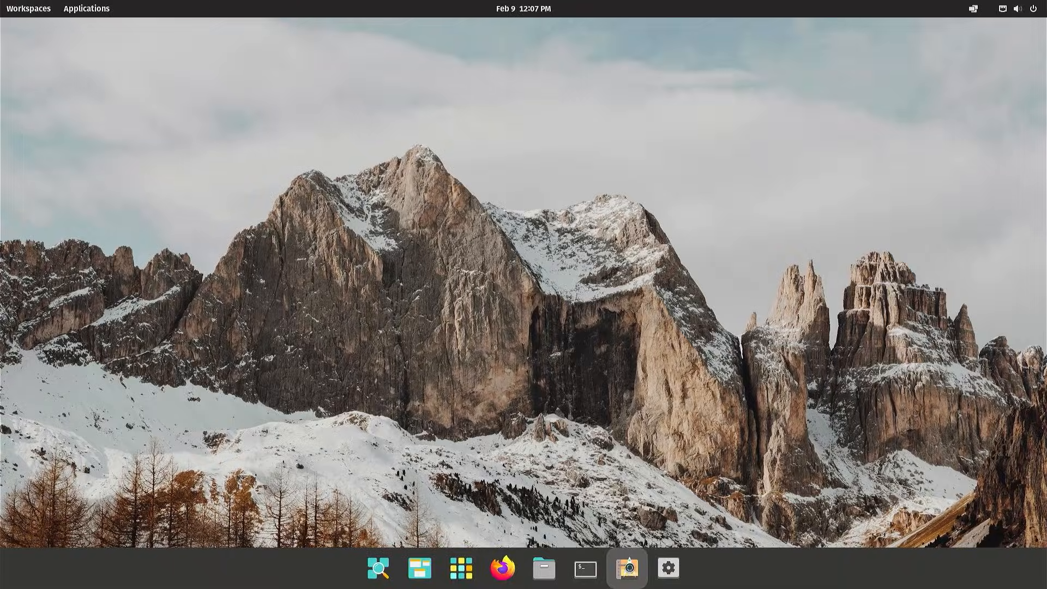
- Leave the Pop!_OS session and boot into the Windows 10 desktop
click(627, 568)
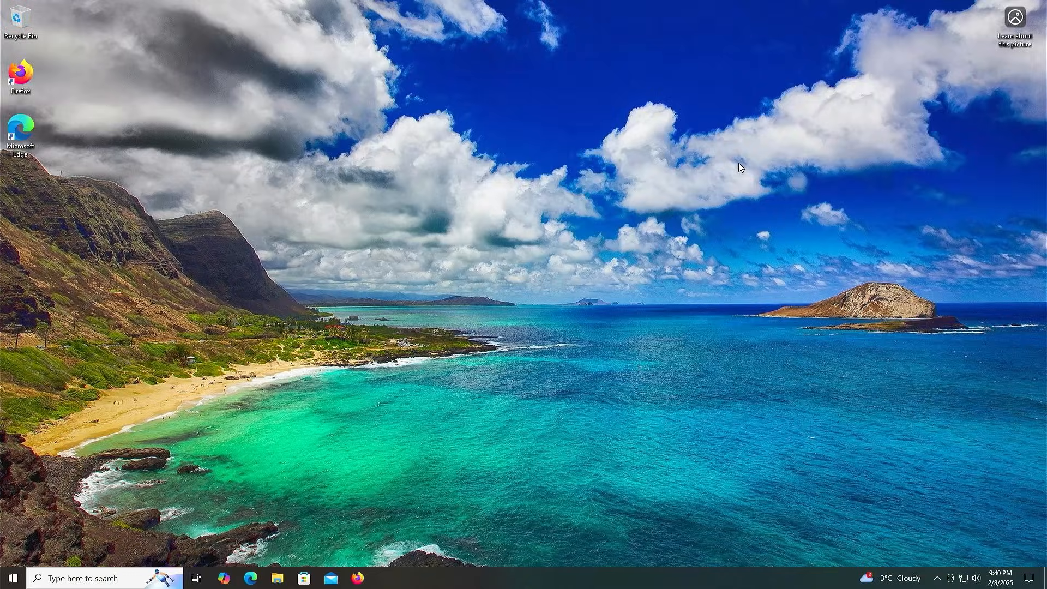
- Search Start for 'dis' to open Disk Management and inspect Disk 0 and Disk 1
text(dis)
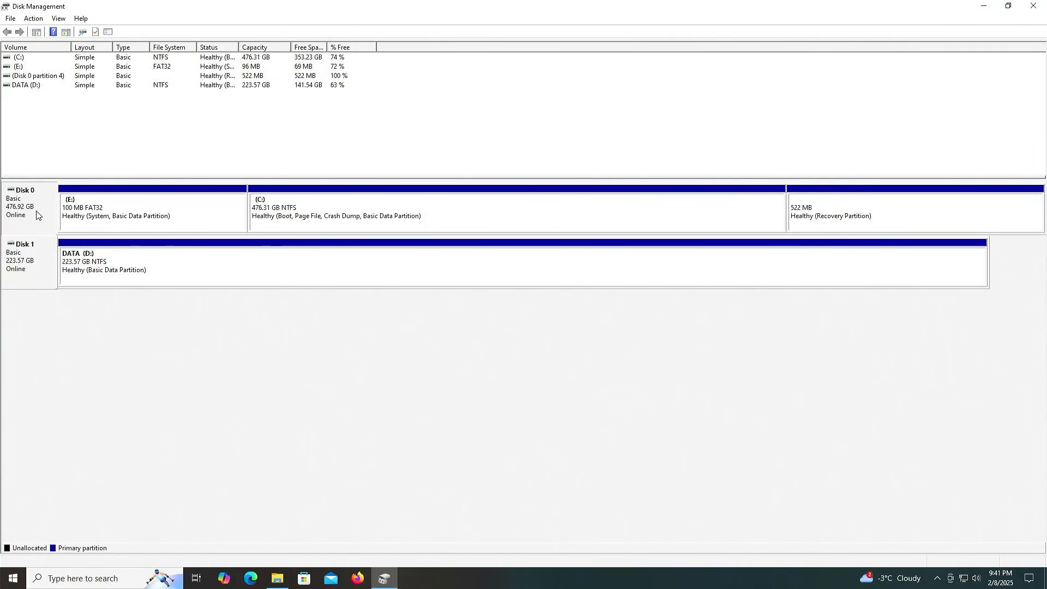
mouse_move(33, 262)
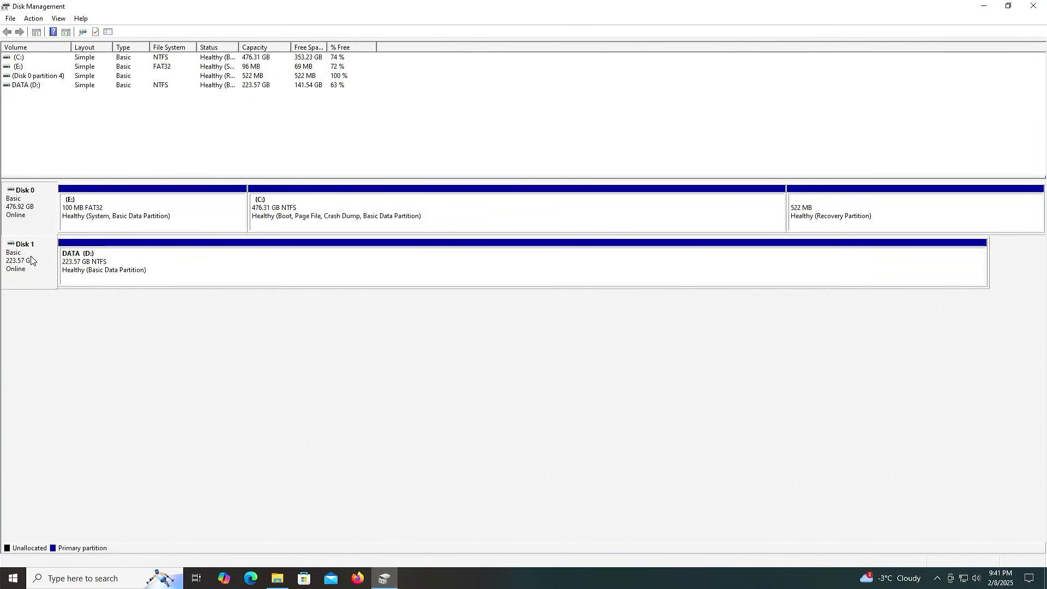
mouse_move(43, 269)
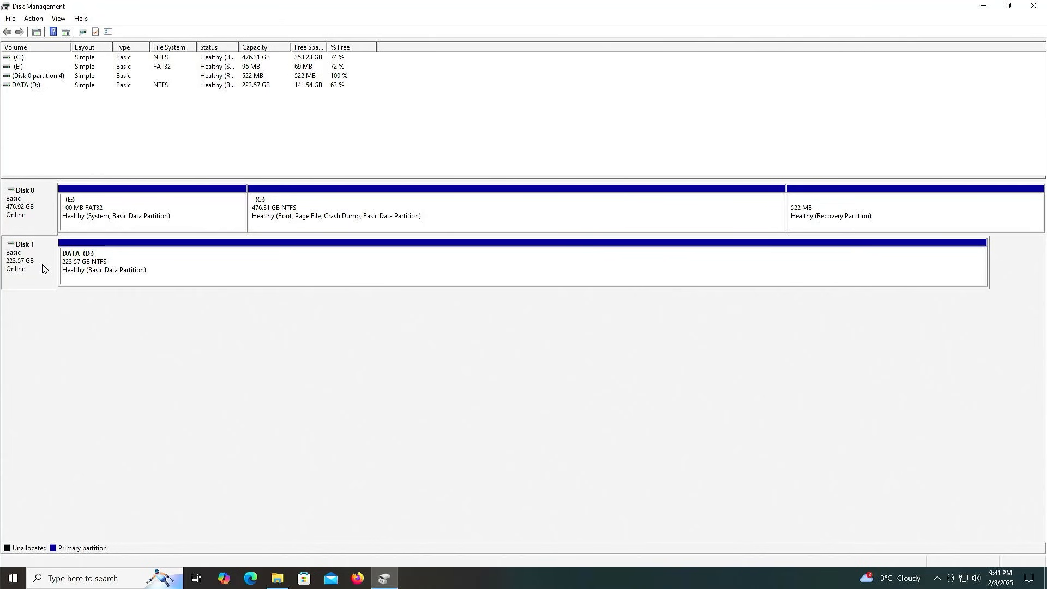
mouse_move(108, 282)
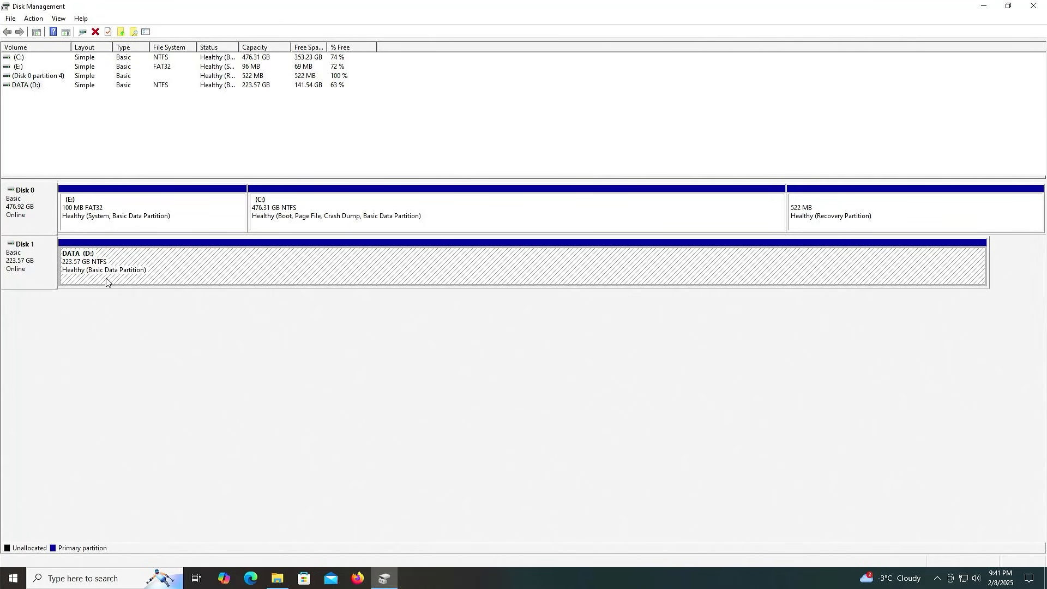
mouse_move(193, 400)
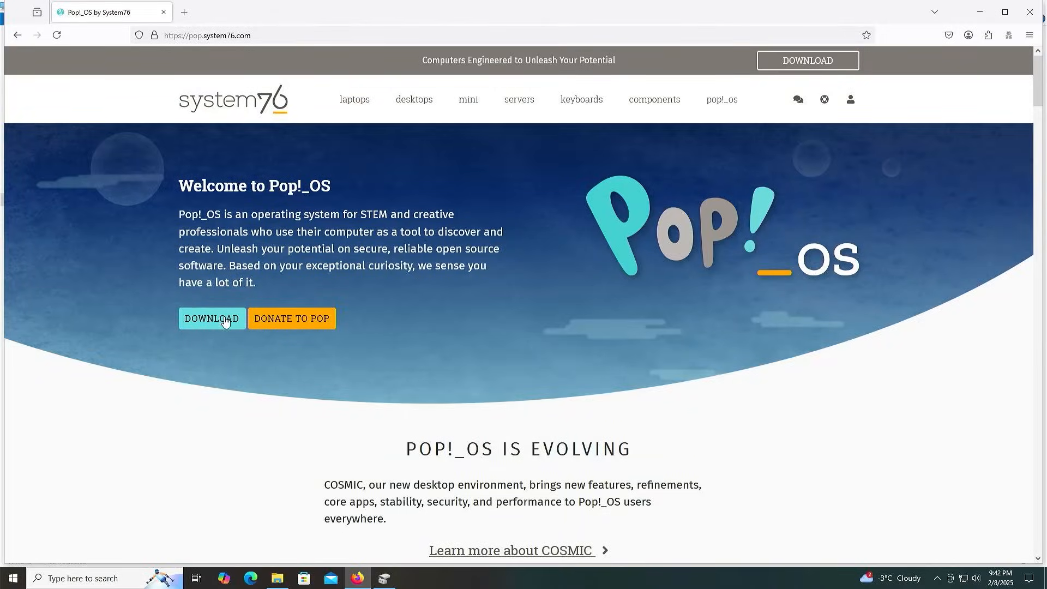
- Open the Download Pop!_OS dialog on pop.system76.com listing 22.04 LTS, NVIDIA and Raspberry Pi 4 ISOs
click(211, 318)
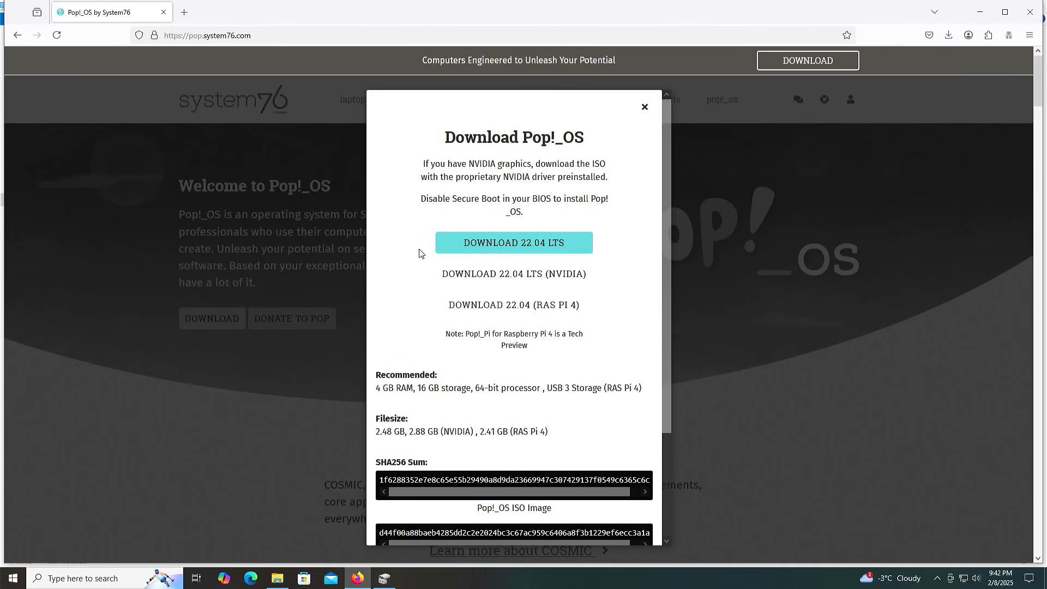
mouse_move(413, 277)
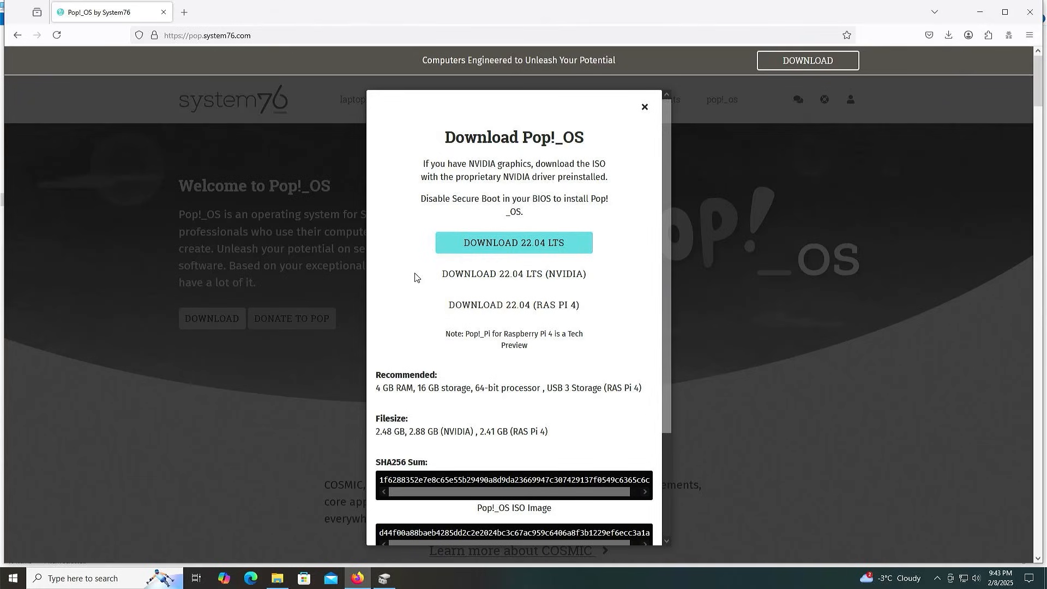
mouse_move(414, 310)
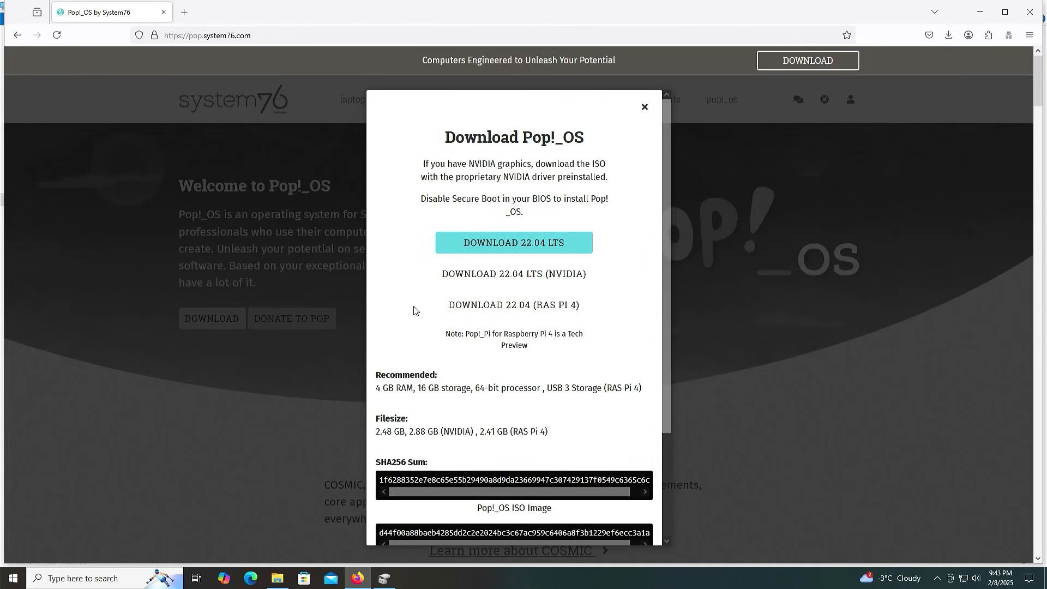
mouse_move(424, 361)
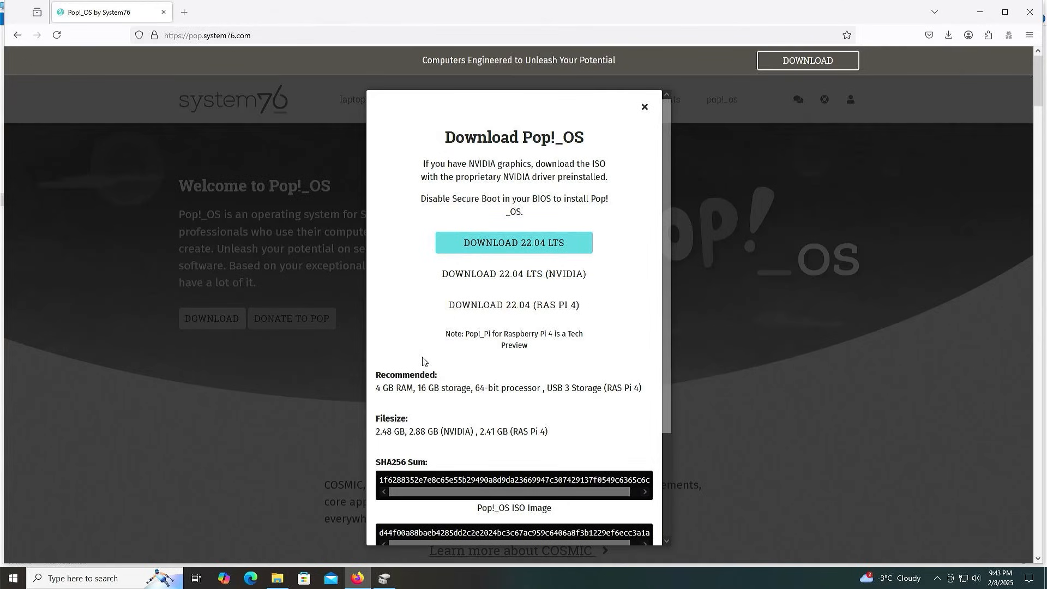
mouse_move(418, 407)
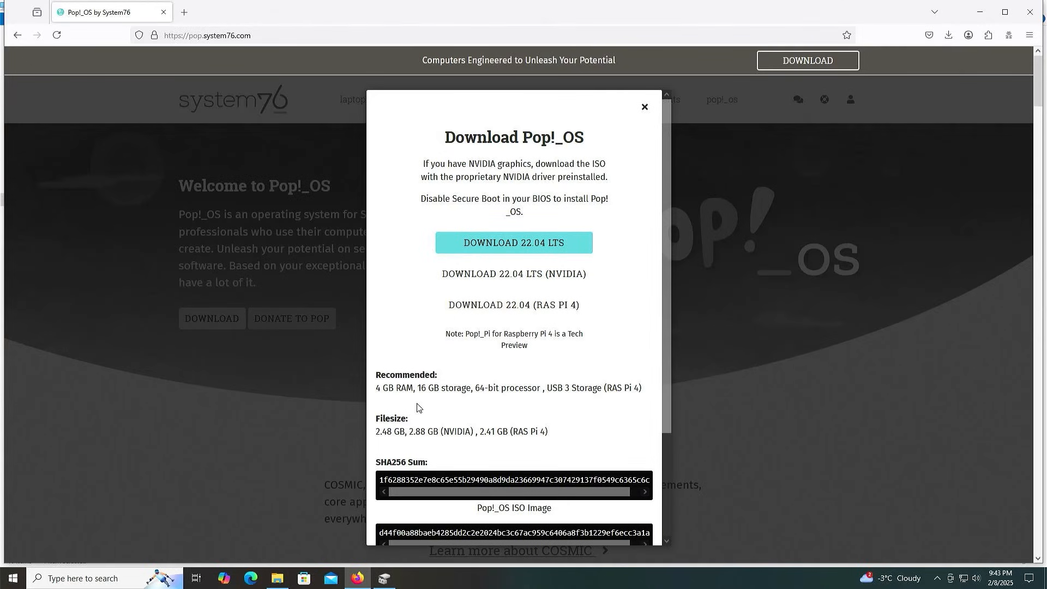
mouse_move(458, 404)
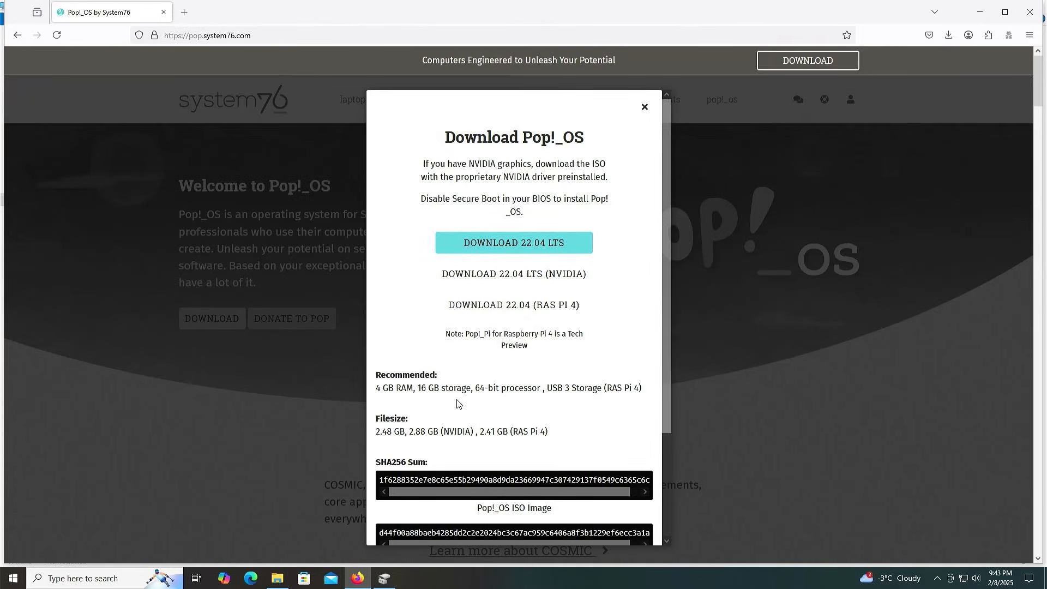
mouse_move(543, 405)
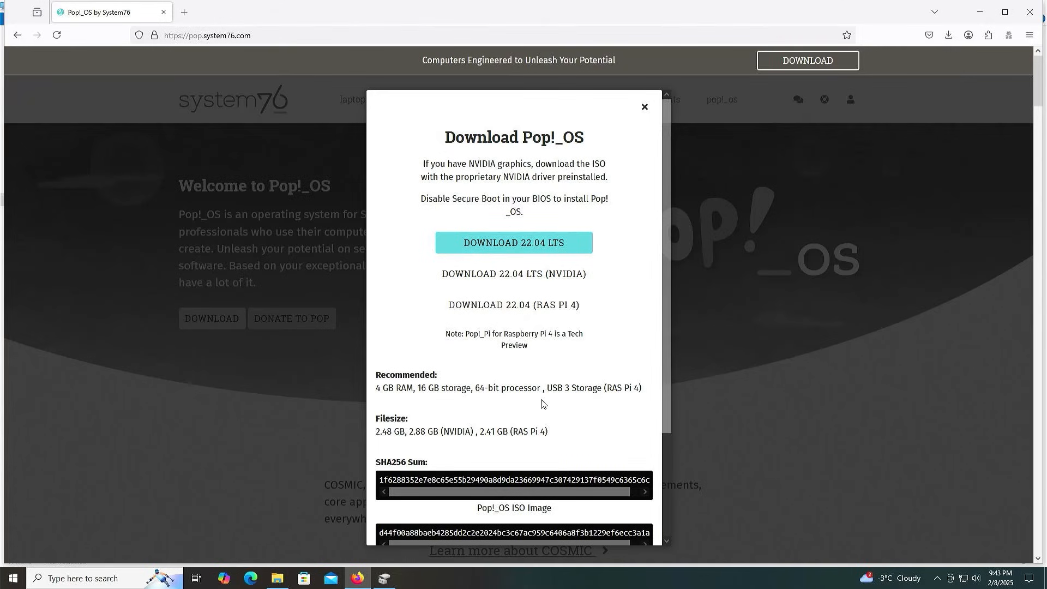
mouse_move(613, 402)
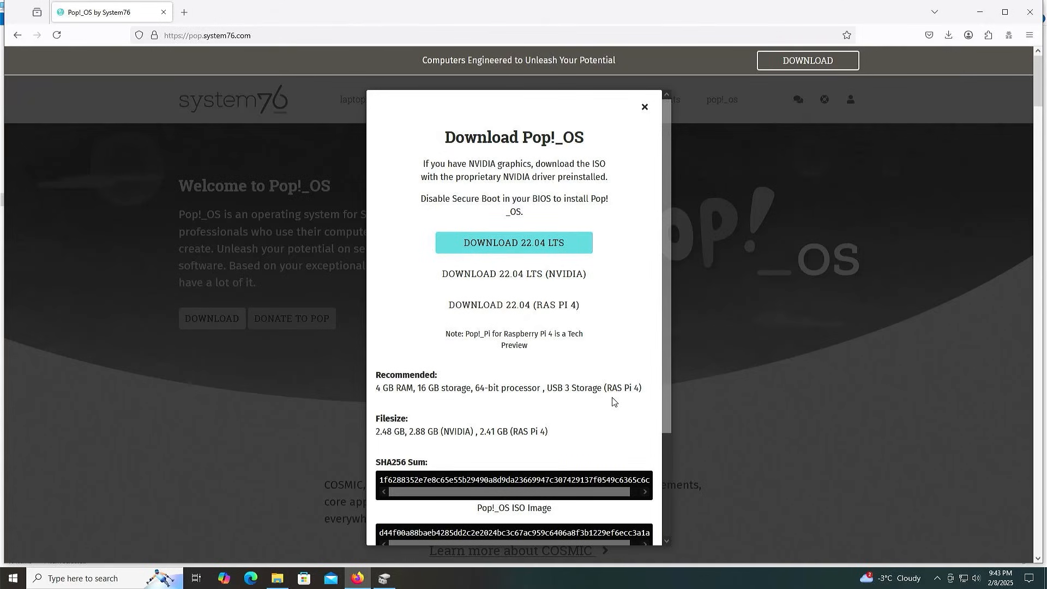
mouse_move(616, 400)
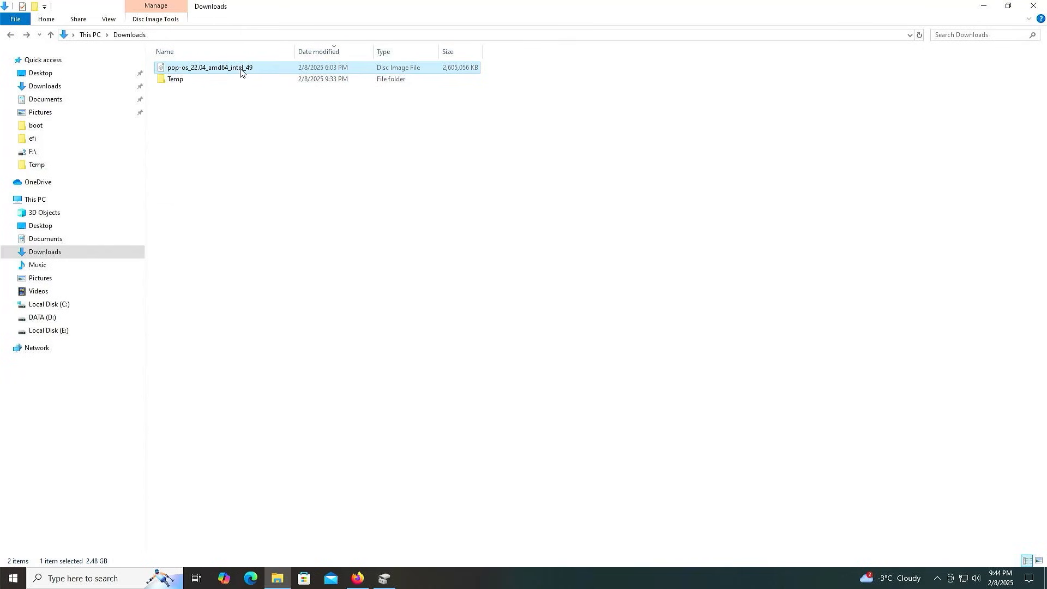
- Mount the pop-os_22.04 ISO from Downloads as DVD Drive (G:)
right_click(207, 67)
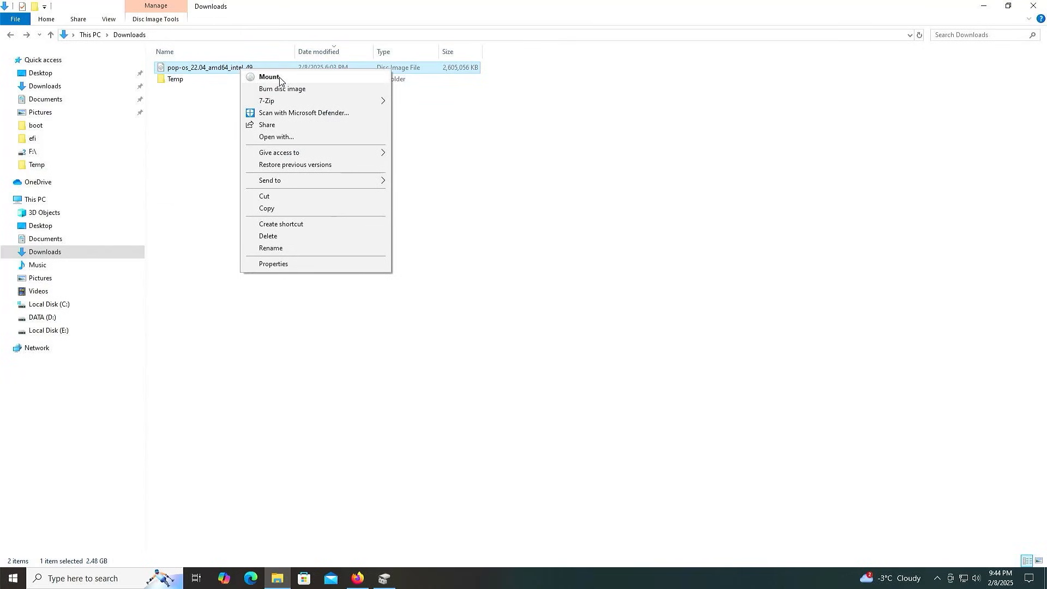
click(269, 77)
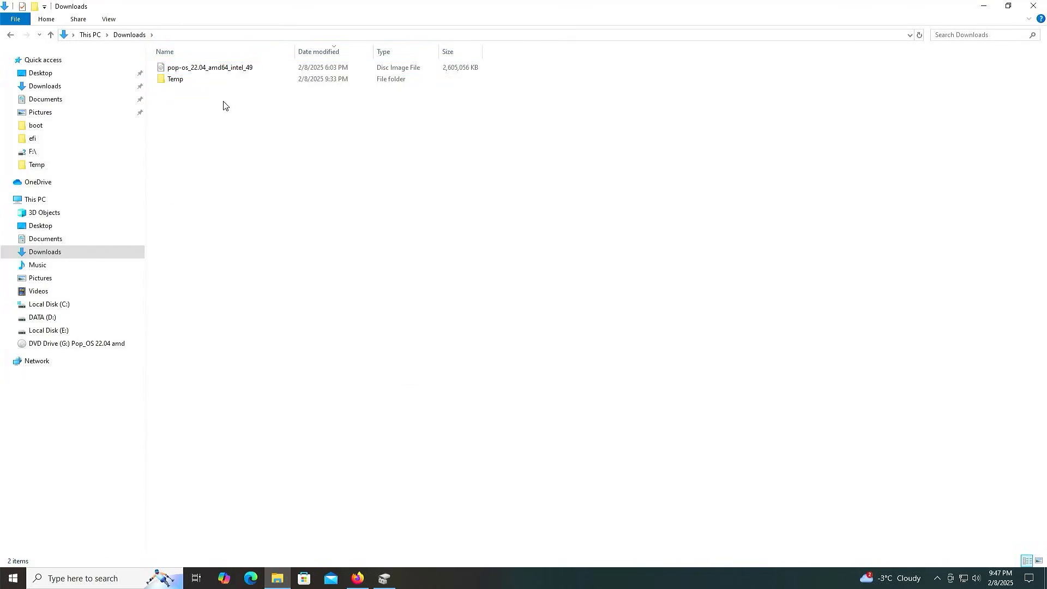
mouse_move(234, 118)
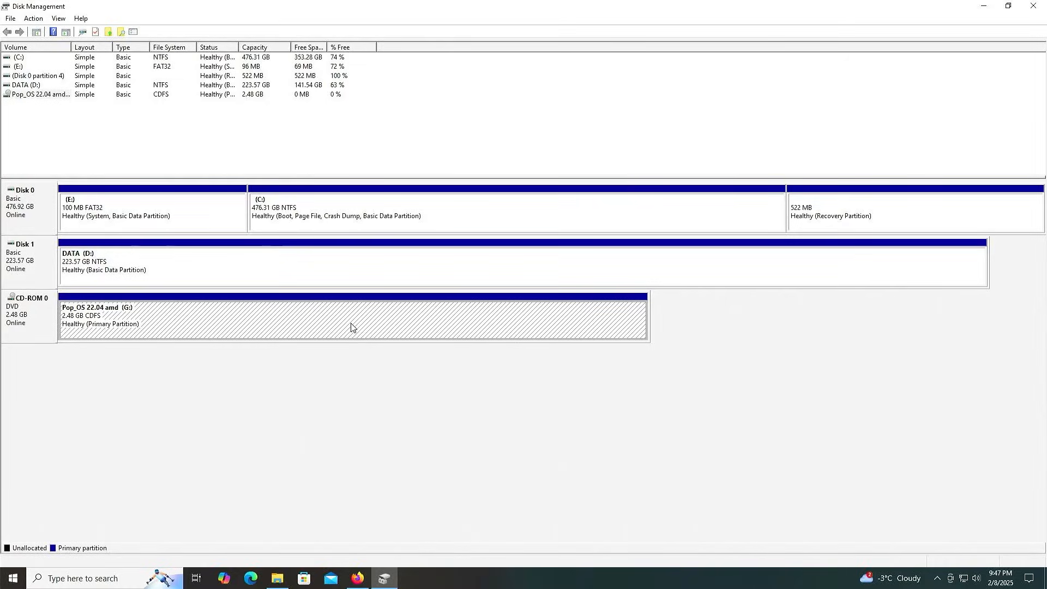
mouse_move(487, 222)
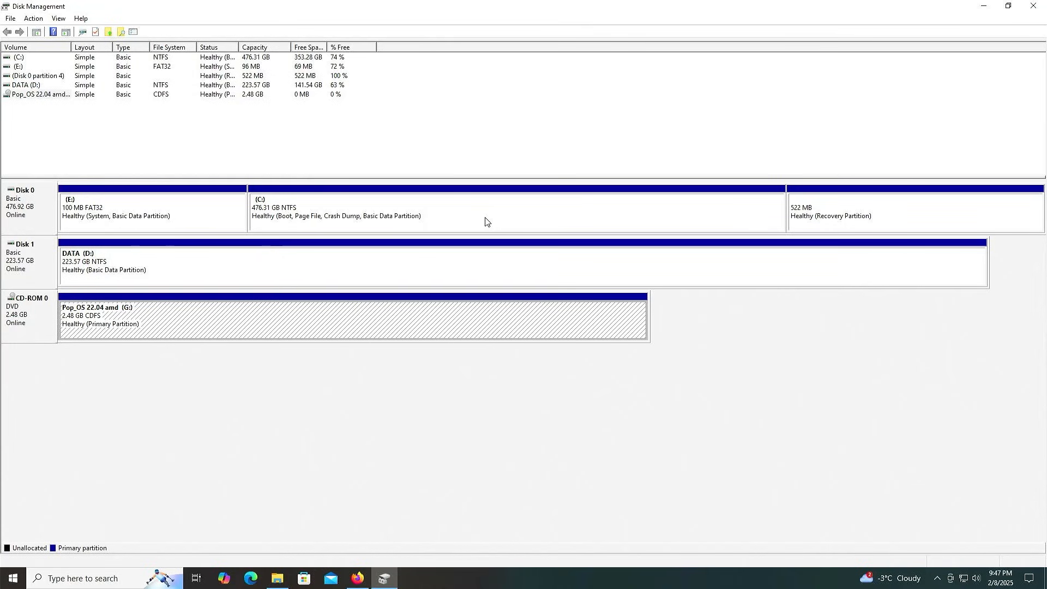
- Shrink the C: volume by 2600 MB, leaving C: at 473.77 GB
click(467, 210)
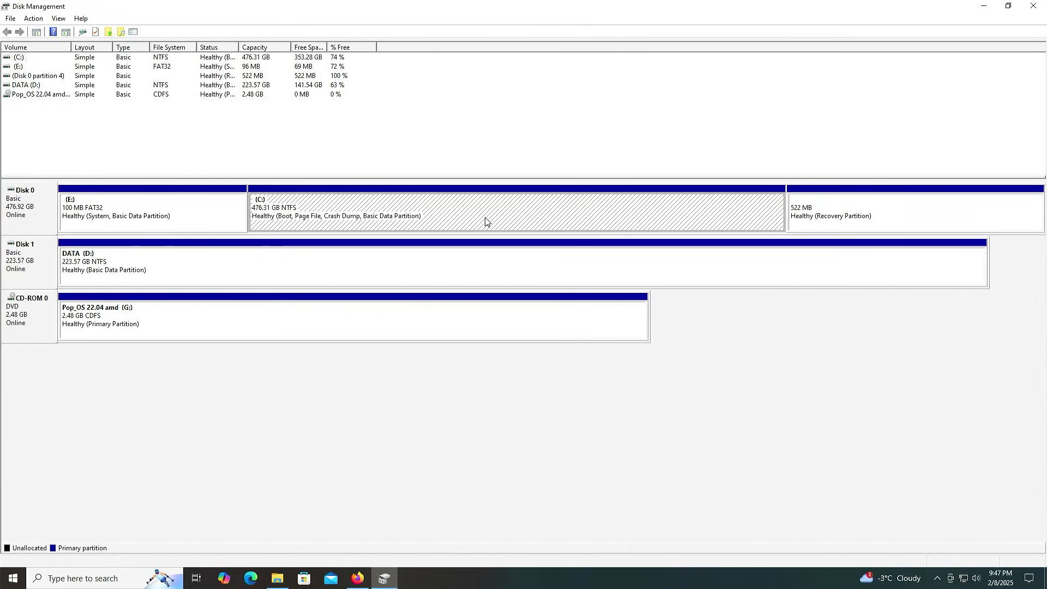
mouse_move(307, 64)
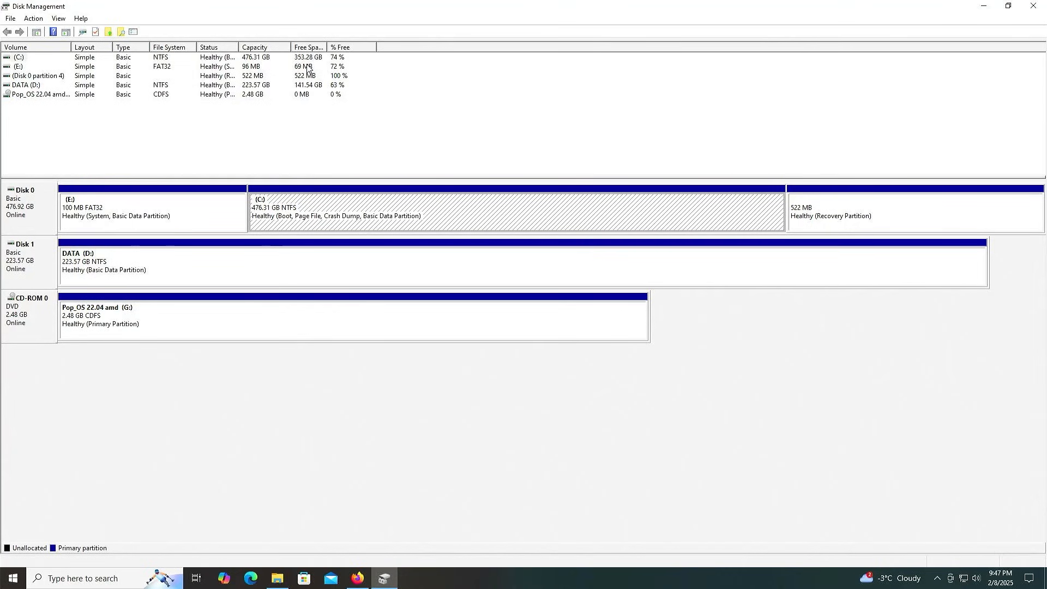
right_click(520, 212)
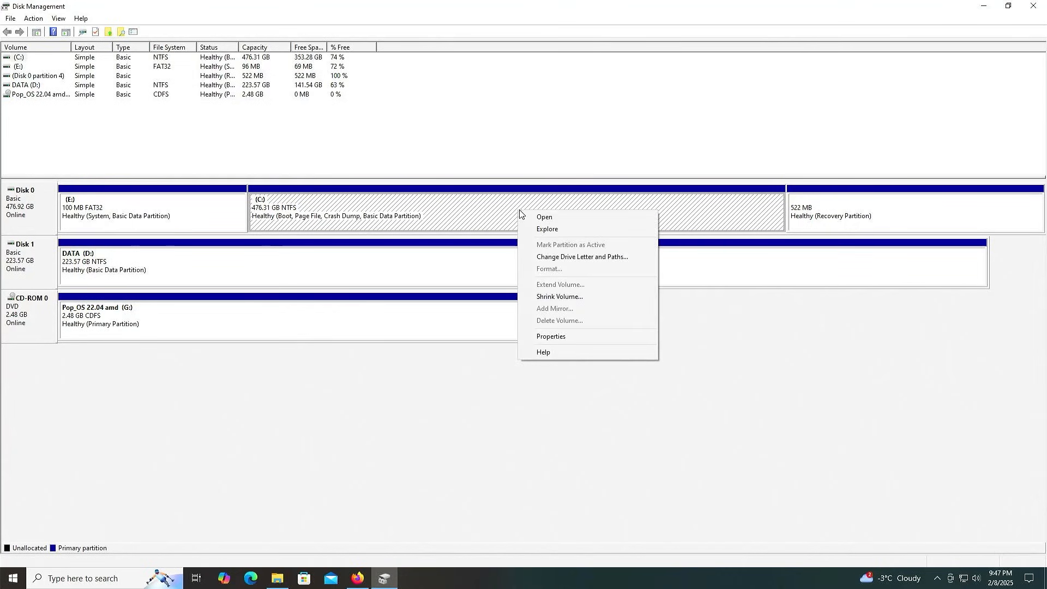
click(560, 295)
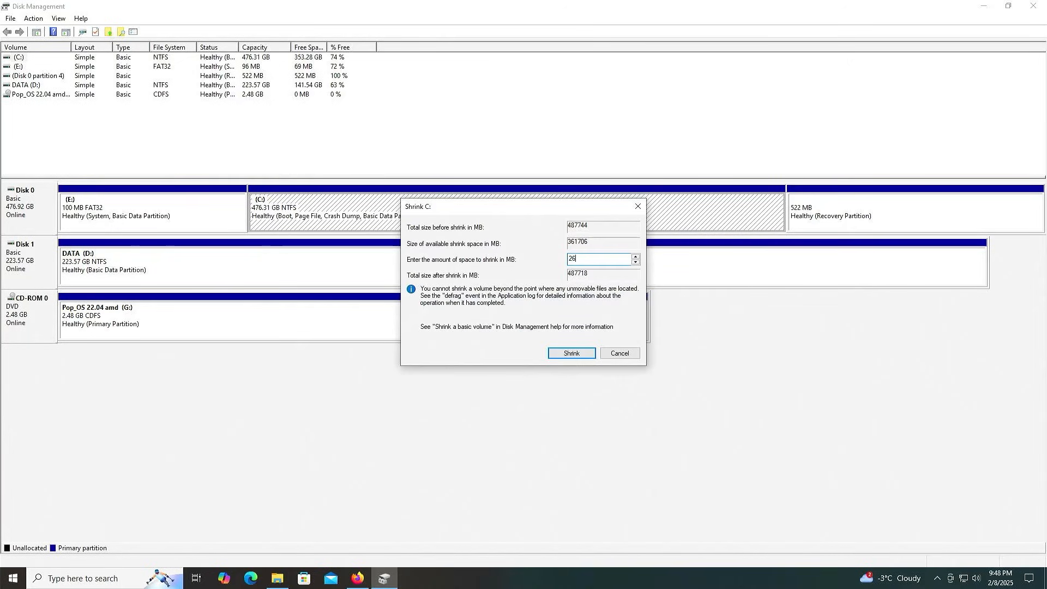
click(570, 353)
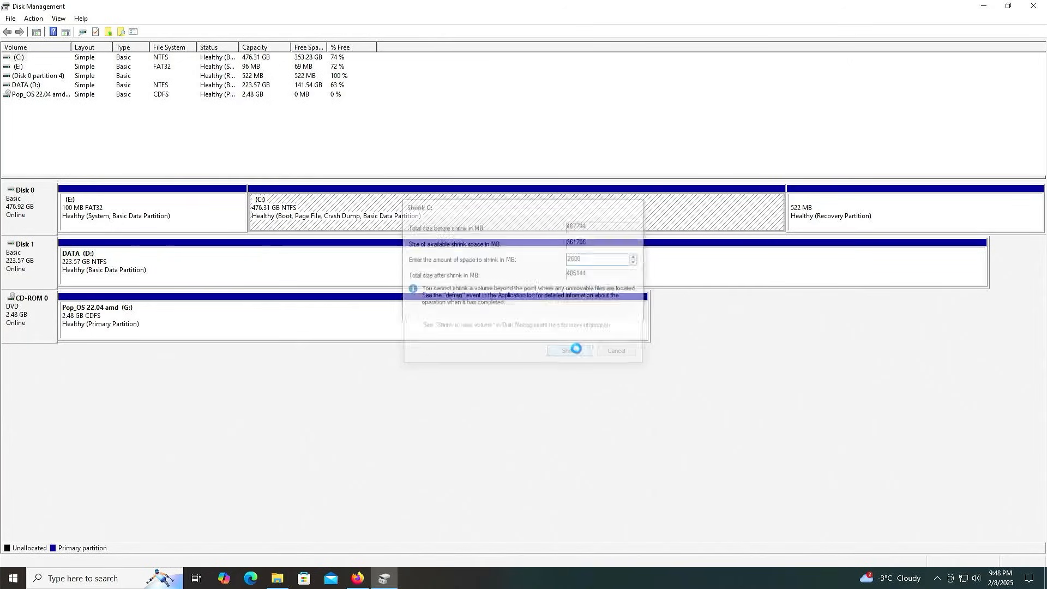
right_click(661, 210)
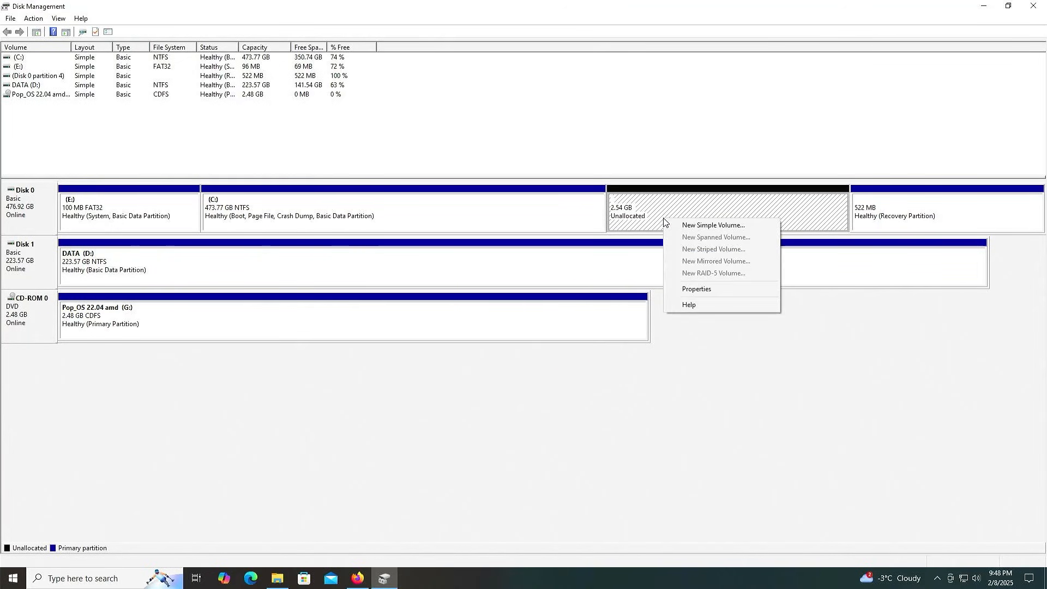
- Create a new simple volume in the unallocated space, formatted FAT32 and labelled POP_OS
click(713, 226)
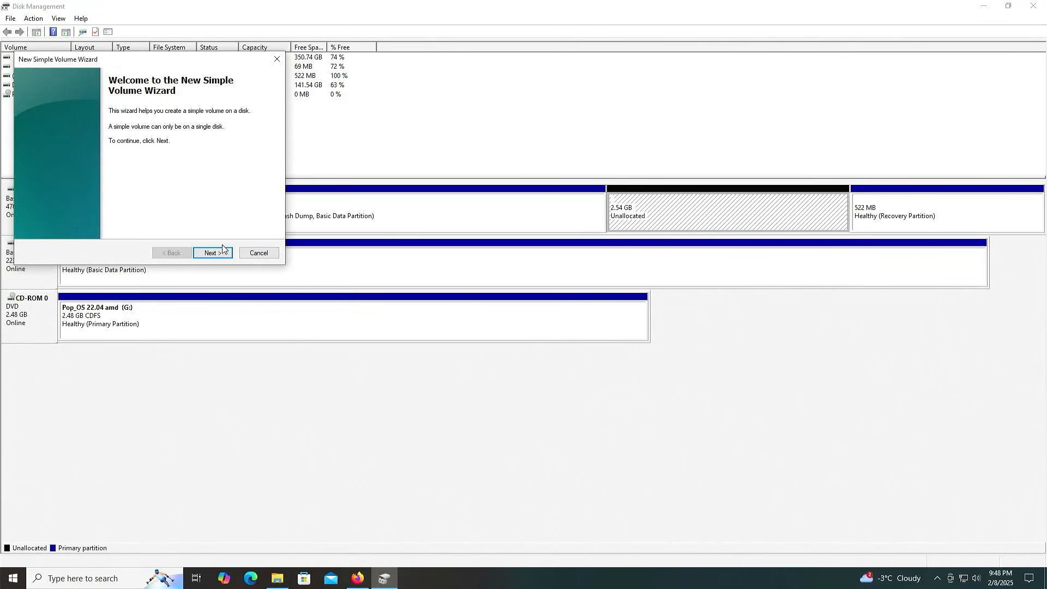
click(209, 253)
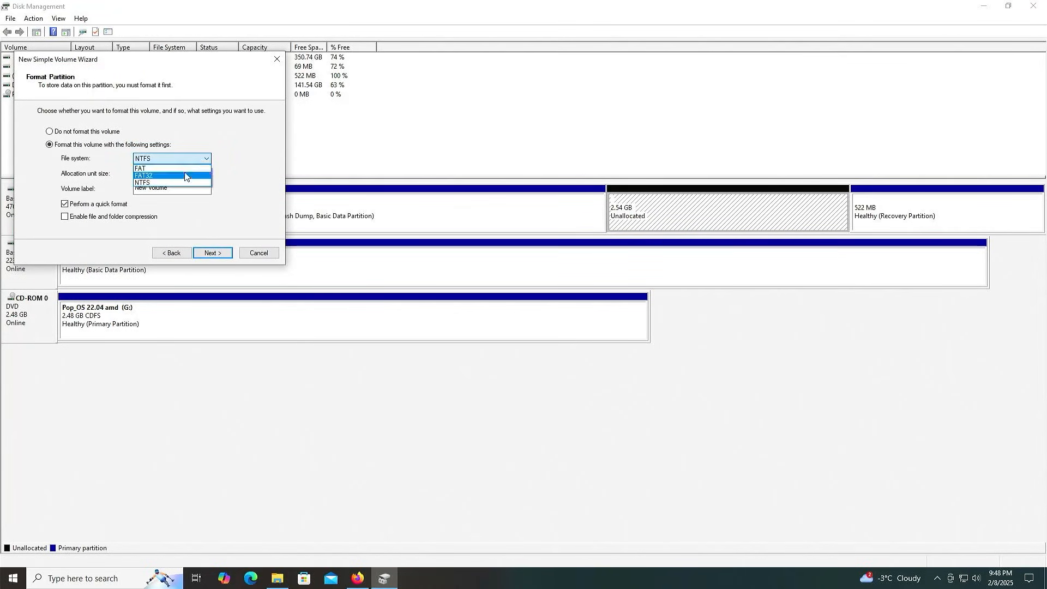
click(143, 175)
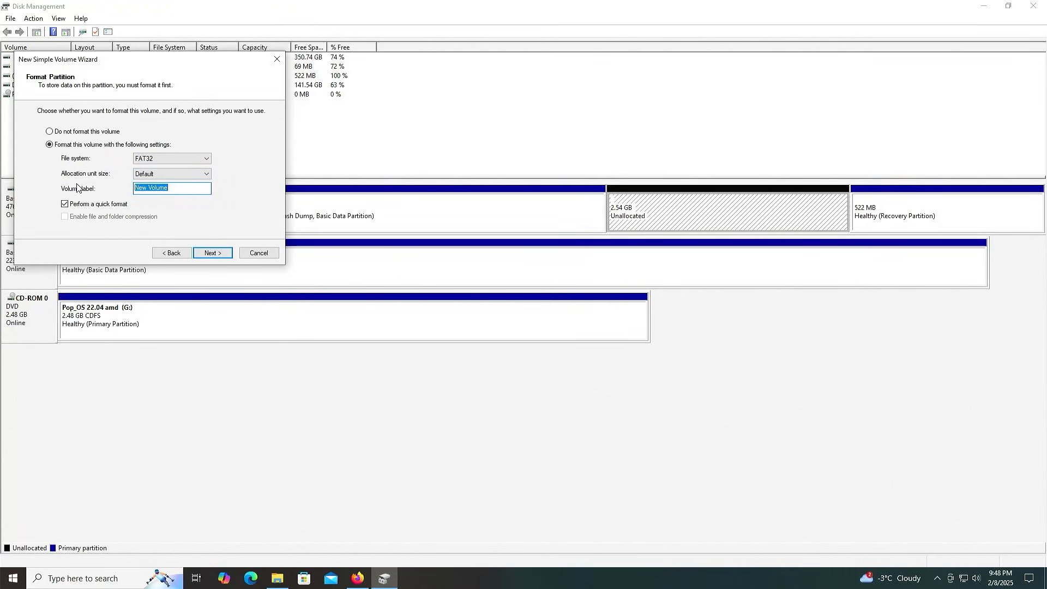
text(POP_OS)
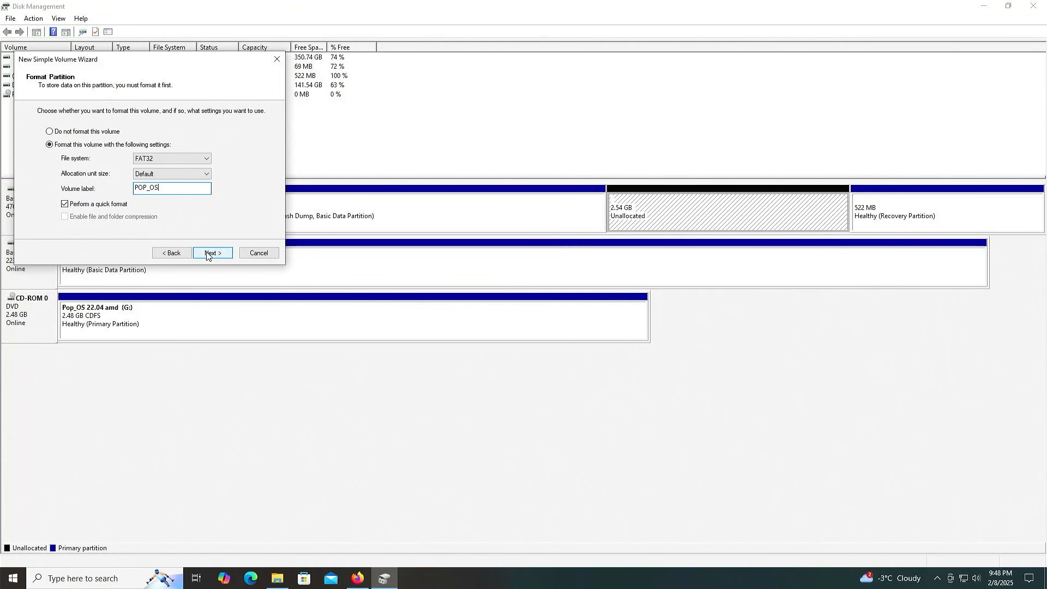
click(211, 253)
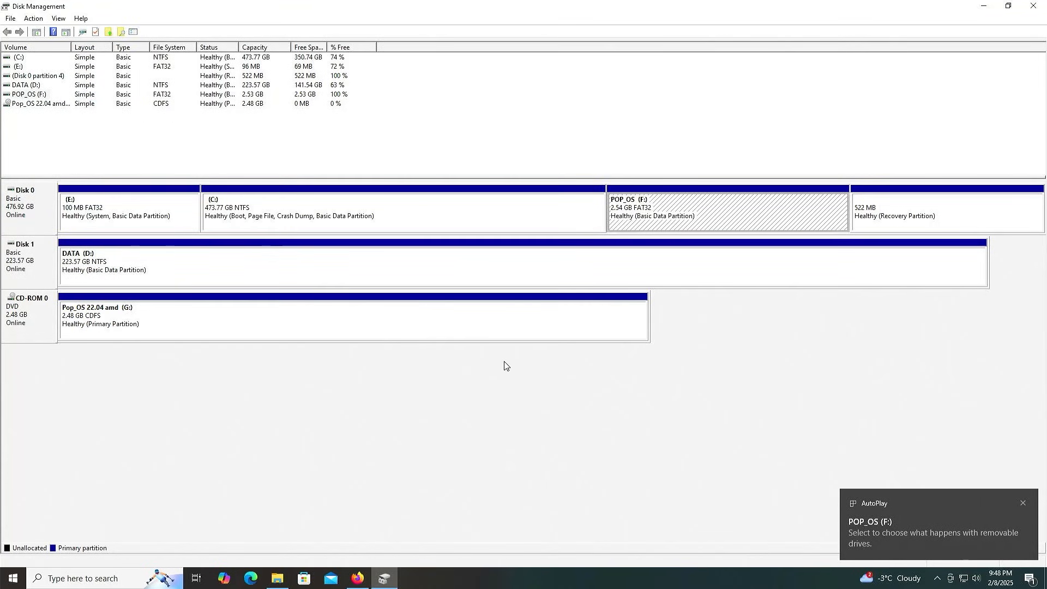
click(277, 578)
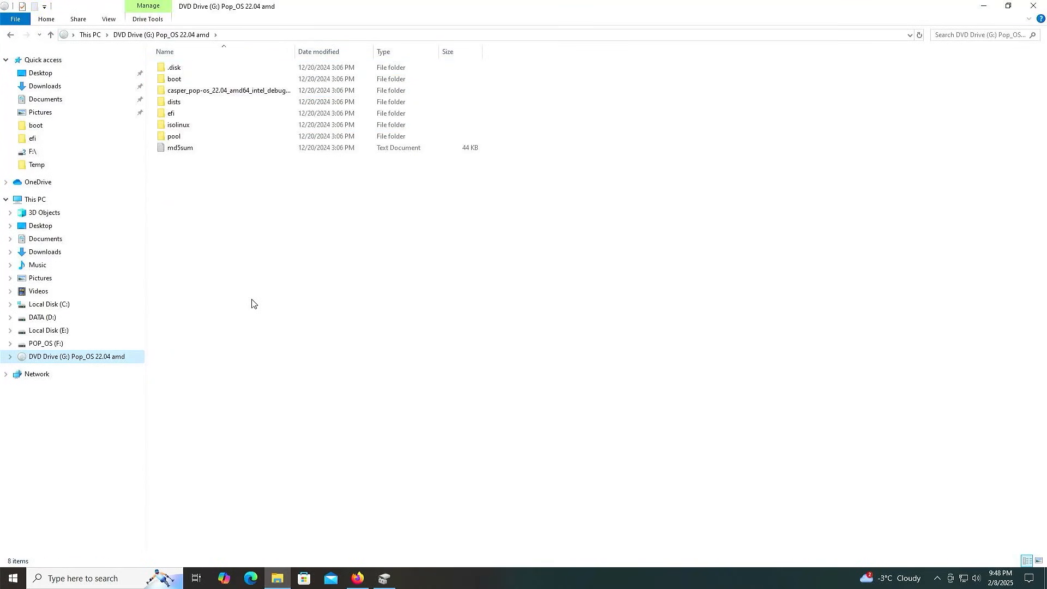
- Select all the Pop!_OS files on POP_OS (F:), then return to Disk Management
key(ctrl+a)
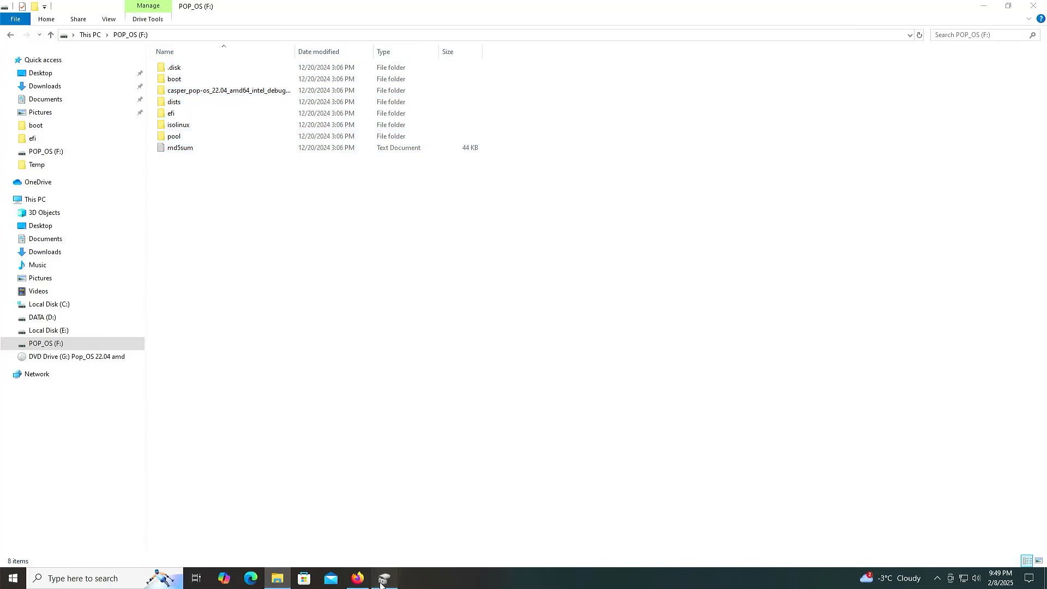
click(383, 578)
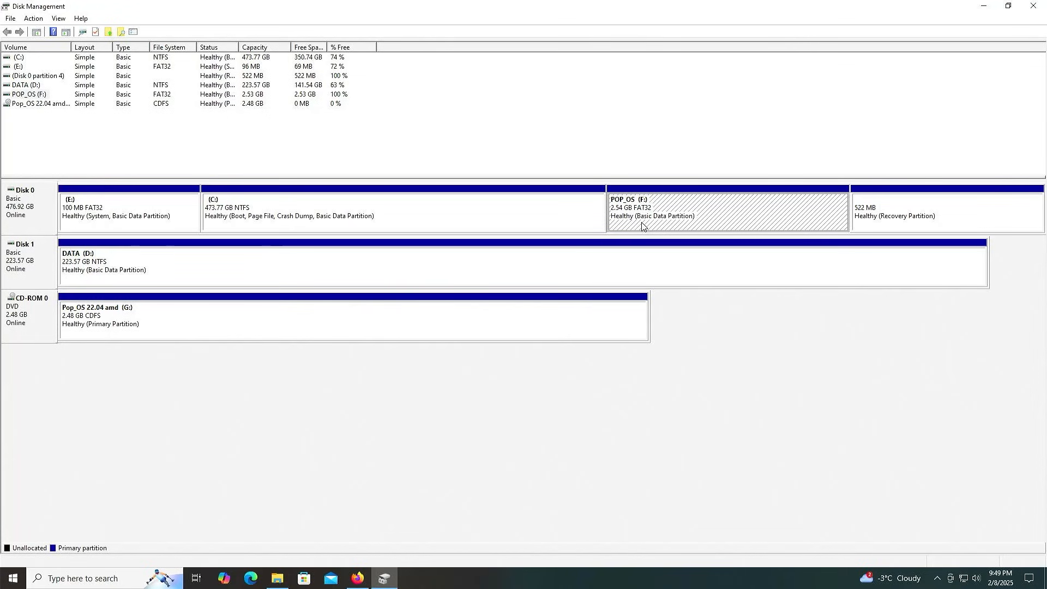
- Launch DiskPart and select partition 5 on disk 0
click(12, 577)
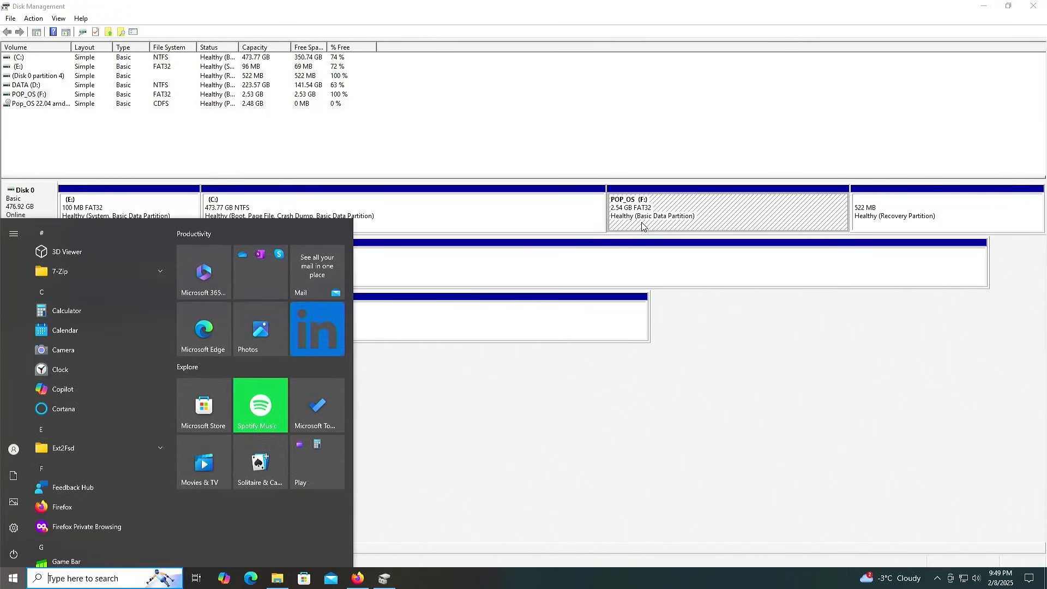
text(diskpart)
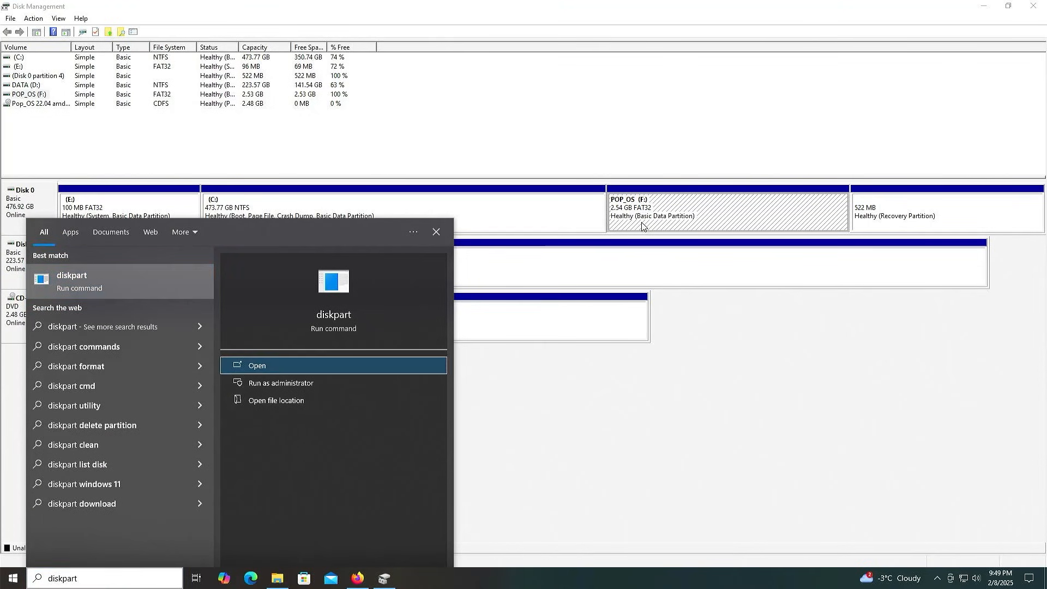
click(257, 365)
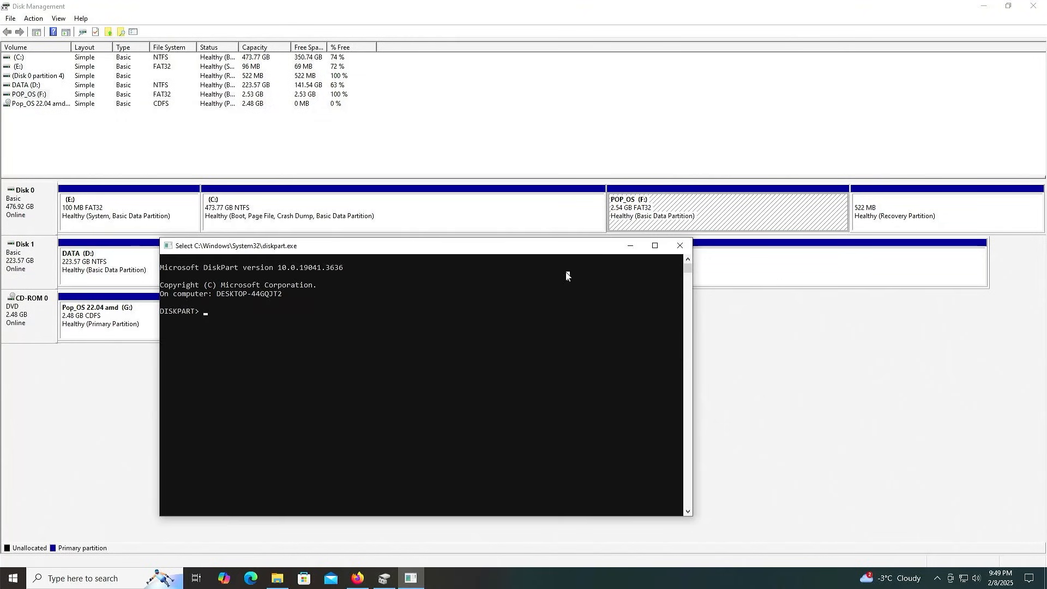
text(list disk)
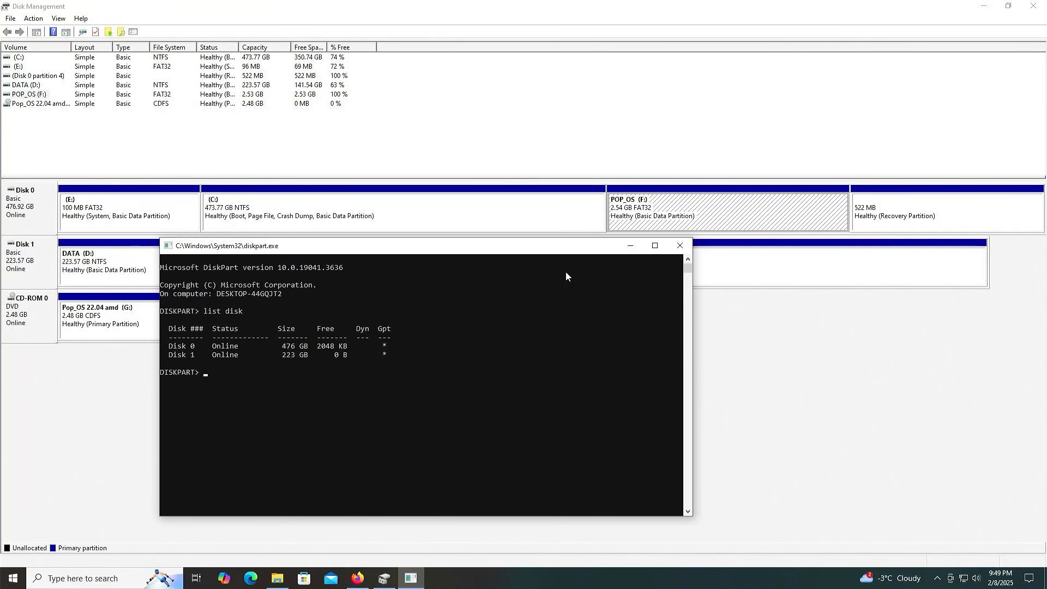
text(sel disk 0)
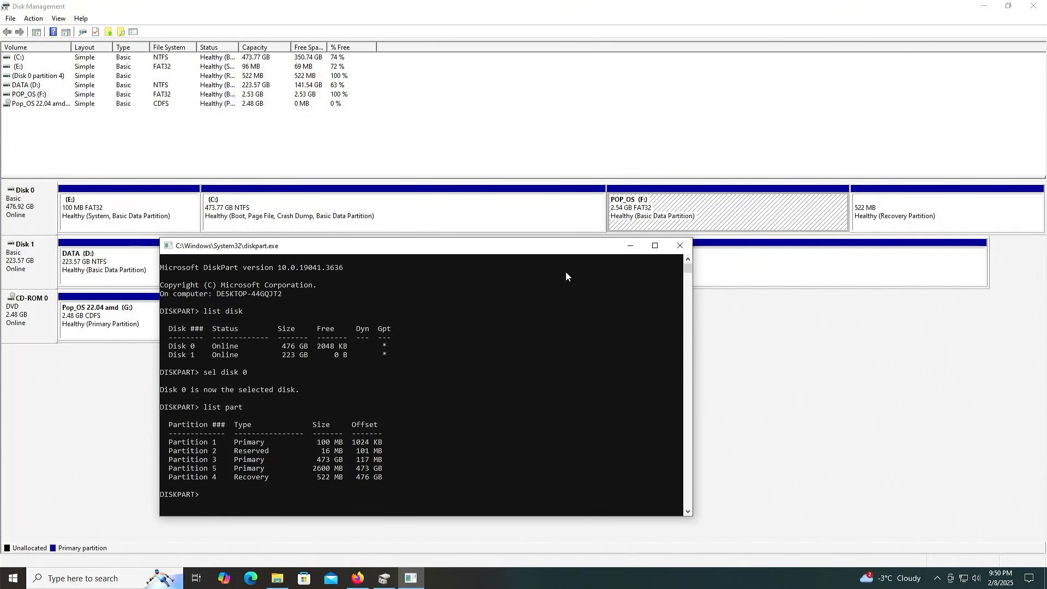
text(sel part 5)
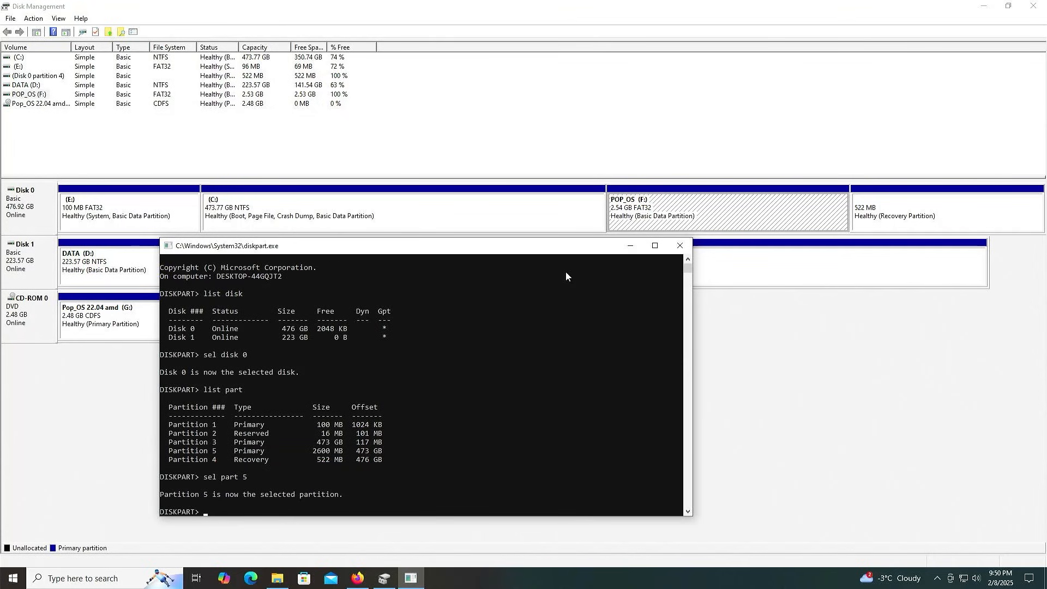
- Set partition 5's type ID to the EFI System GUID c12a7328-f81f-11d2-ba4b-00a0c93ec93b
text(help setid)
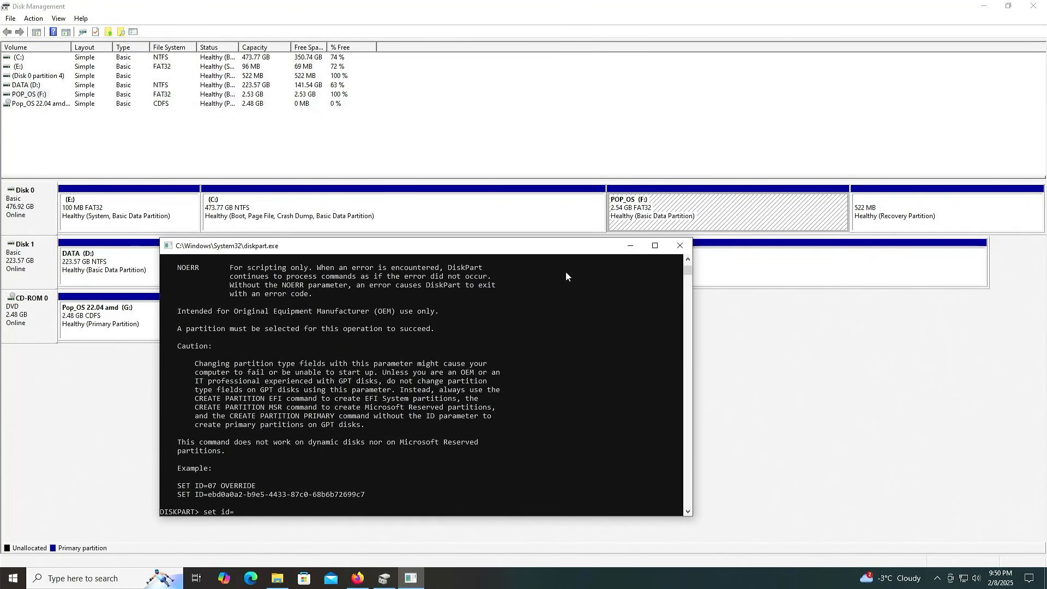
scroll(down, 3)
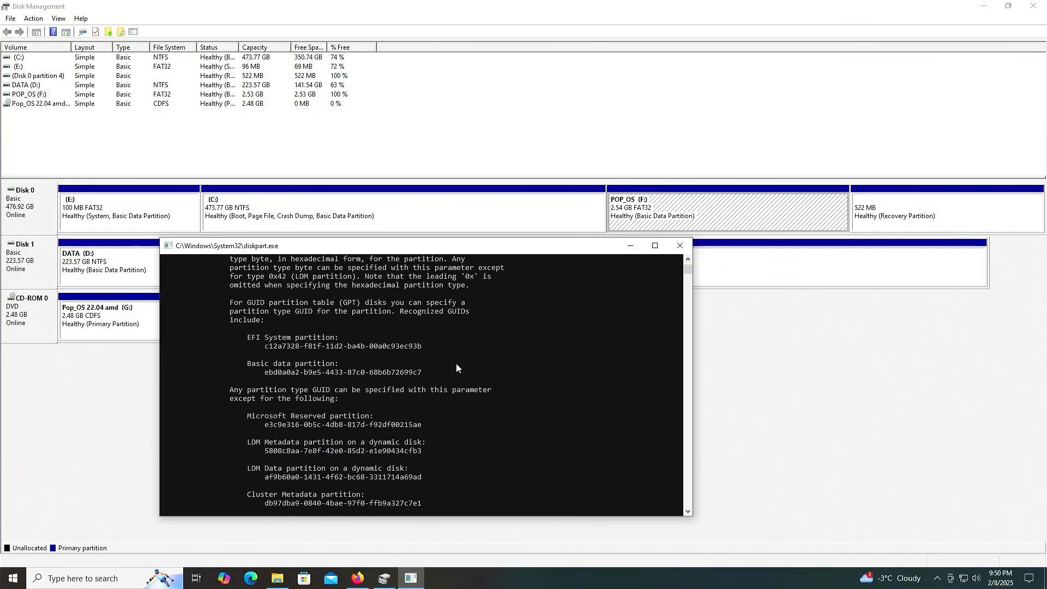
mouse_move(429, 359)
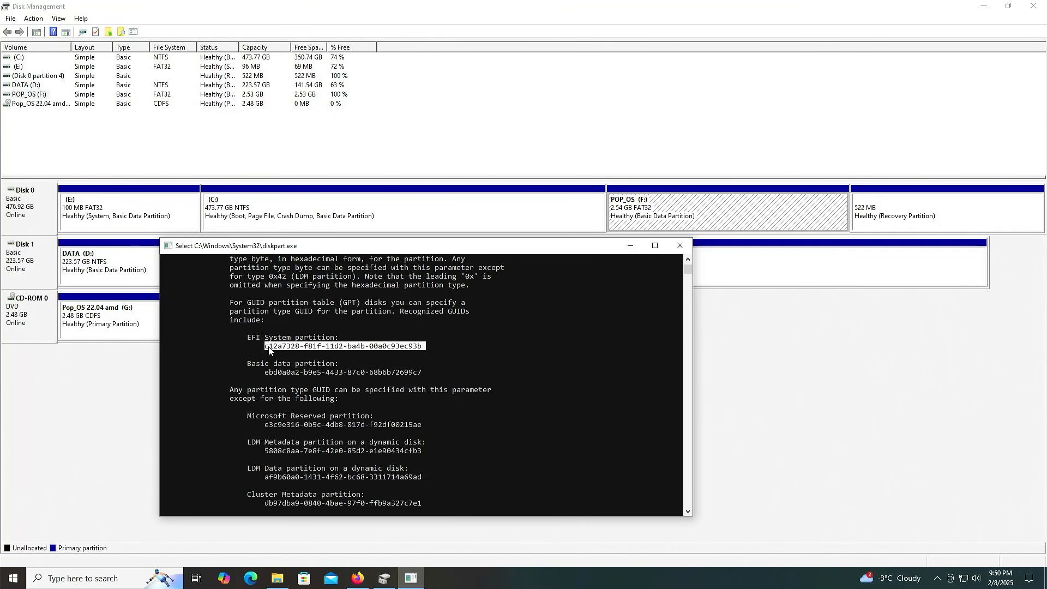
text(set id=c12a7328-f81f-11d2-ba4b-00a0c93ec93b)
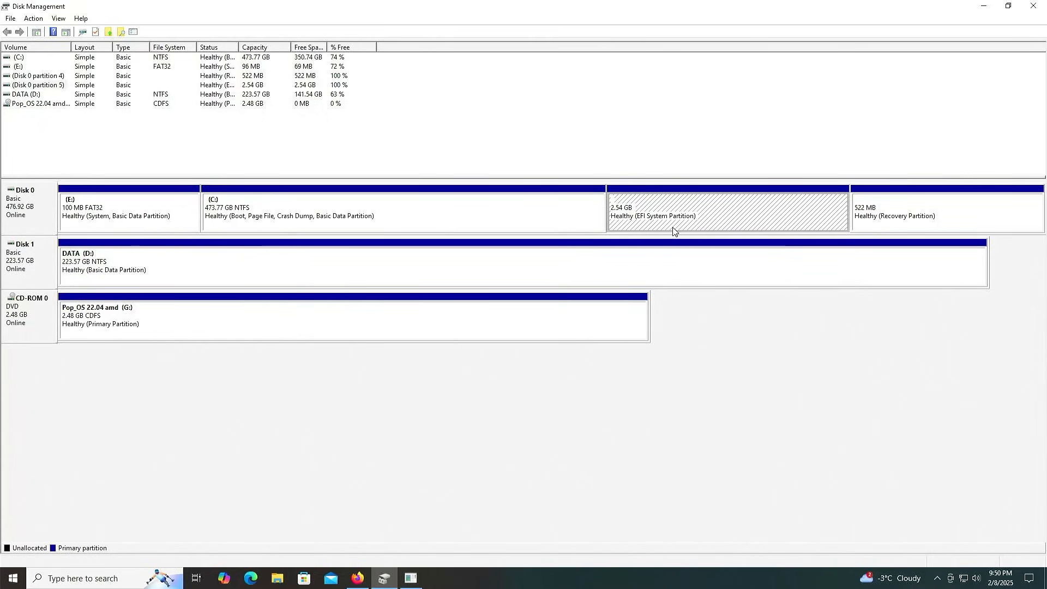
mouse_move(654, 236)
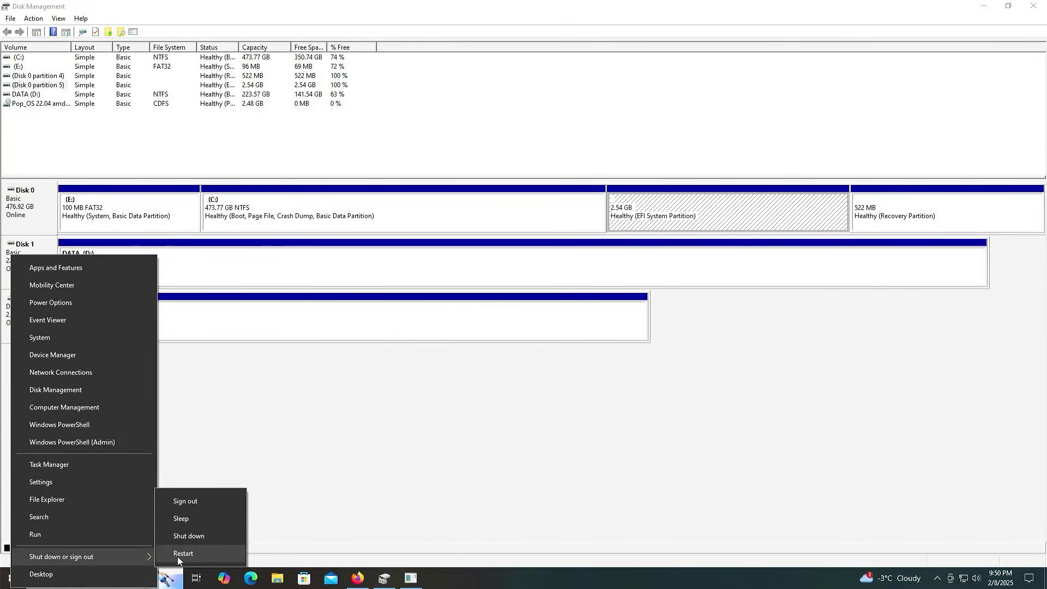
- Restart the PC from the Start button's Shut down or sign out menu
click(184, 552)
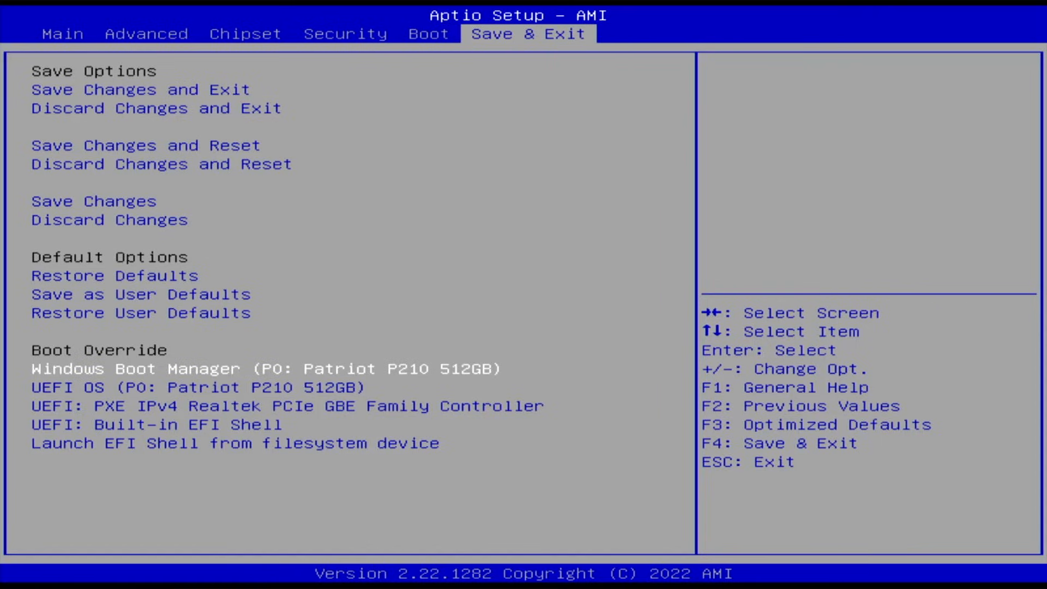
- Choose Windows Boot Manager under Boot Override on the Save & Exit tab
key(Down)
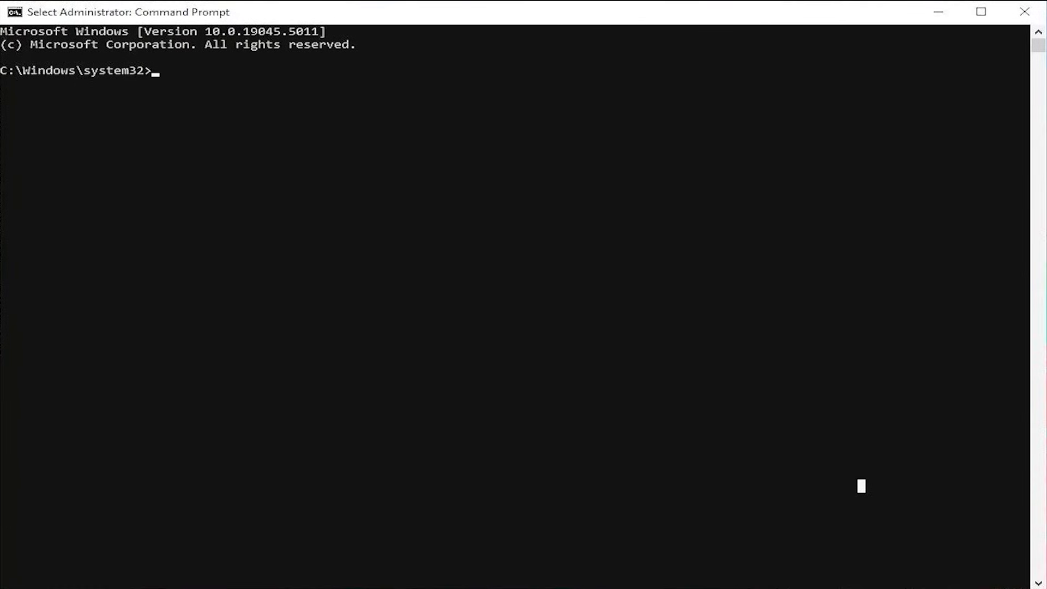
- Run bcdedit /enum to list the Windows boot configuration entries
text(bcded)
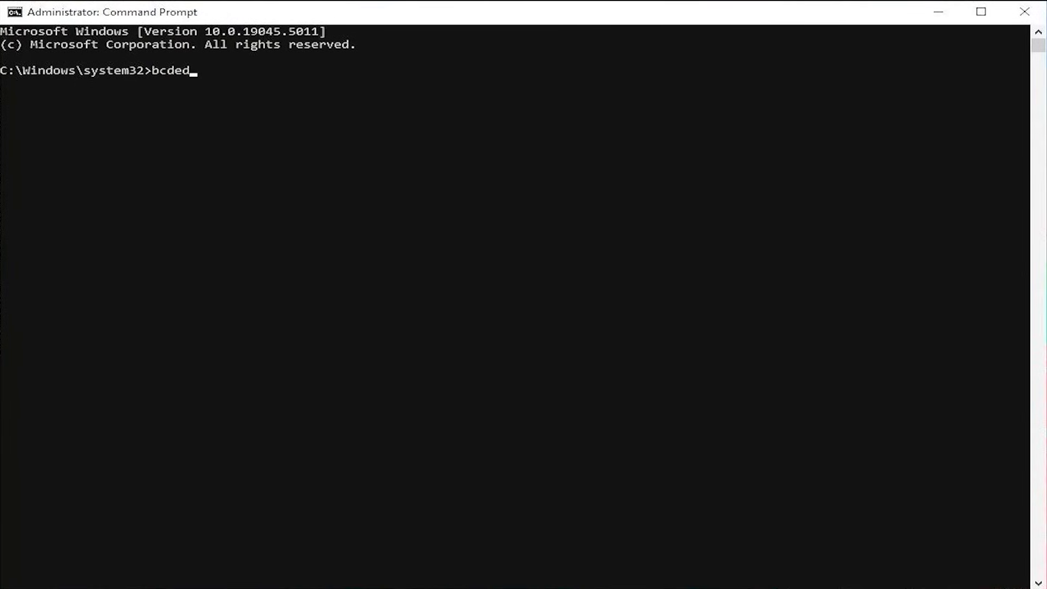
text(it /enum)
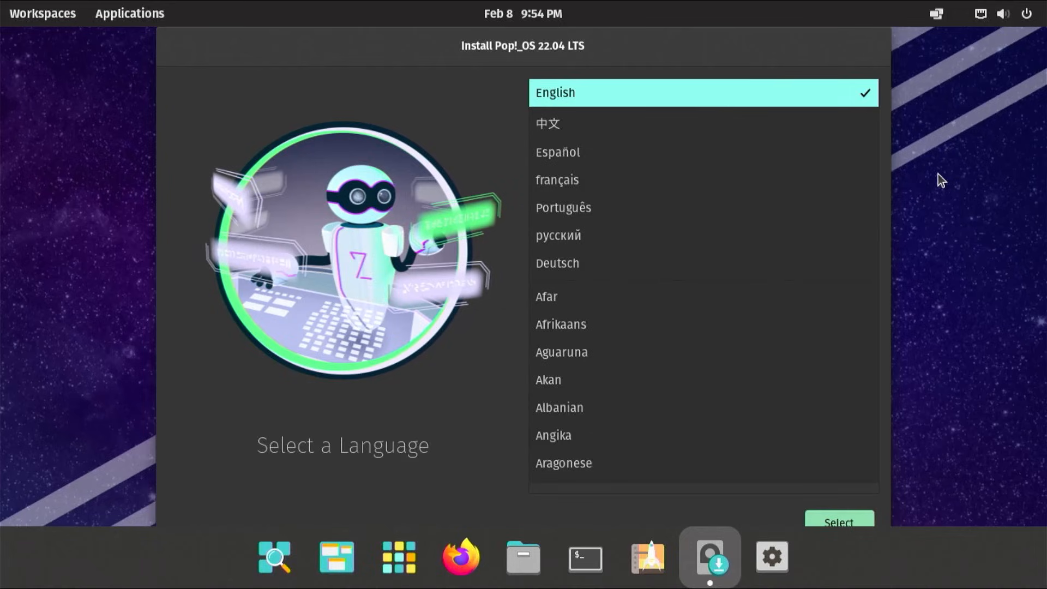
mouse_move(980, 13)
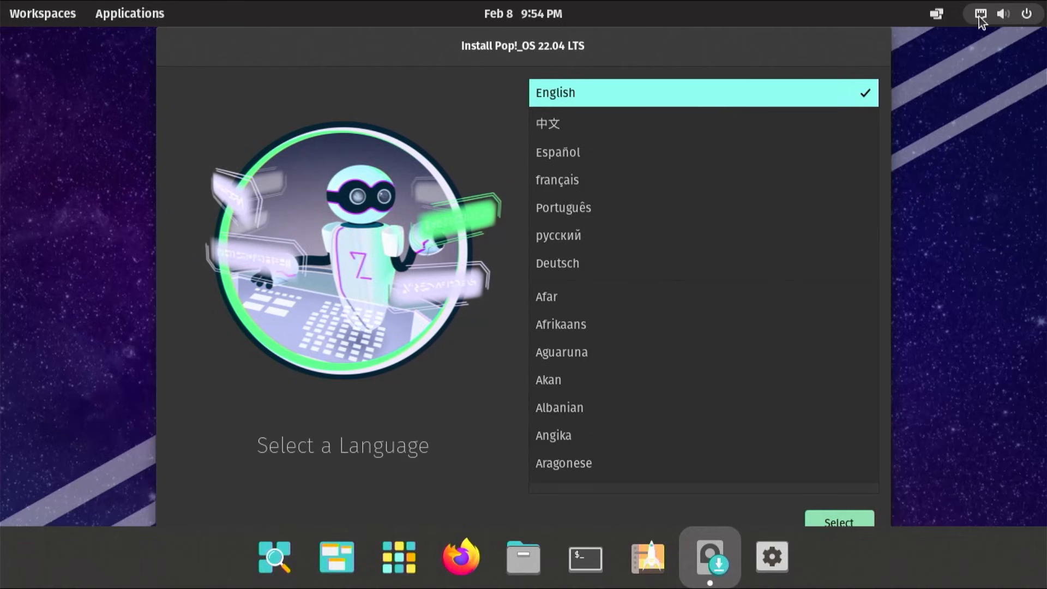
- Open Wi-Fi Settings from the top bar's Wi-Fi Not Connected menu
click(979, 13)
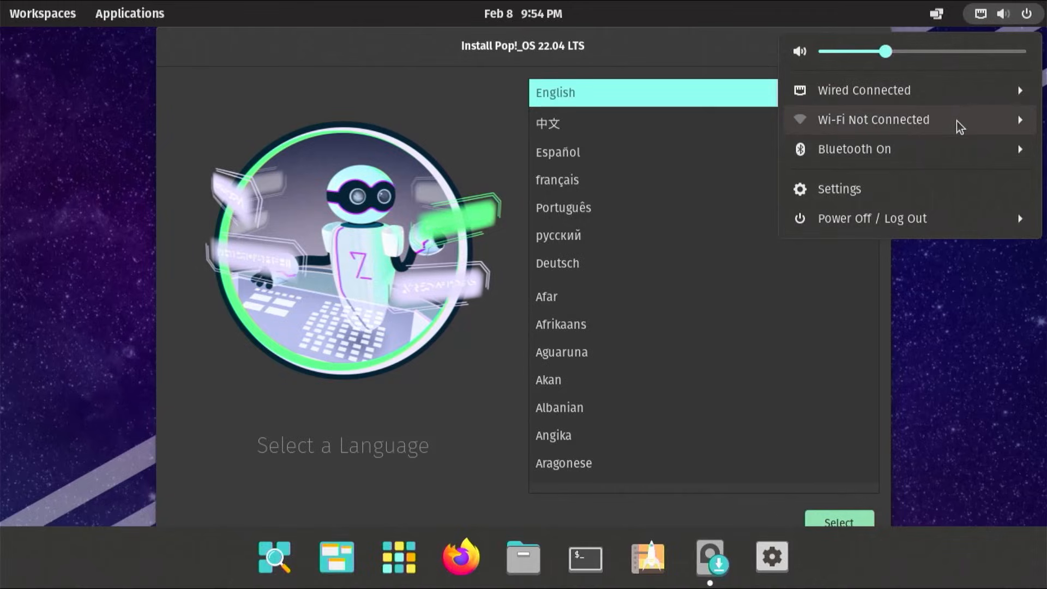
click(874, 119)
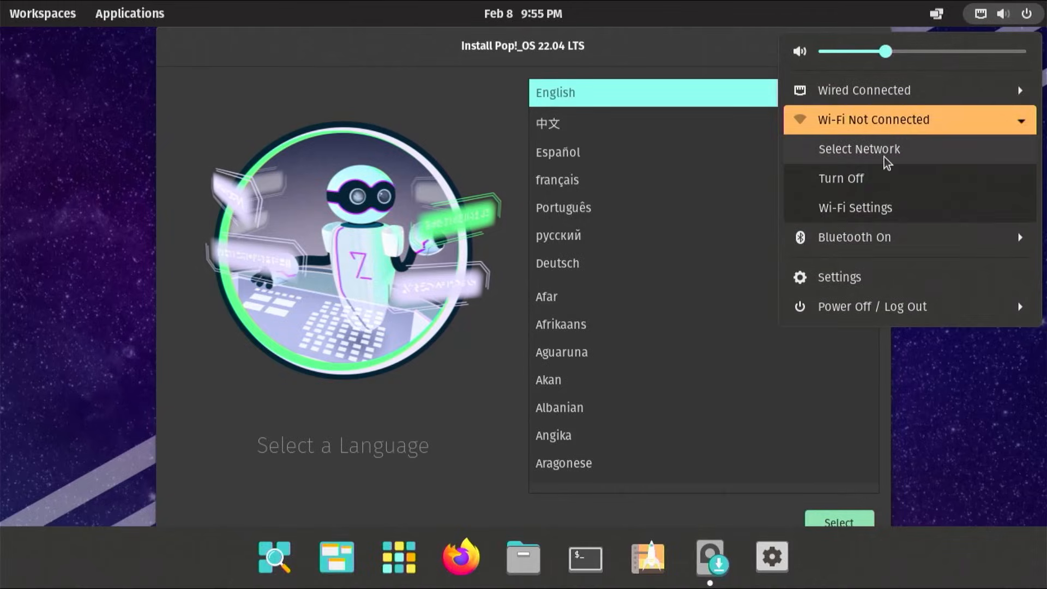
click(859, 149)
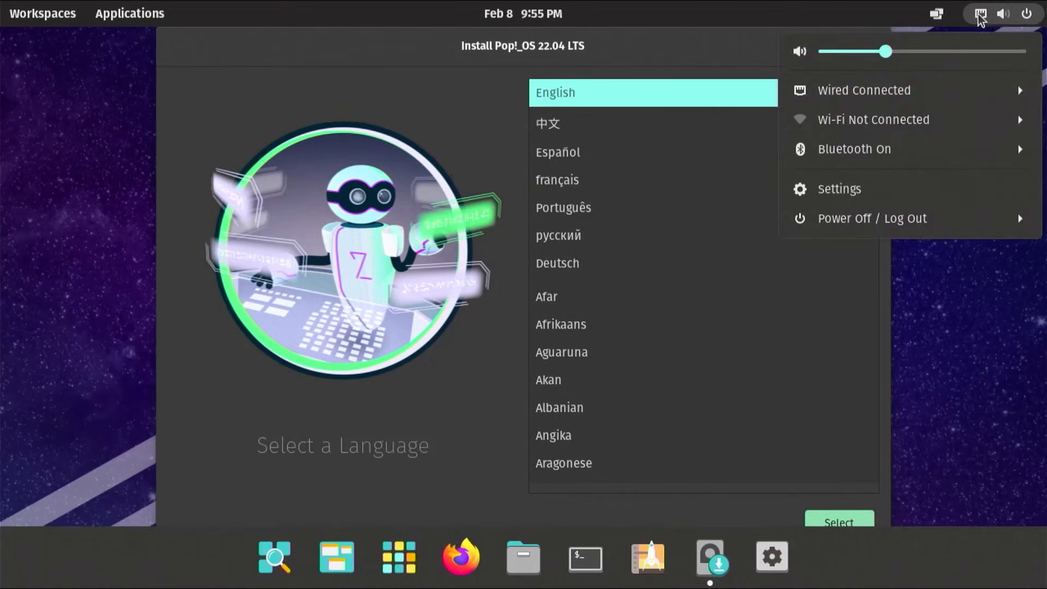
click(873, 120)
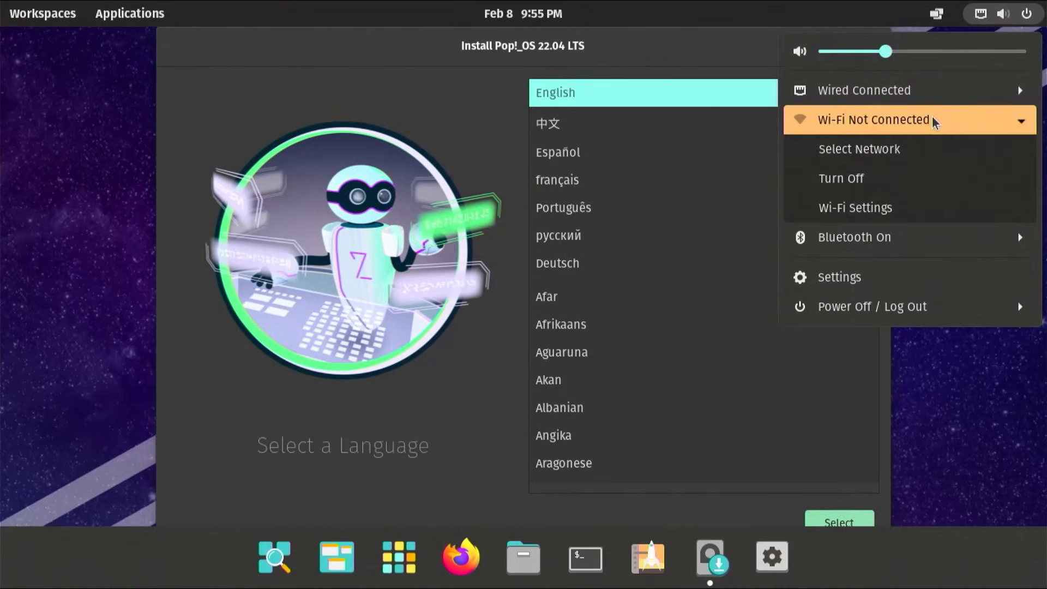
mouse_move(854, 208)
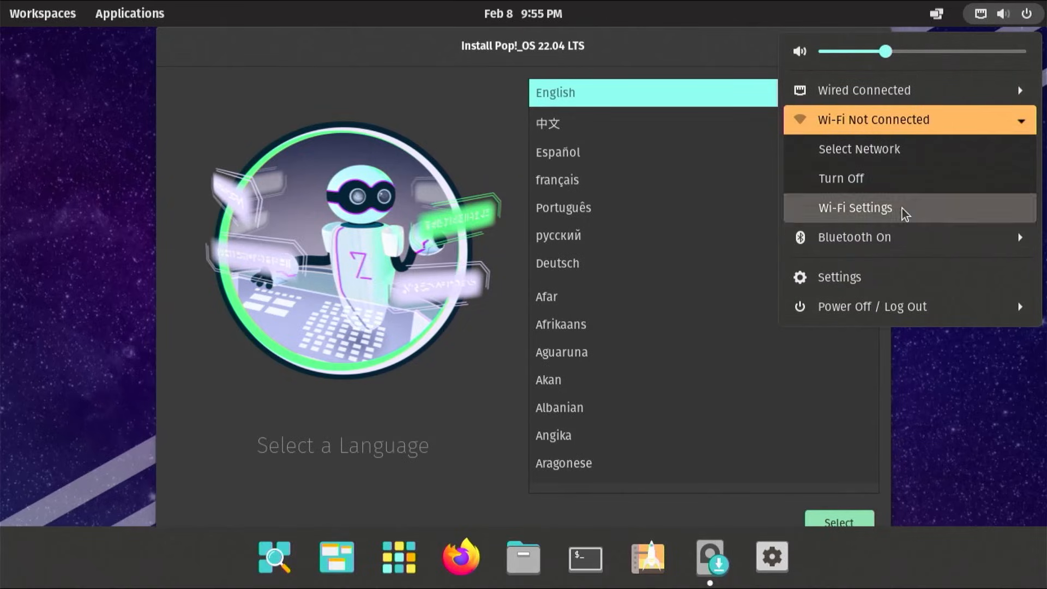
click(854, 208)
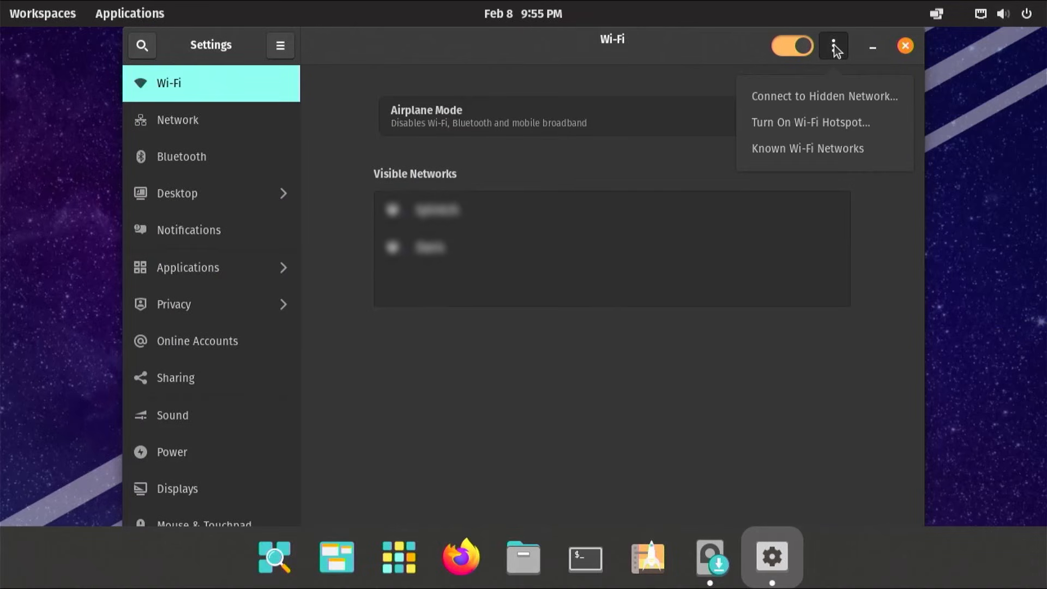
- Connect to the hidden Wi-Fi network, then close Settings
click(824, 96)
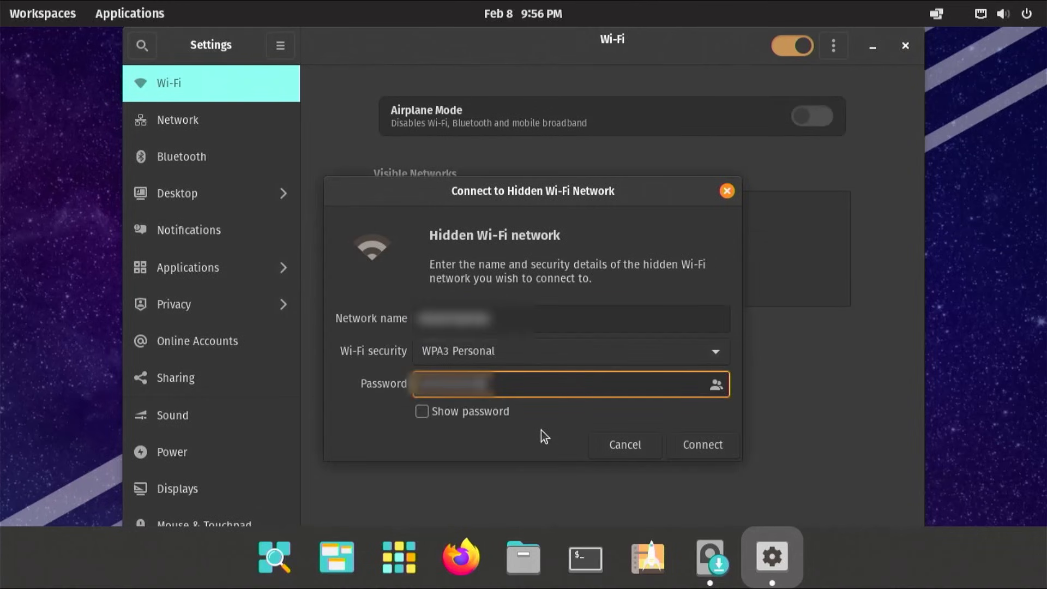
click(701, 445)
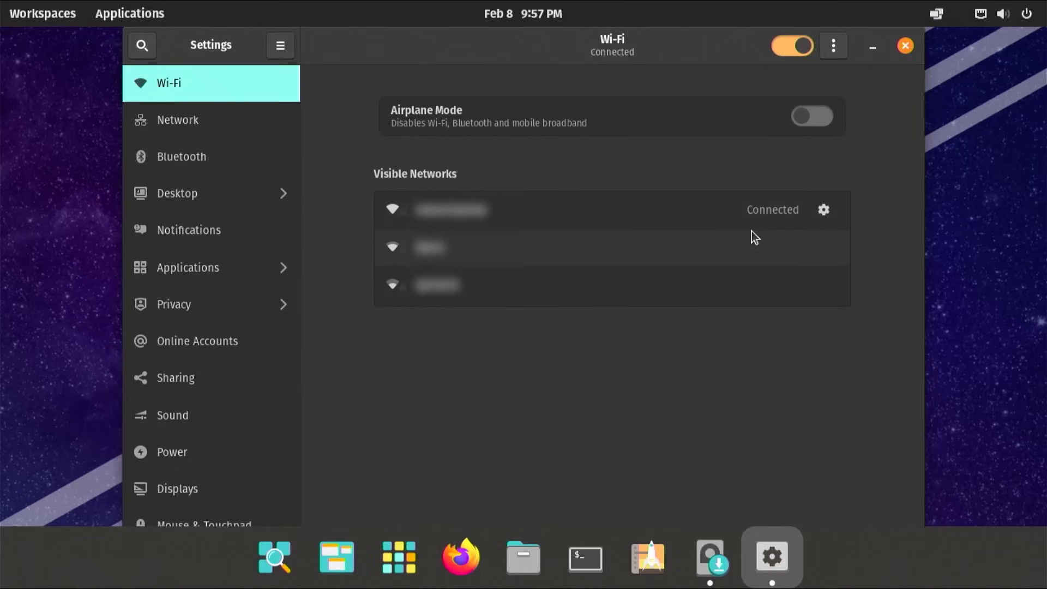
mouse_move(762, 233)
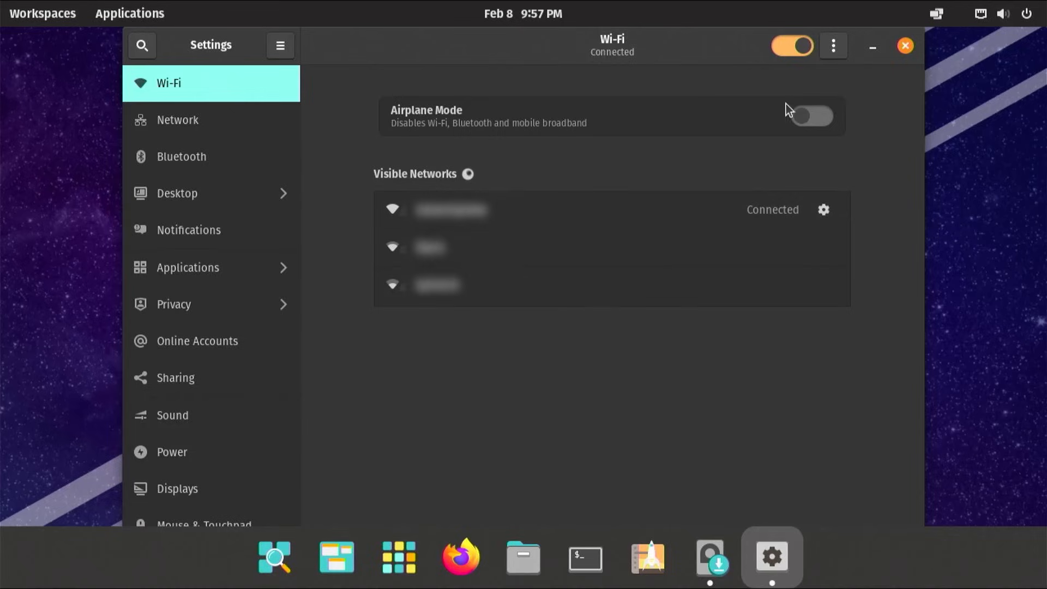
click(792, 46)
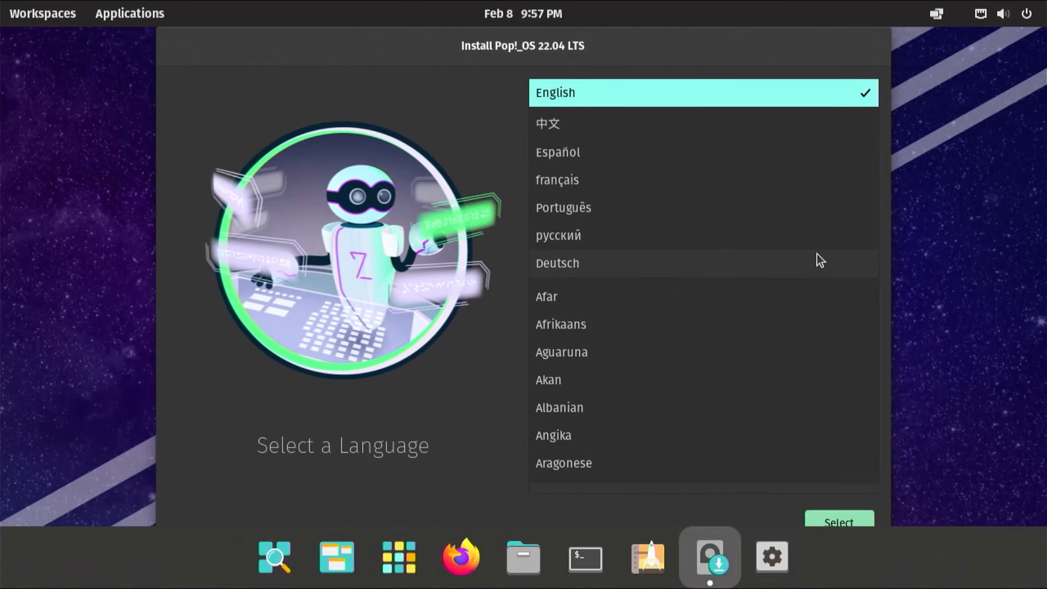
mouse_move(774, 277)
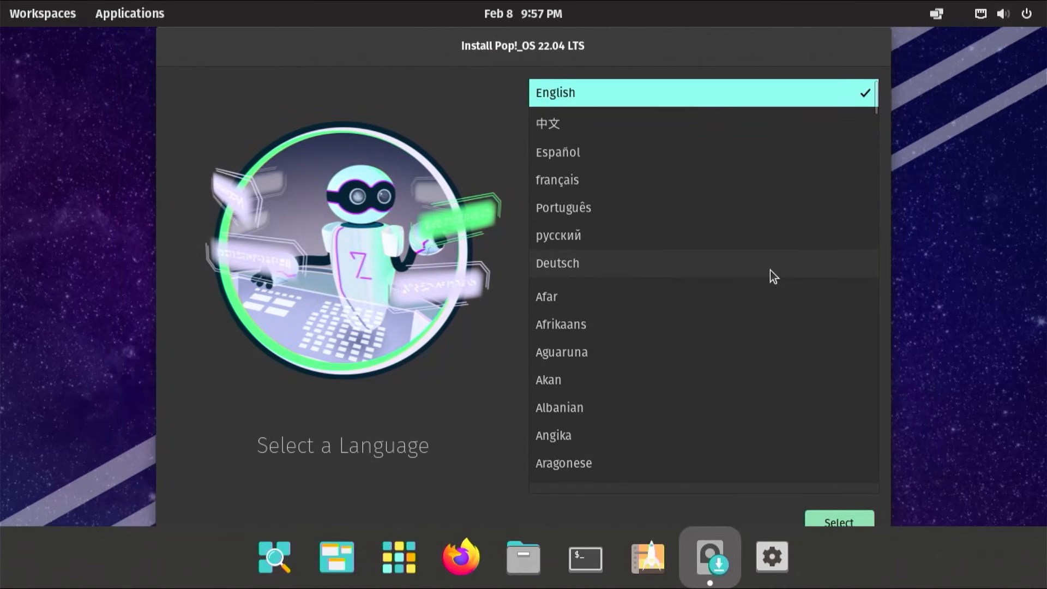
mouse_move(710, 408)
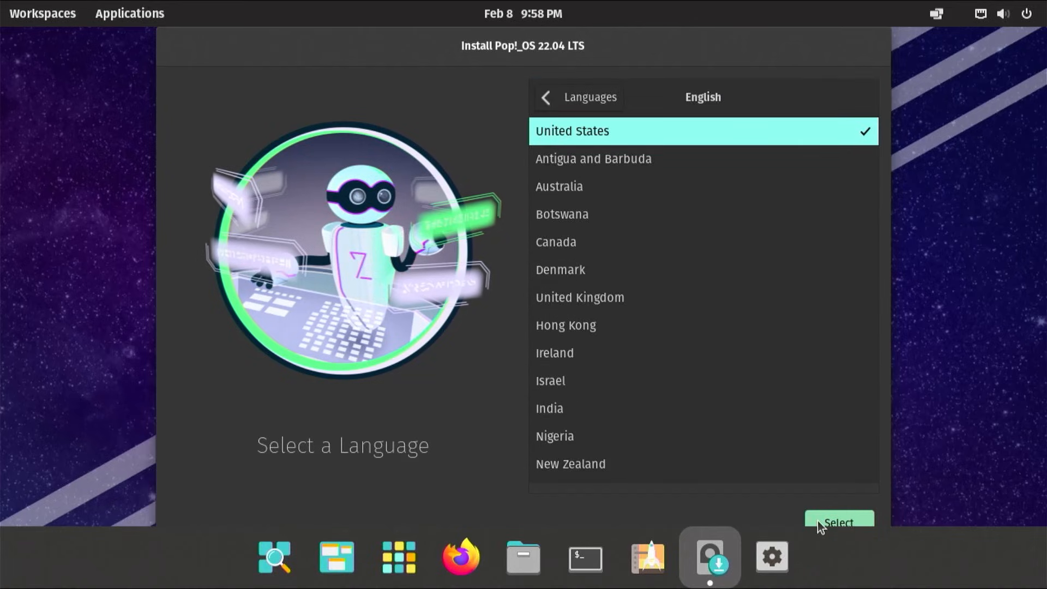
- Accept English (US) language and default keyboard, then choose Custom (Advanced)
click(838, 523)
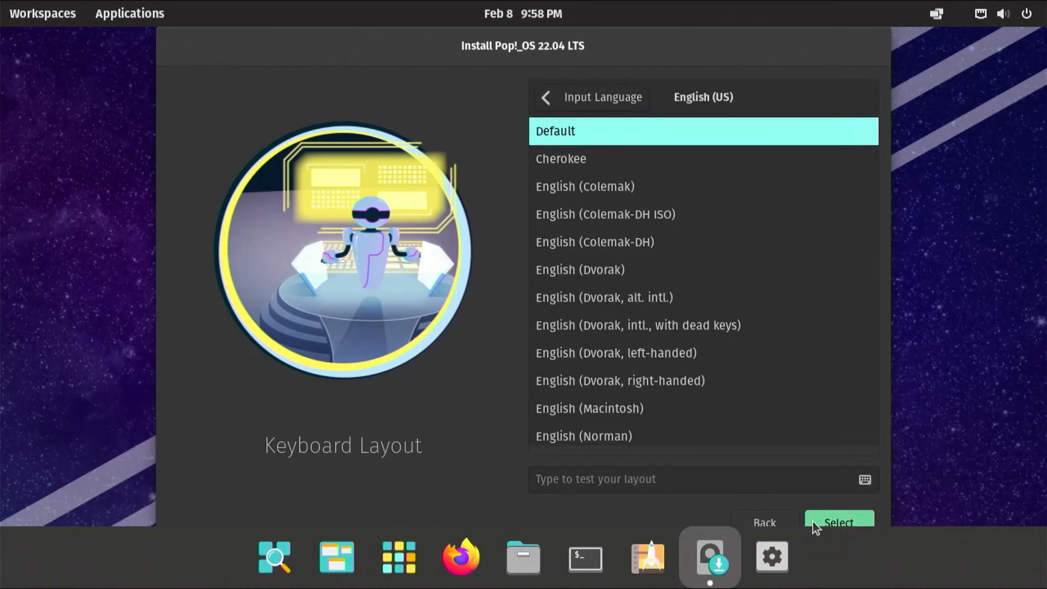
click(838, 523)
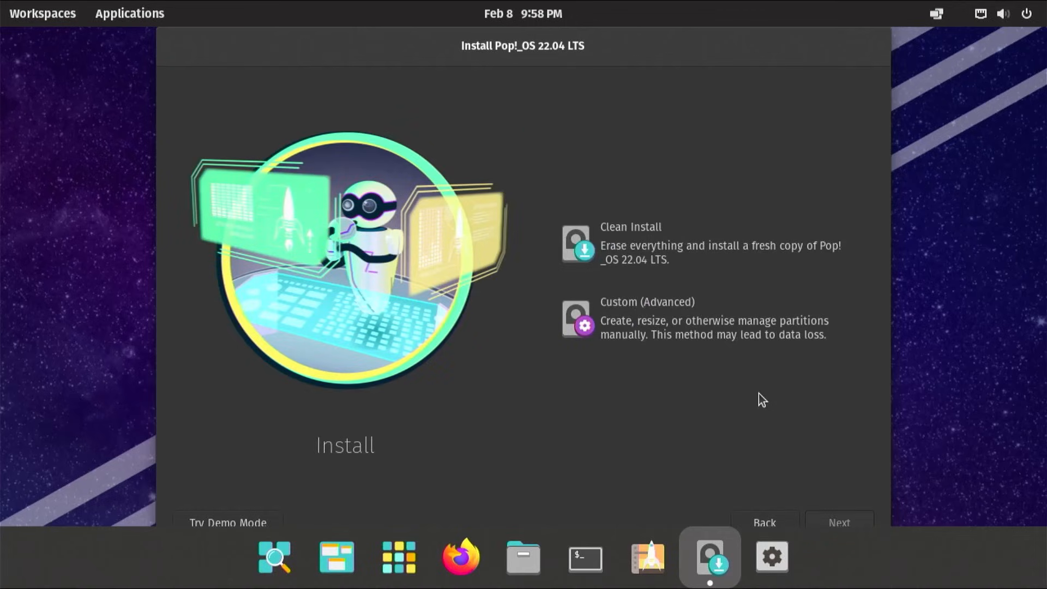
click(701, 318)
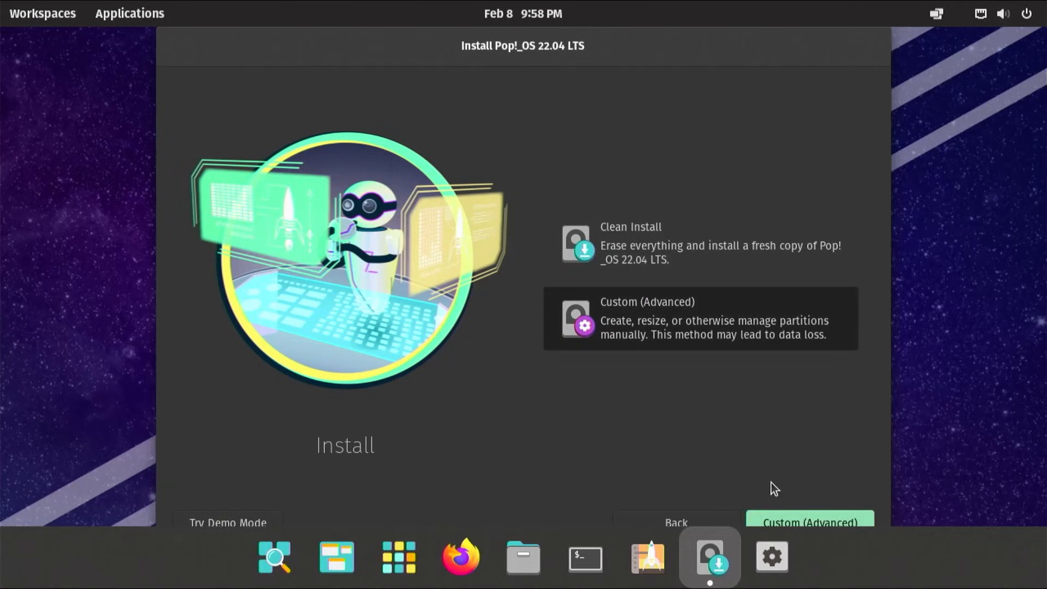
- In GParted, shrink DATA (nvme0n1p1) leaving 60000 MiB free after it, and apply
click(808, 522)
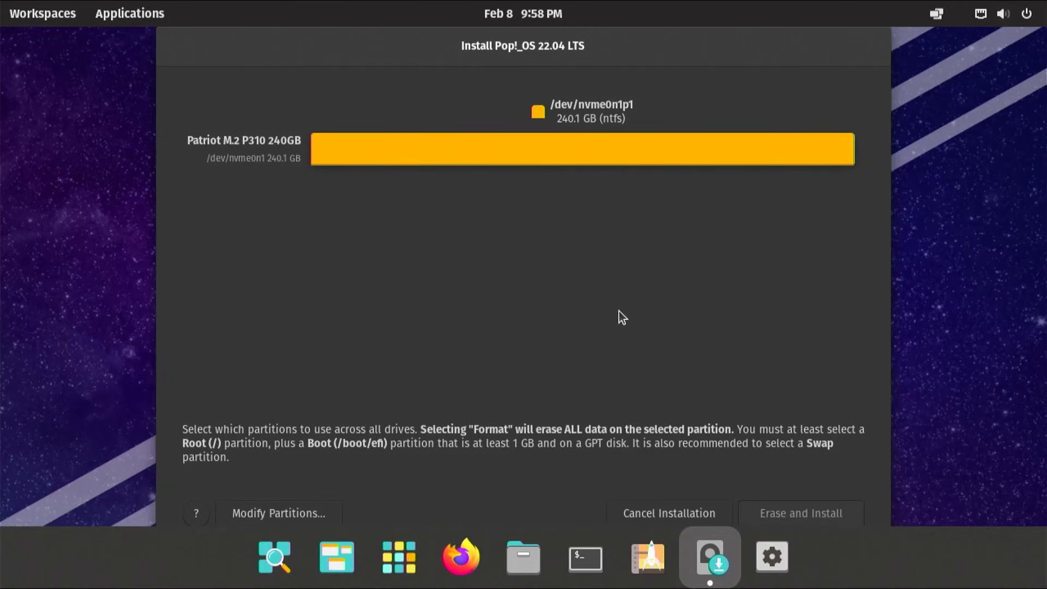
mouse_move(592, 208)
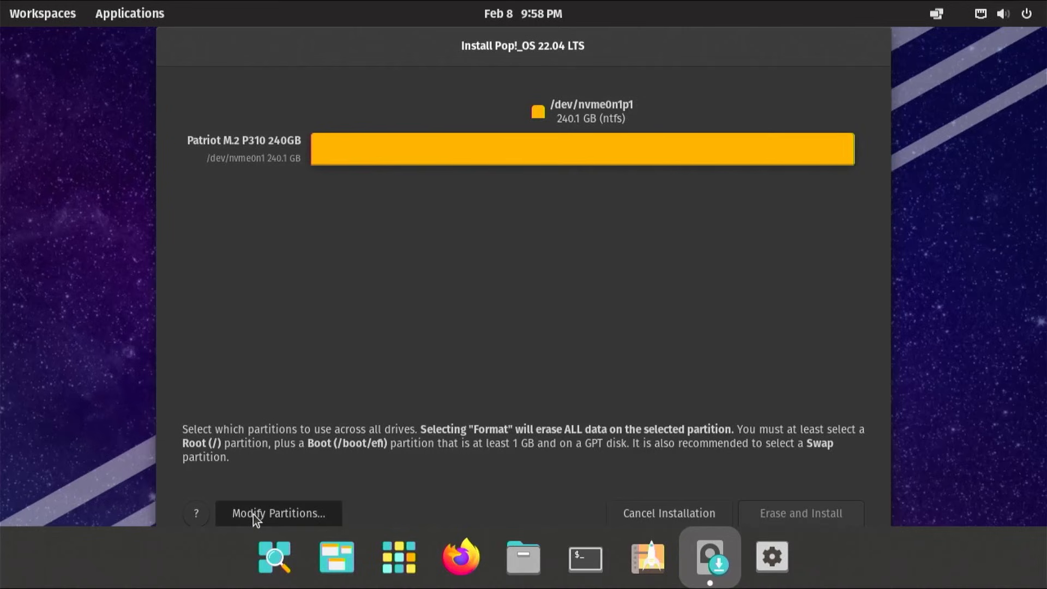
click(278, 512)
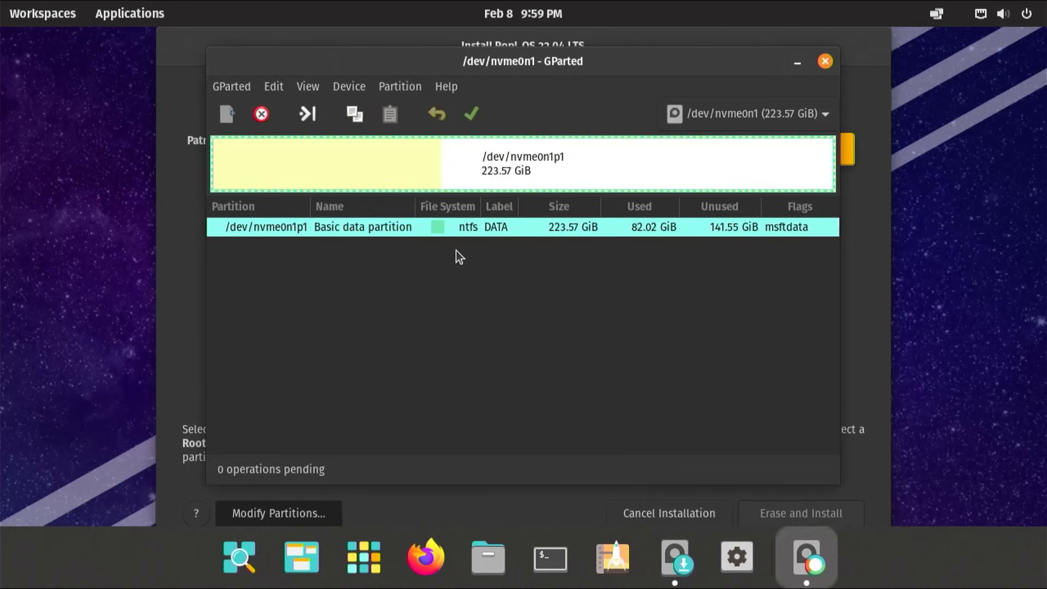
right_click(363, 226)
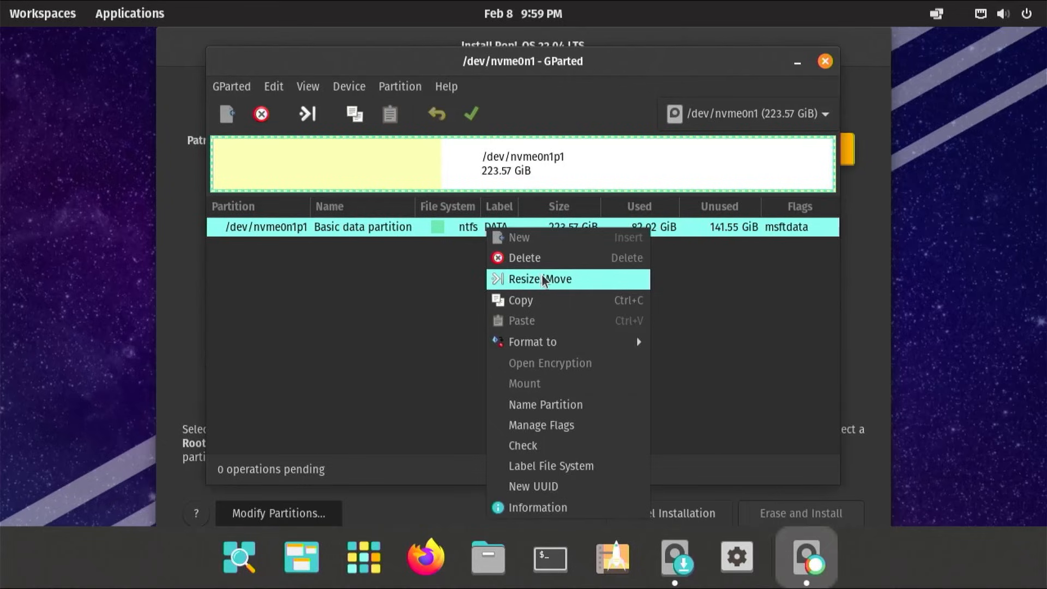
click(537, 279)
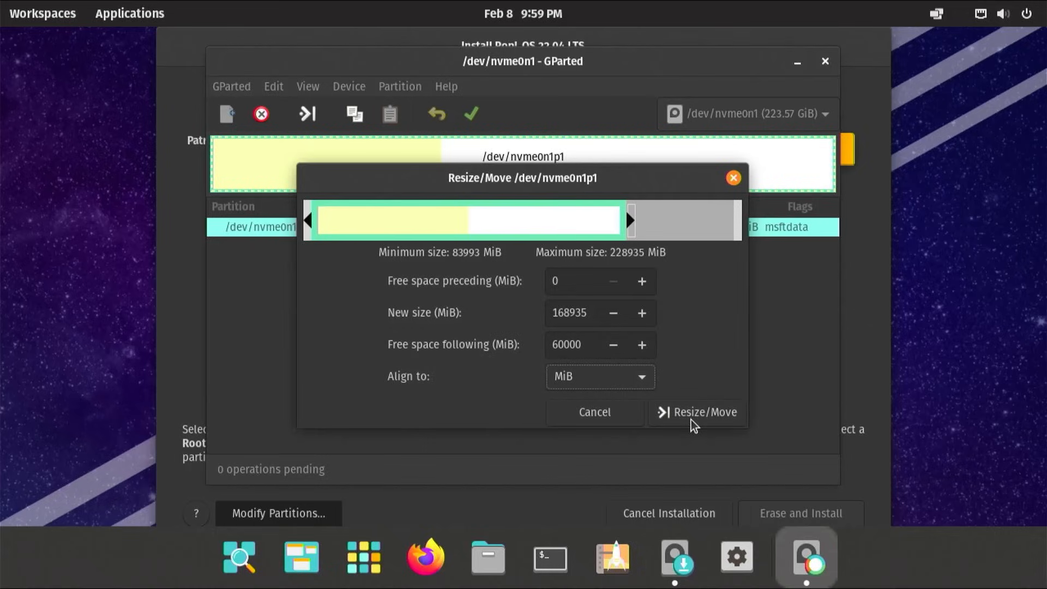
click(695, 411)
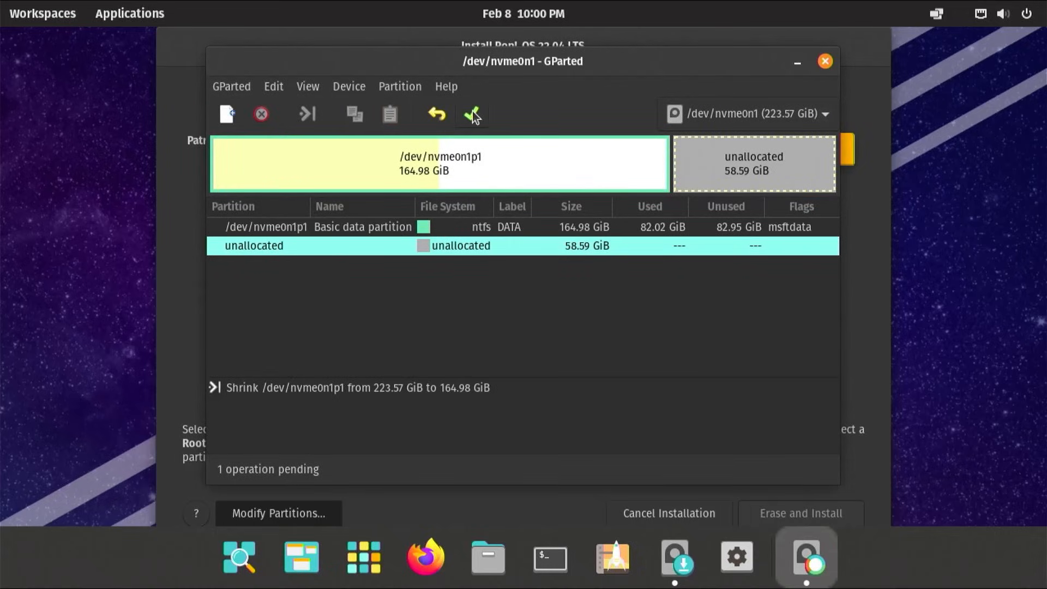
mouse_move(472, 114)
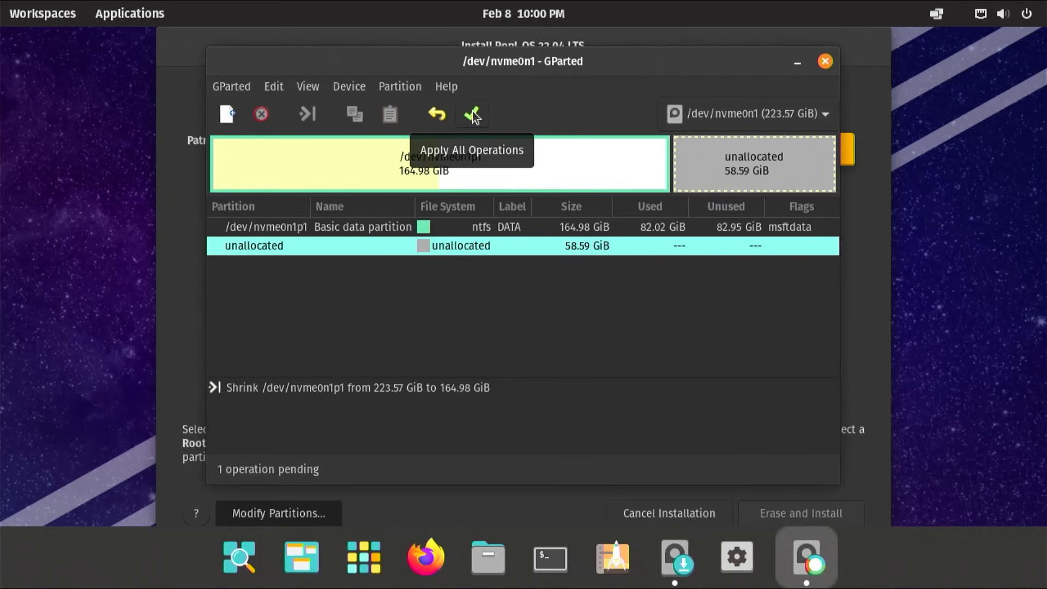
click(471, 113)
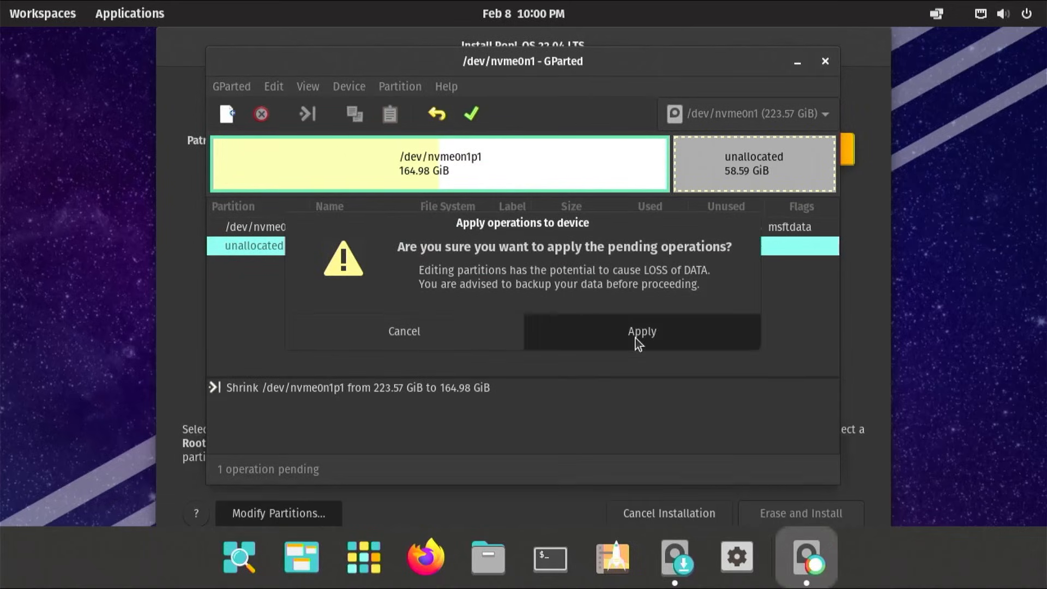
click(639, 331)
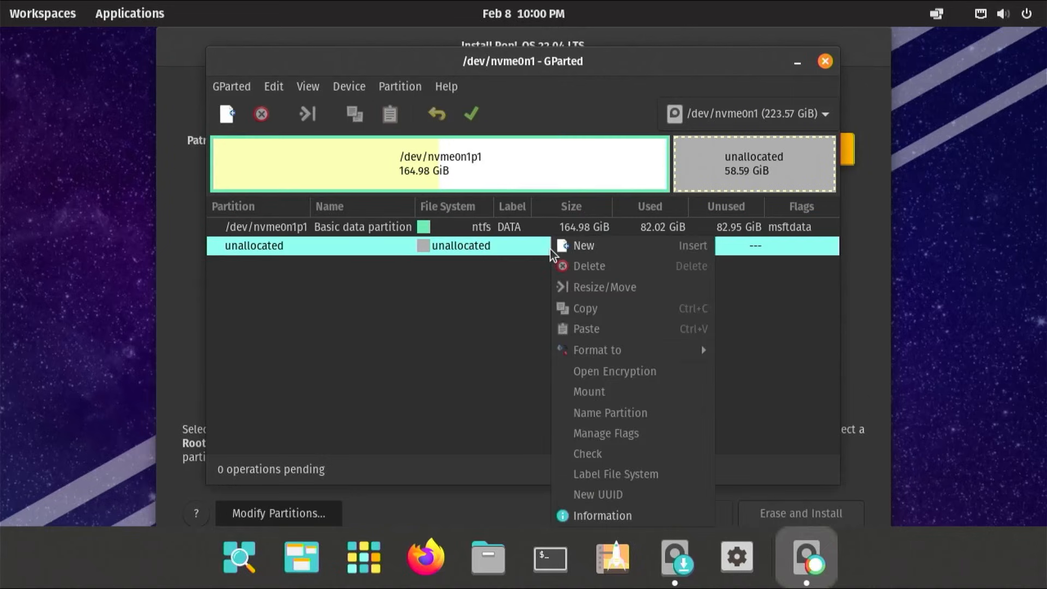
- Queue a 1024 MiB fat32 partition labelled POP_EFI
click(583, 245)
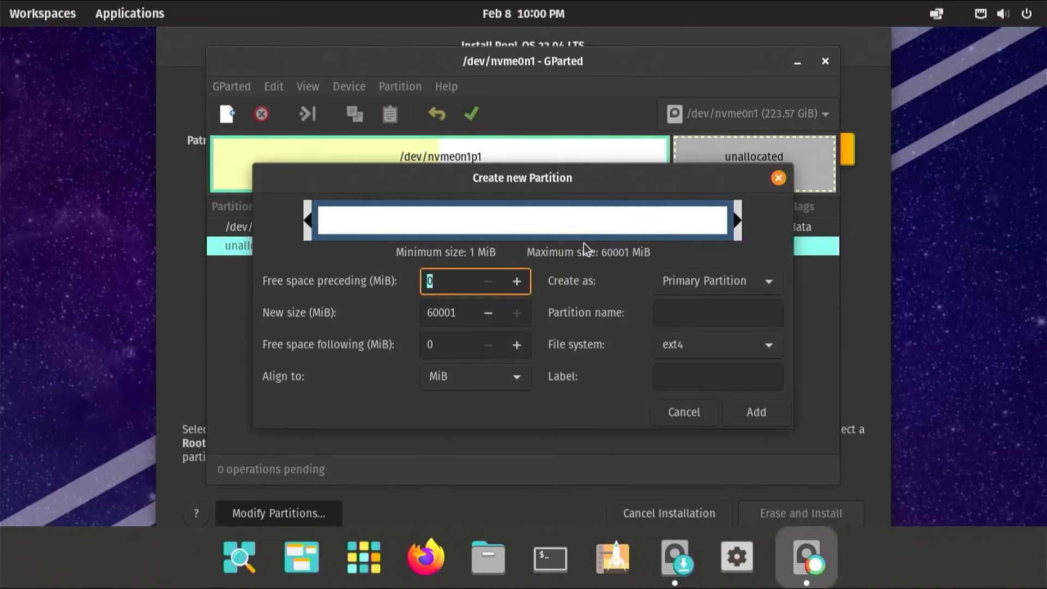
mouse_move(576, 254)
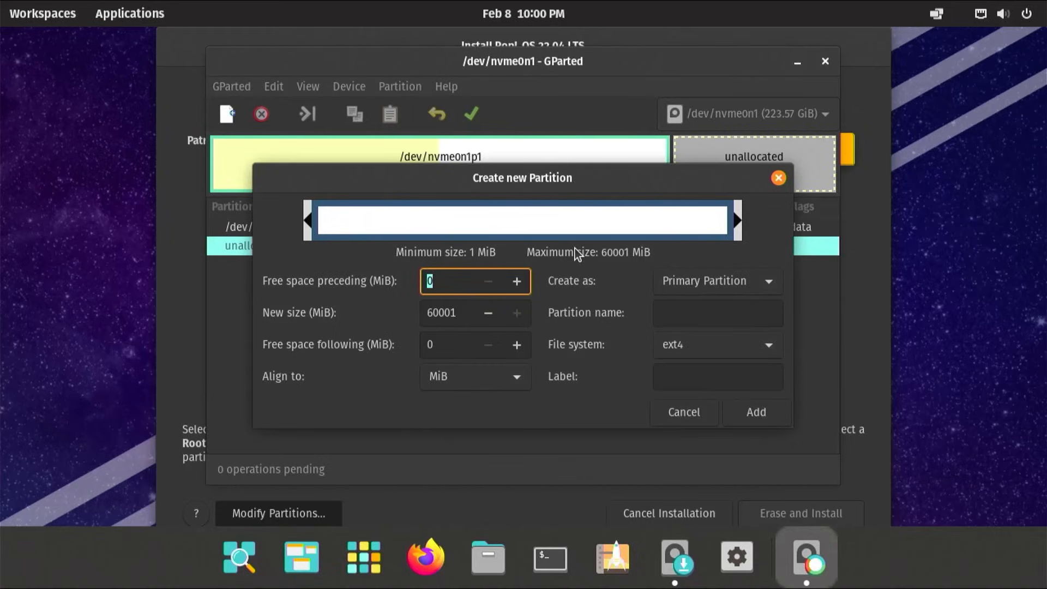
text(1024)
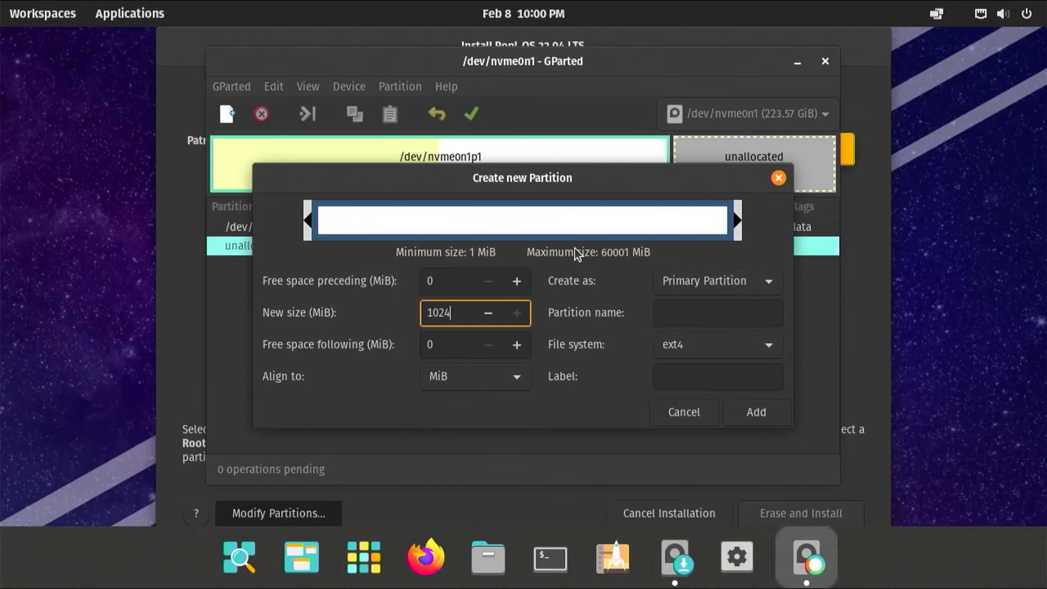
text(P)
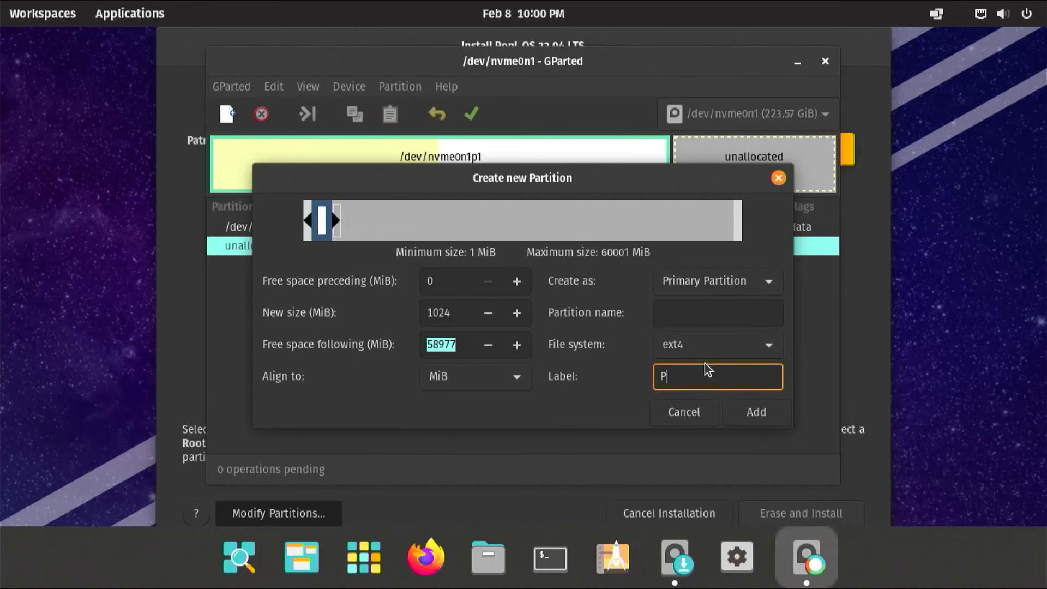
click(717, 345)
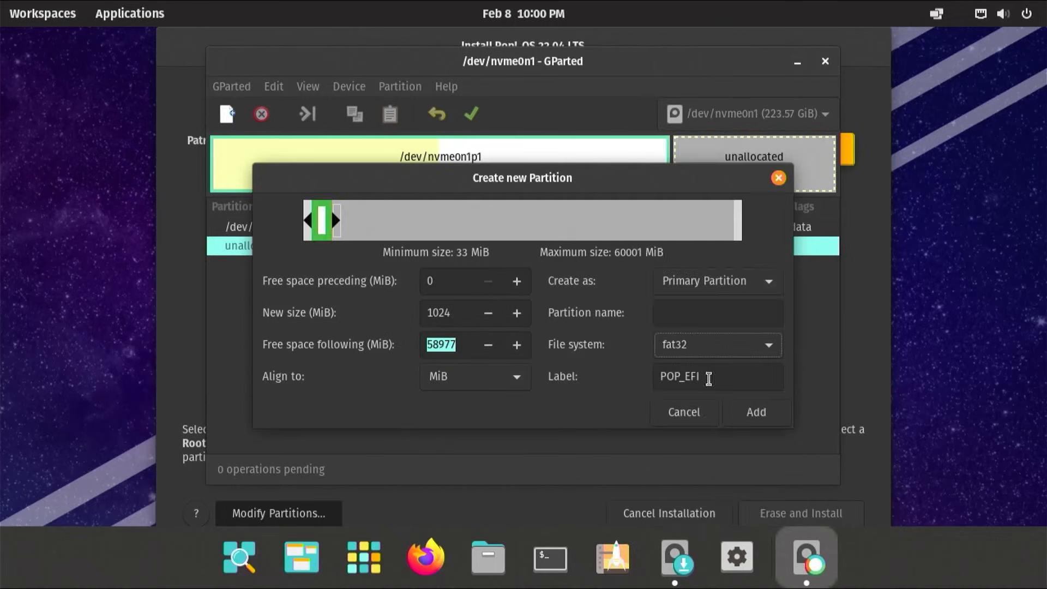
click(755, 411)
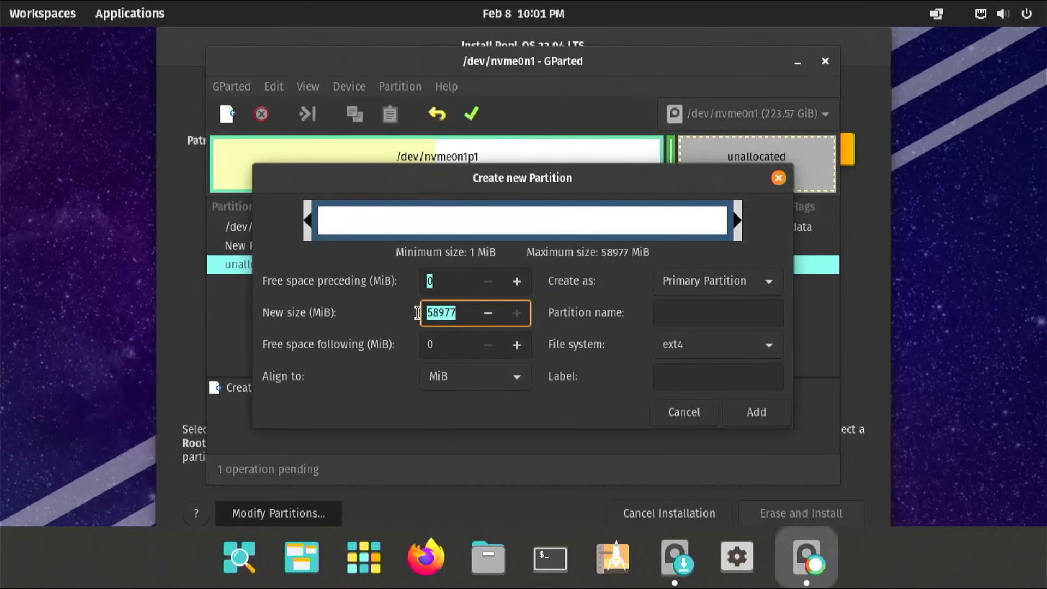
- Queue a 12288 MiB linux-swap POP_SWAP partition and an ext4 partition filling the rest
text(12288)
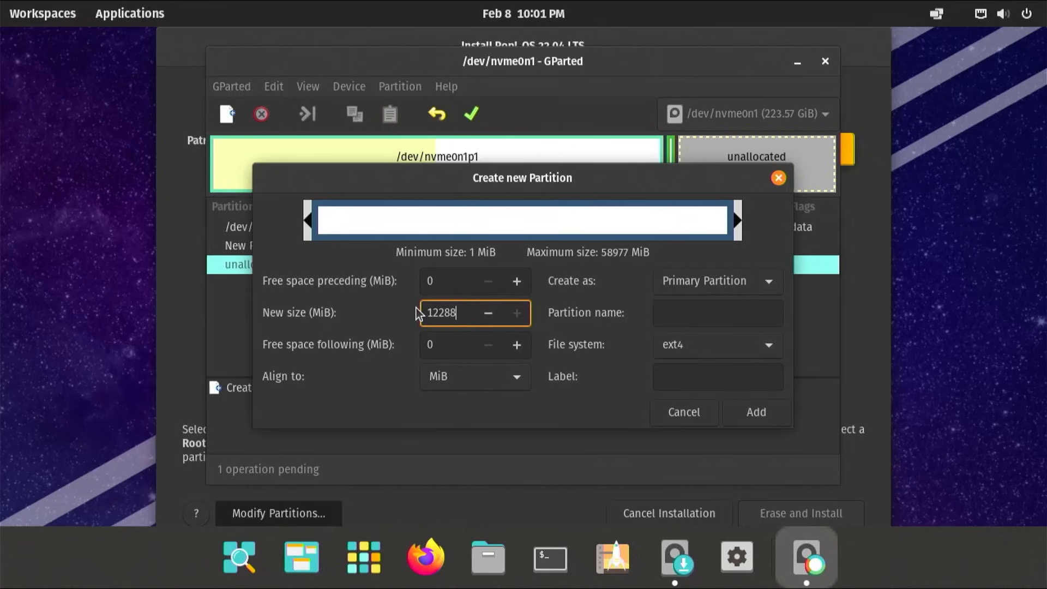
click(716, 345)
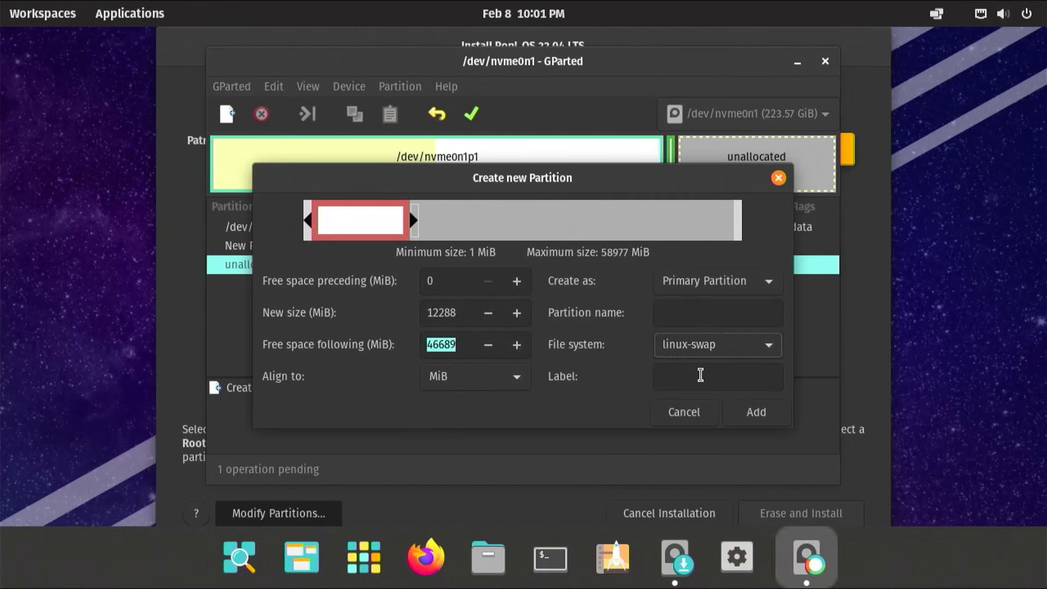
text(PO)
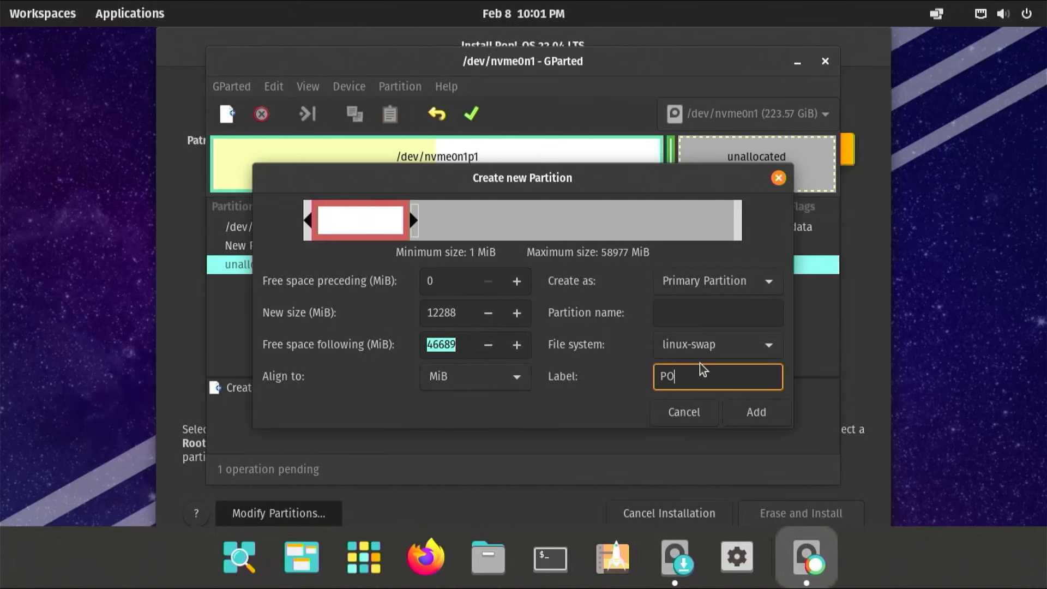
click(755, 411)
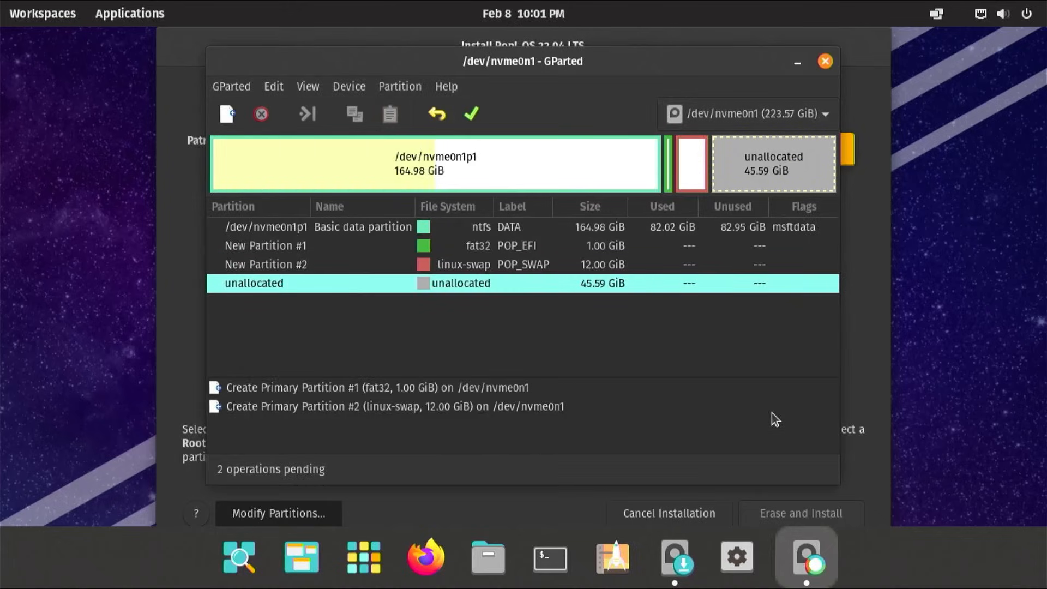
mouse_move(531, 303)
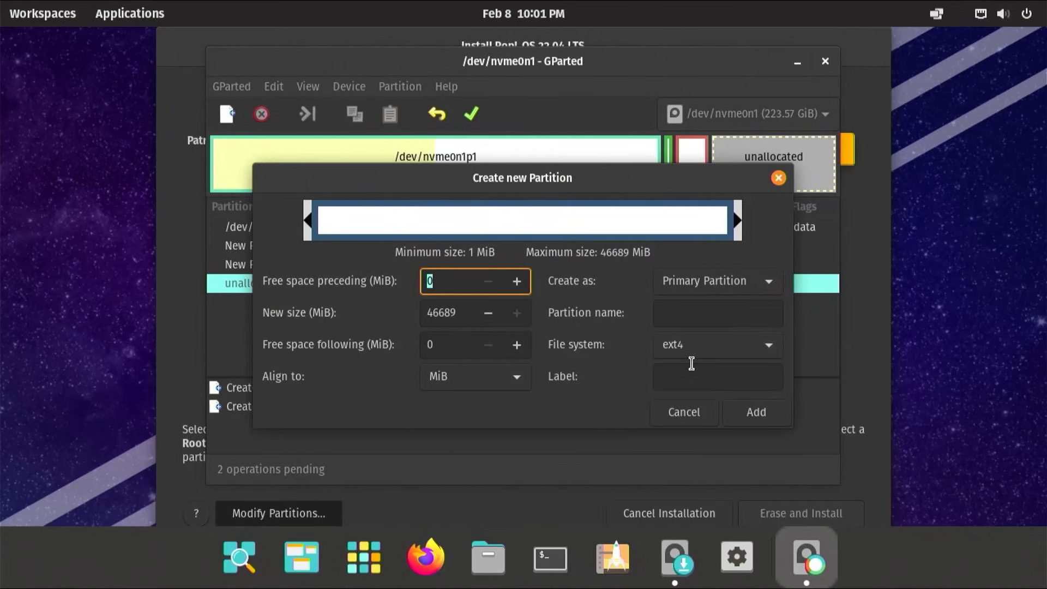
click(755, 411)
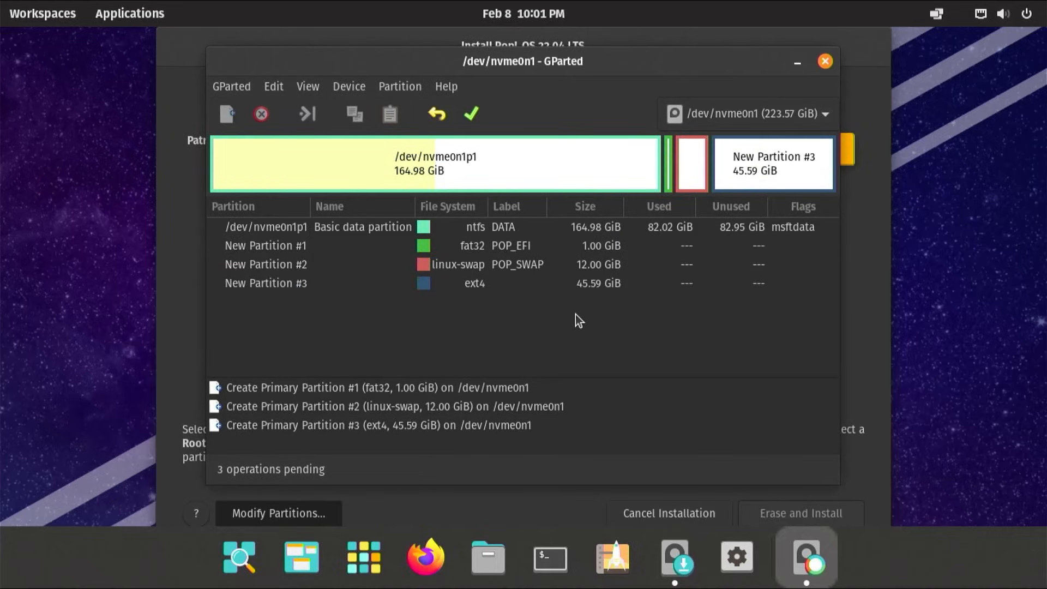
mouse_move(612, 302)
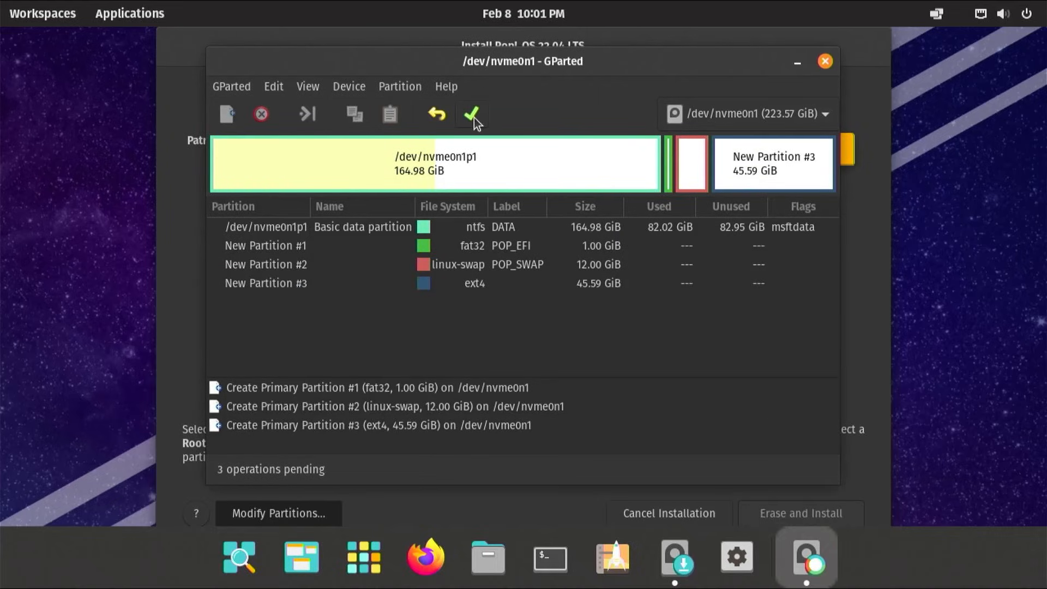
- Apply the queued partitions and flag POP_EFI (nvme0n1p2) with boot and esp
click(471, 113)
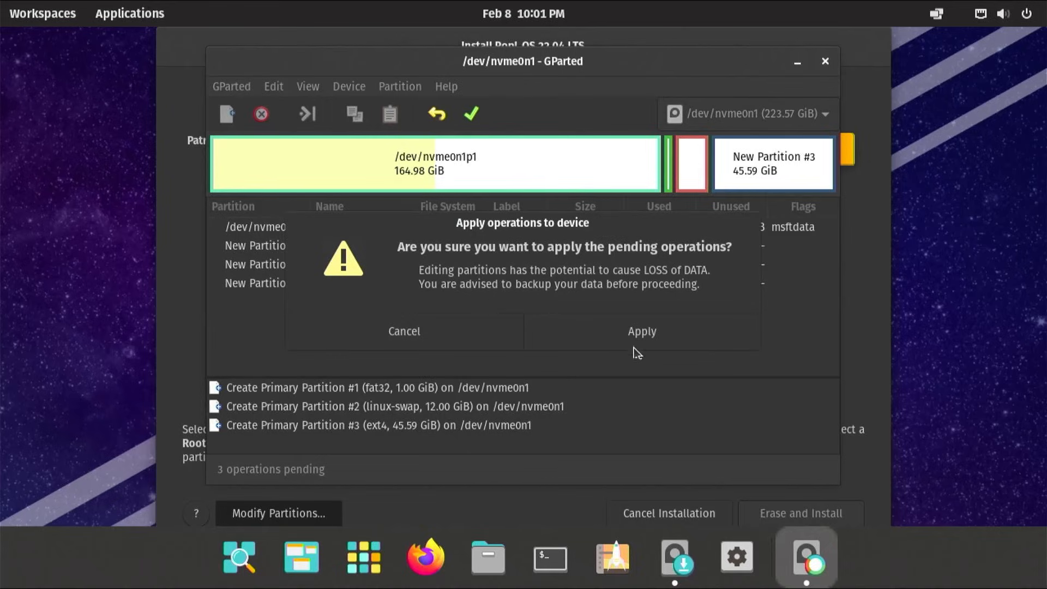
click(640, 331)
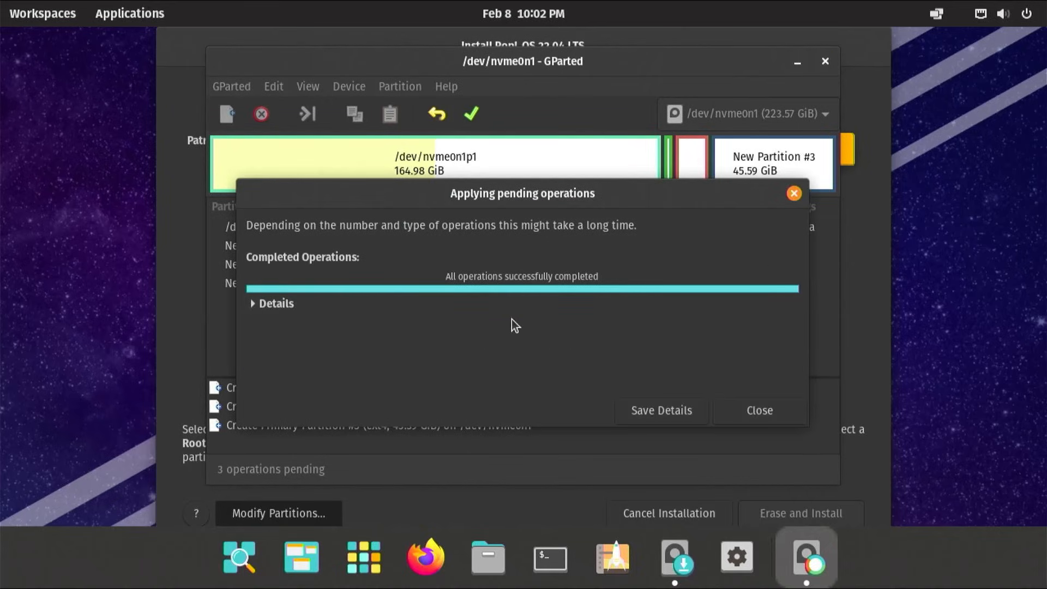
click(274, 303)
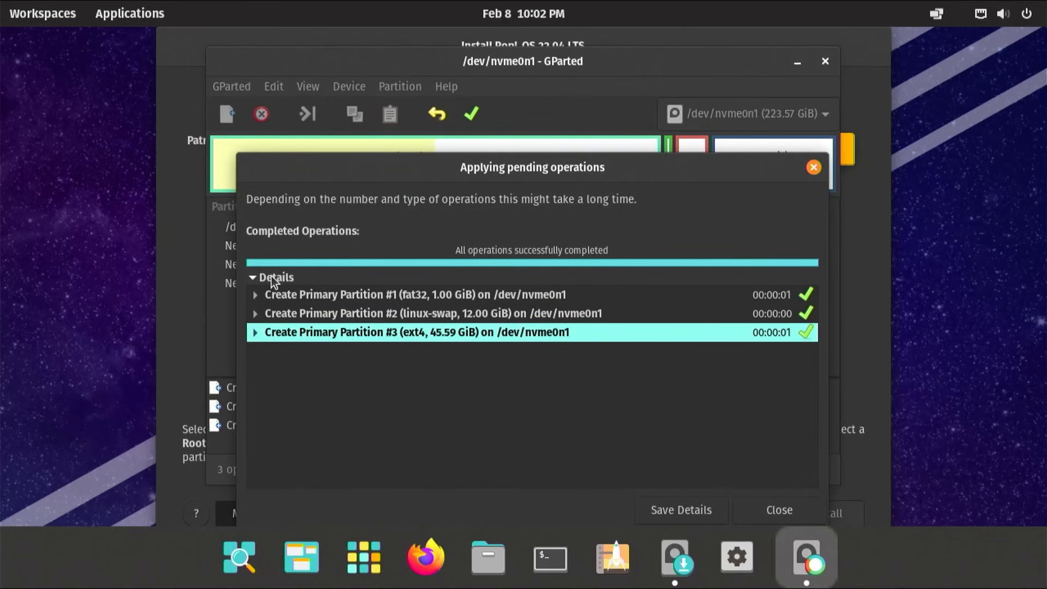
click(274, 277)
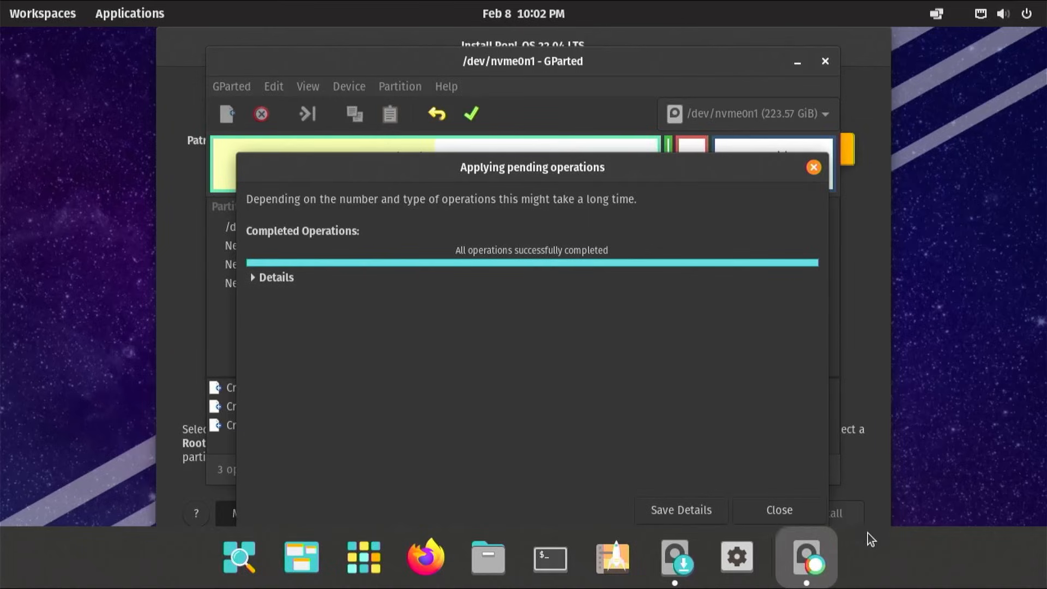
click(778, 509)
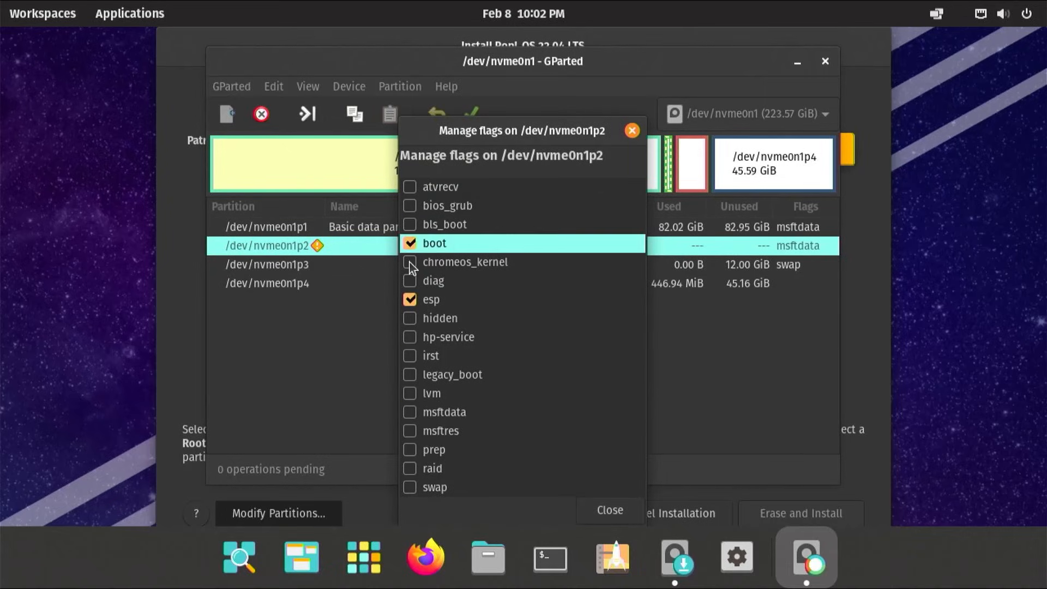
click(609, 510)
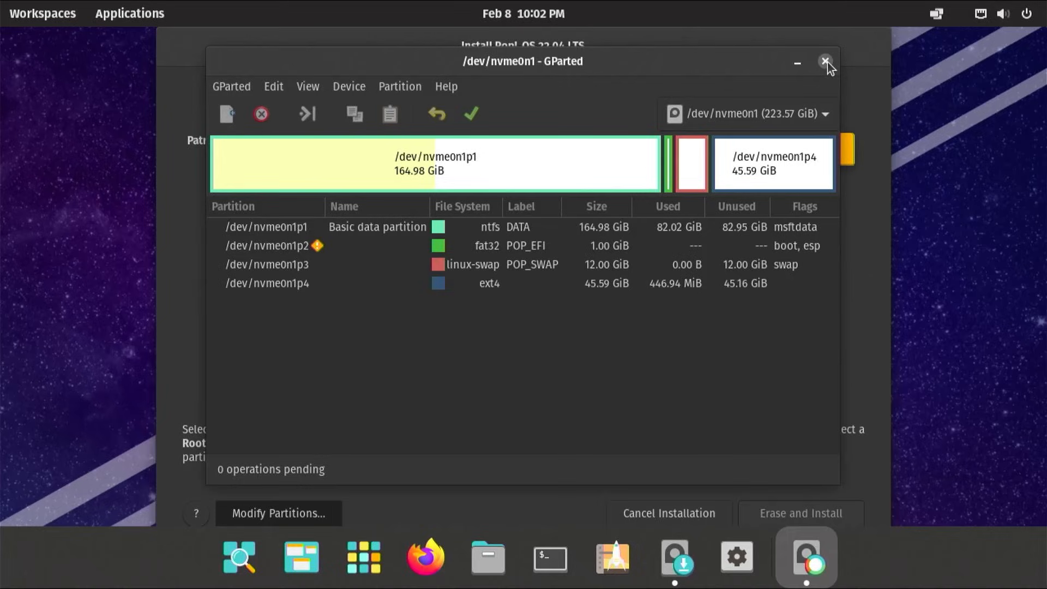
- Use p2 as a formatted boot partition, p3 as swap, and include the ext4 partition p4
click(827, 60)
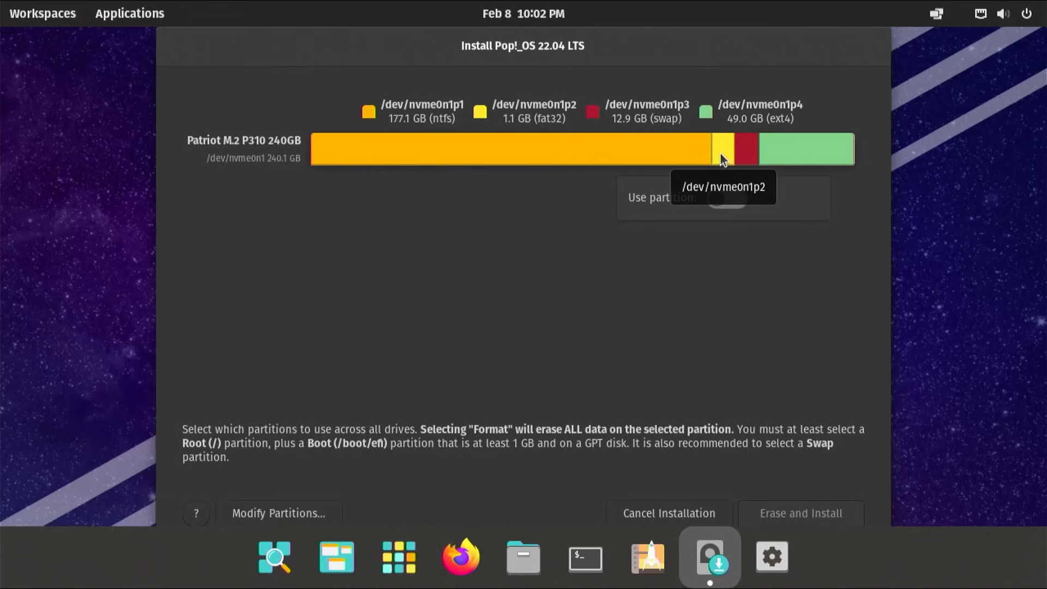
click(726, 198)
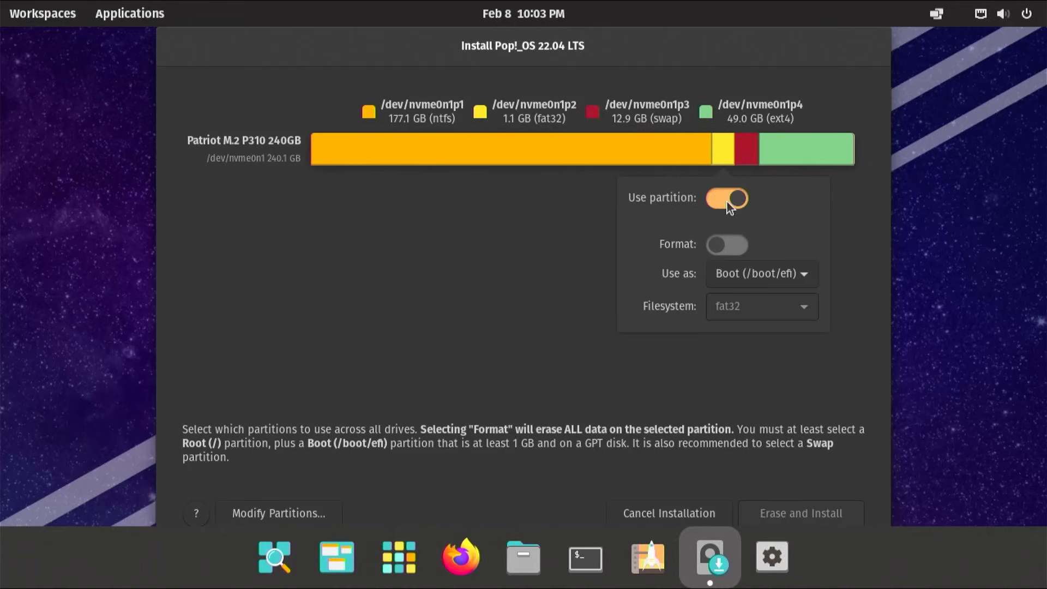
click(727, 244)
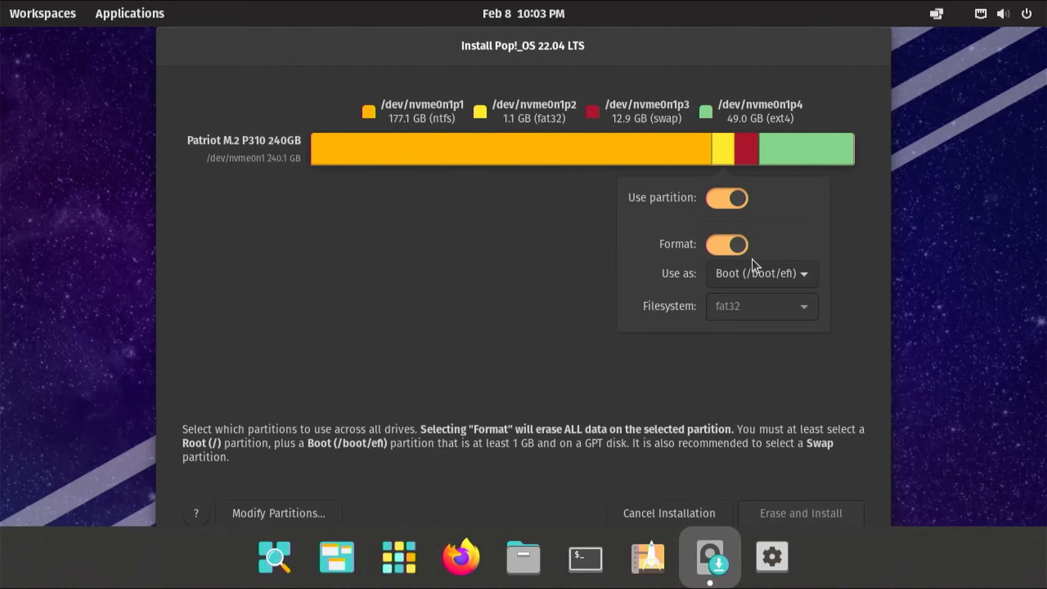
click(726, 197)
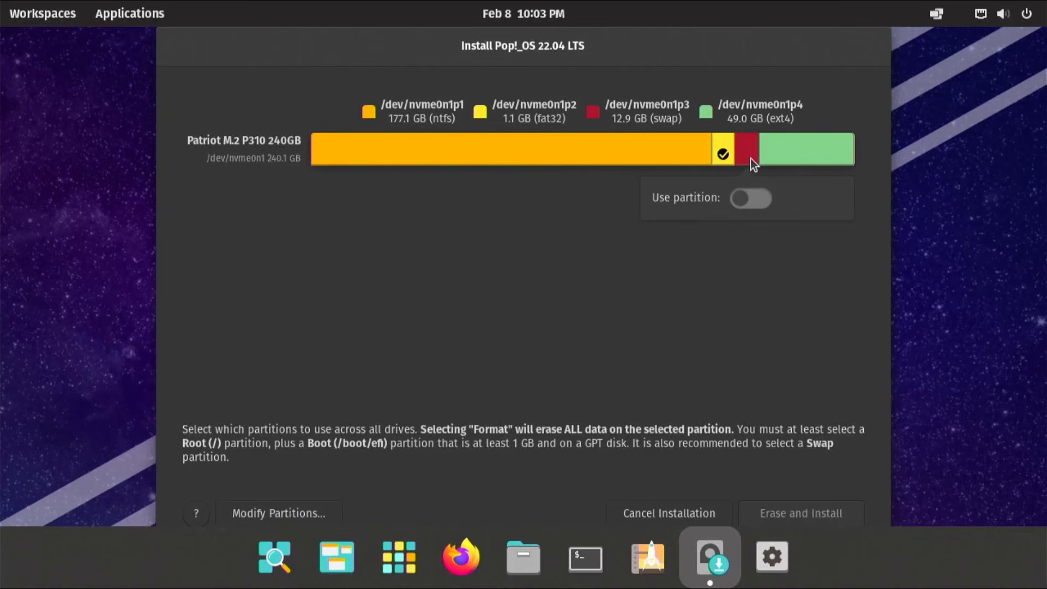
click(750, 198)
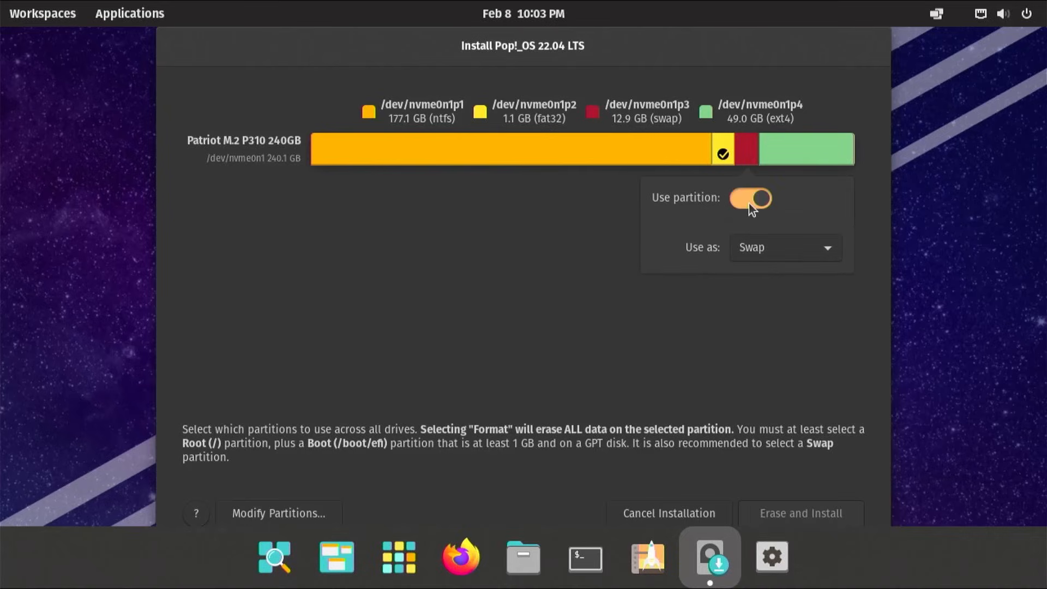
mouse_move(782, 178)
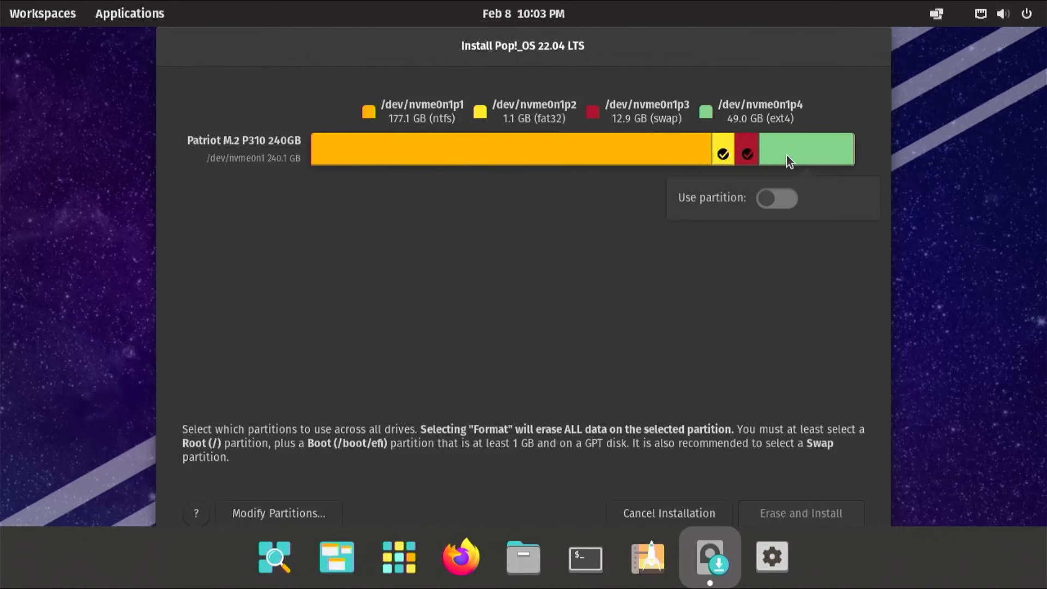
click(776, 197)
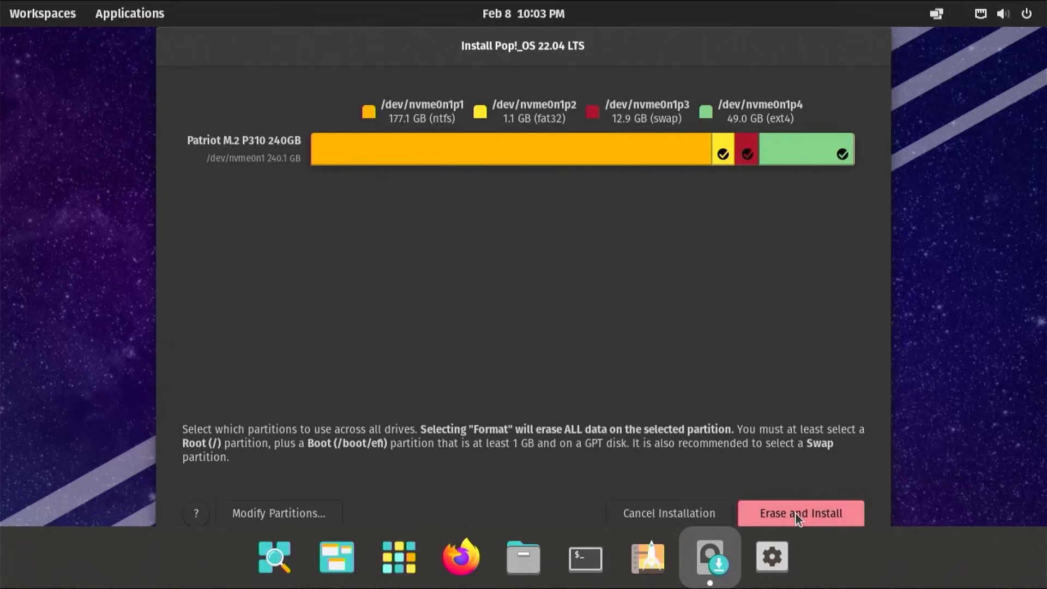
- Start Erase and Install, create user kmdtech and confirm the password
click(800, 512)
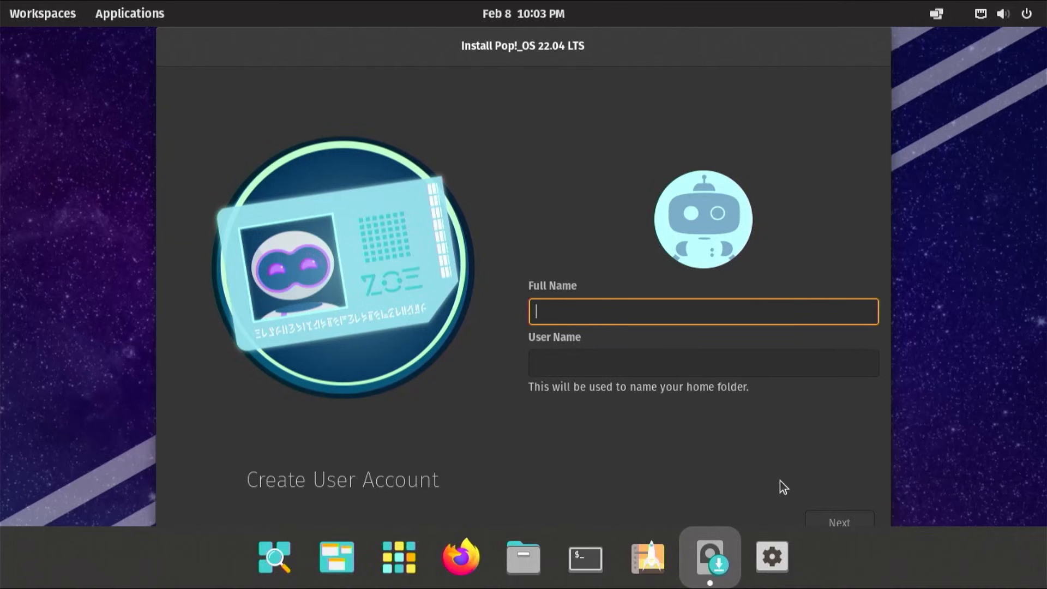
text(kmdtech)
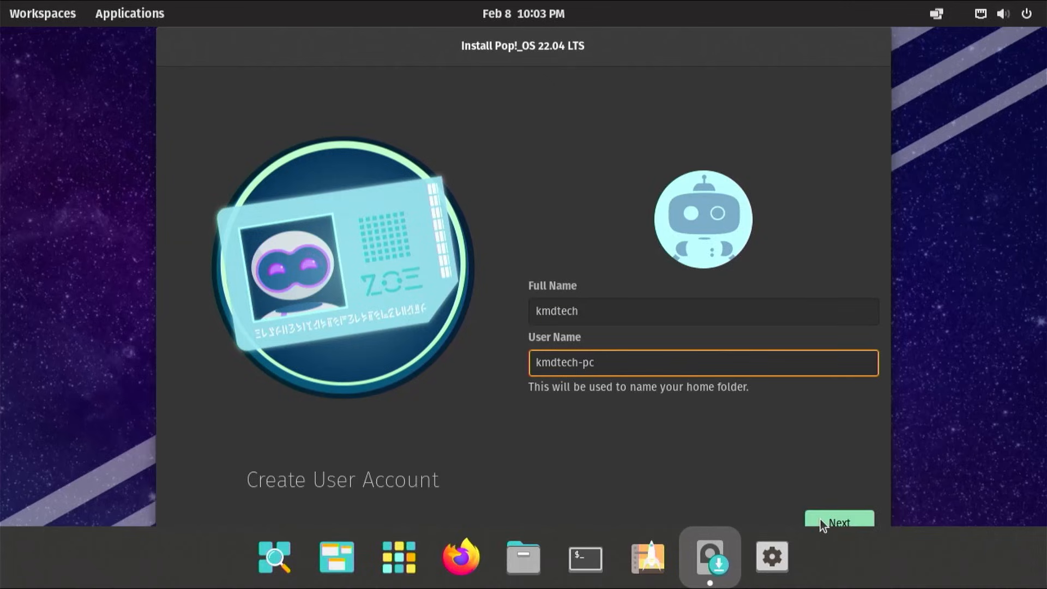
click(838, 523)
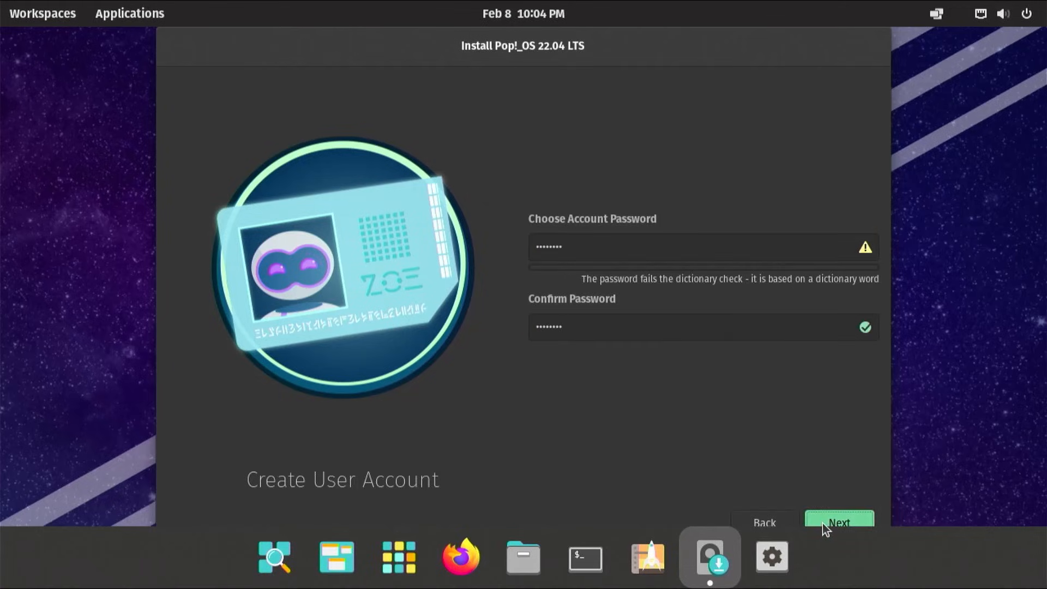
click(838, 522)
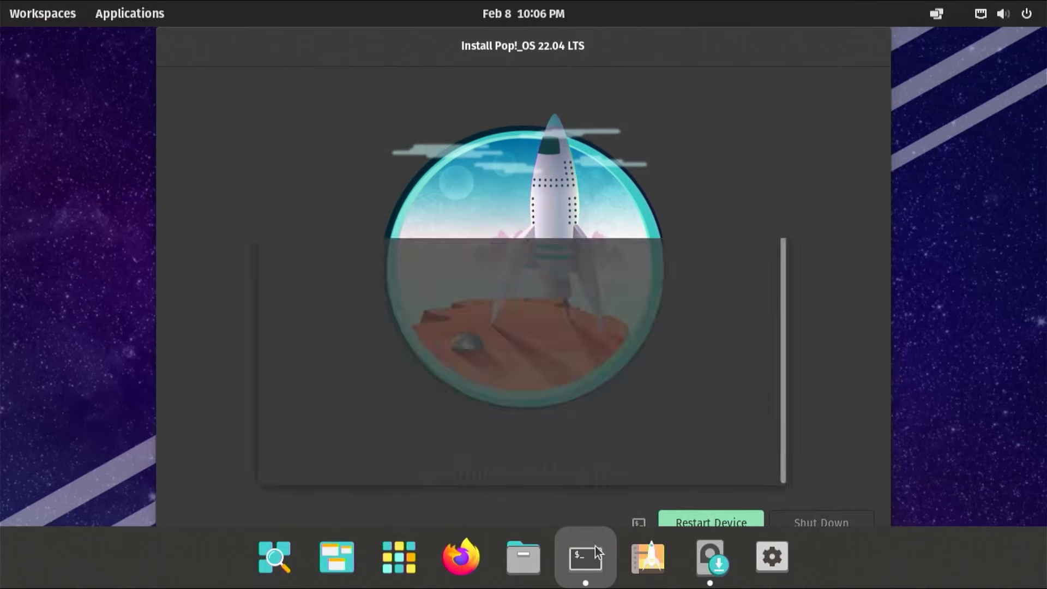
- Let the installation finish until the Continue Setting Up screen appears
text(efib)
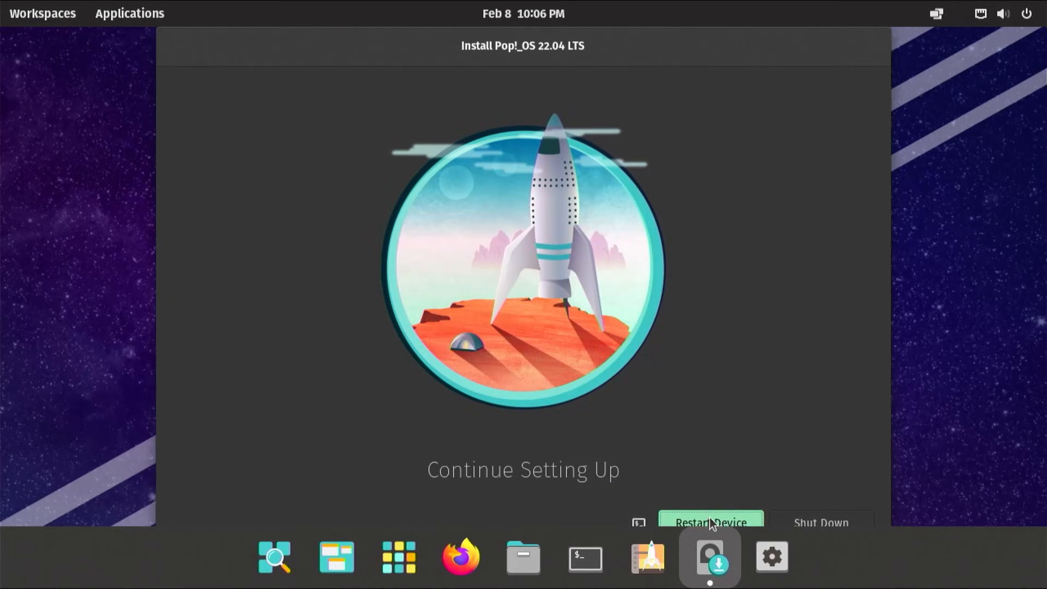
- Restart into Aptio Setup and review boot options listing Windows Boot Manager and Pop!_OS
click(711, 522)
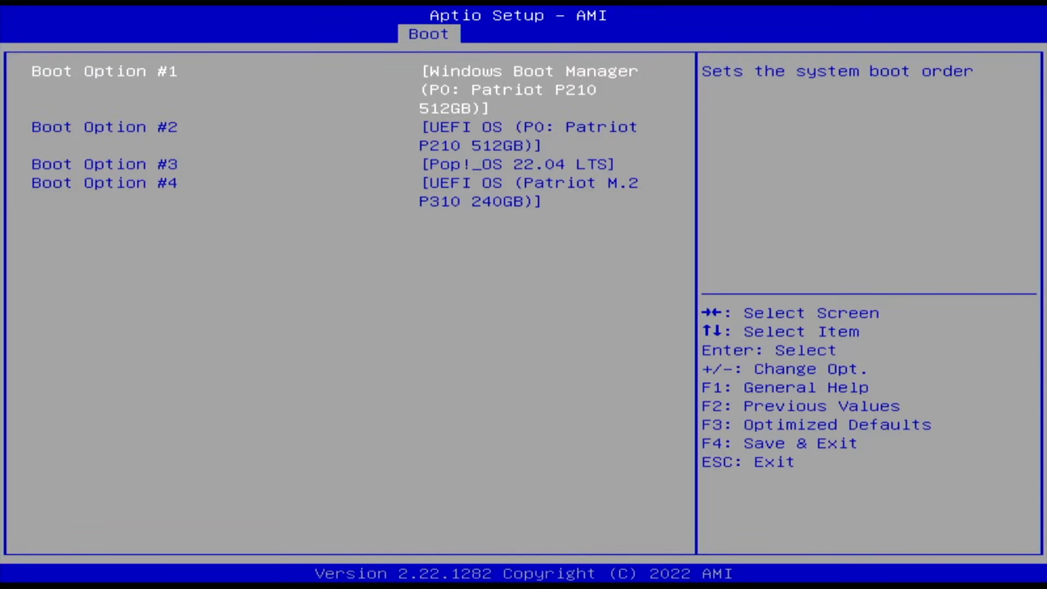
key(Down)
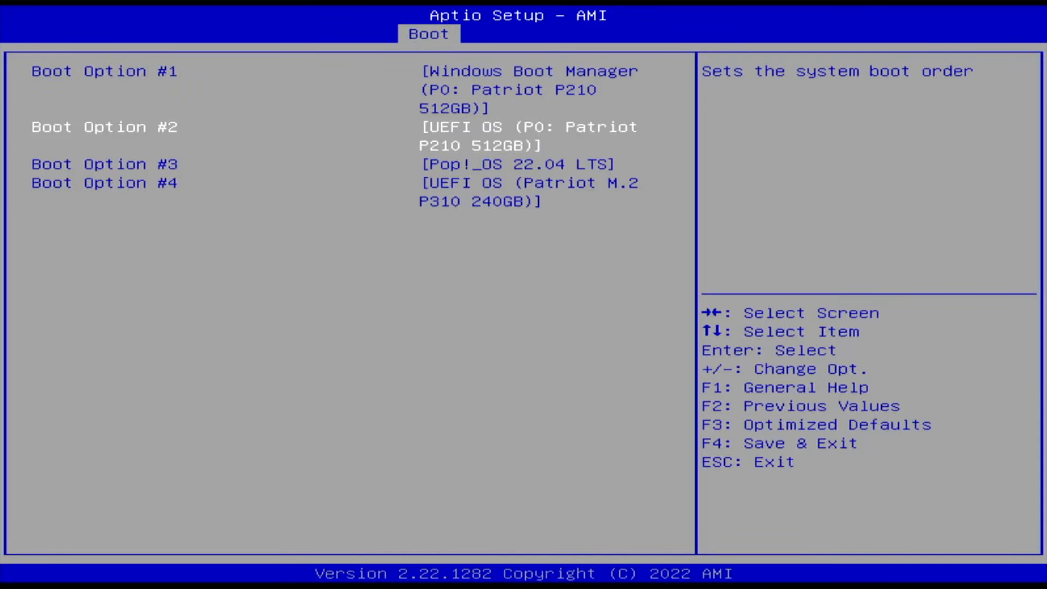
key(Down)
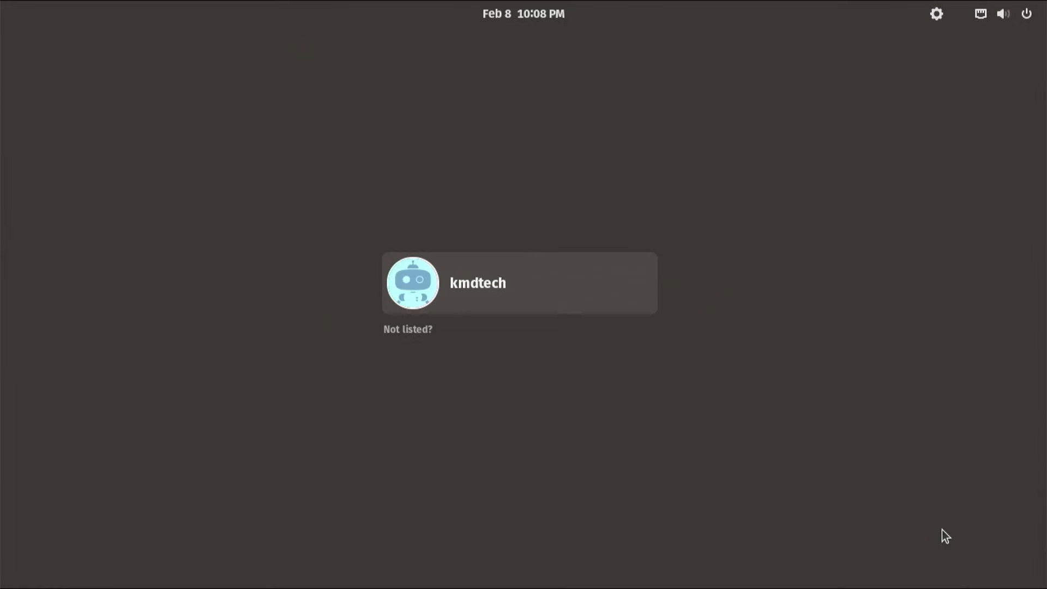
- Log in and keep the default edge-extending dock, launcher introduction and dark appearance
click(477, 282)
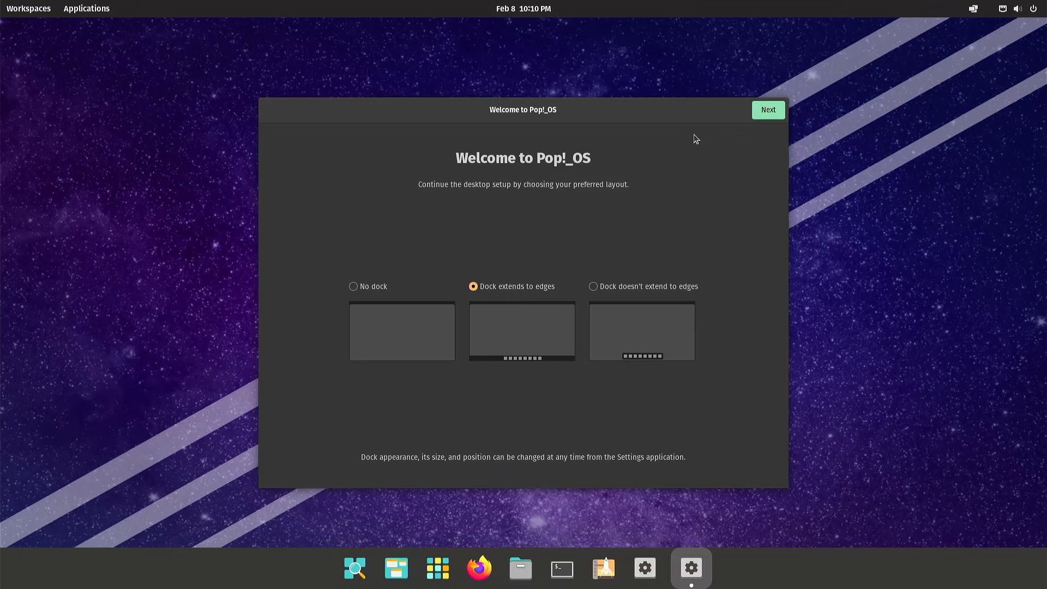
click(768, 109)
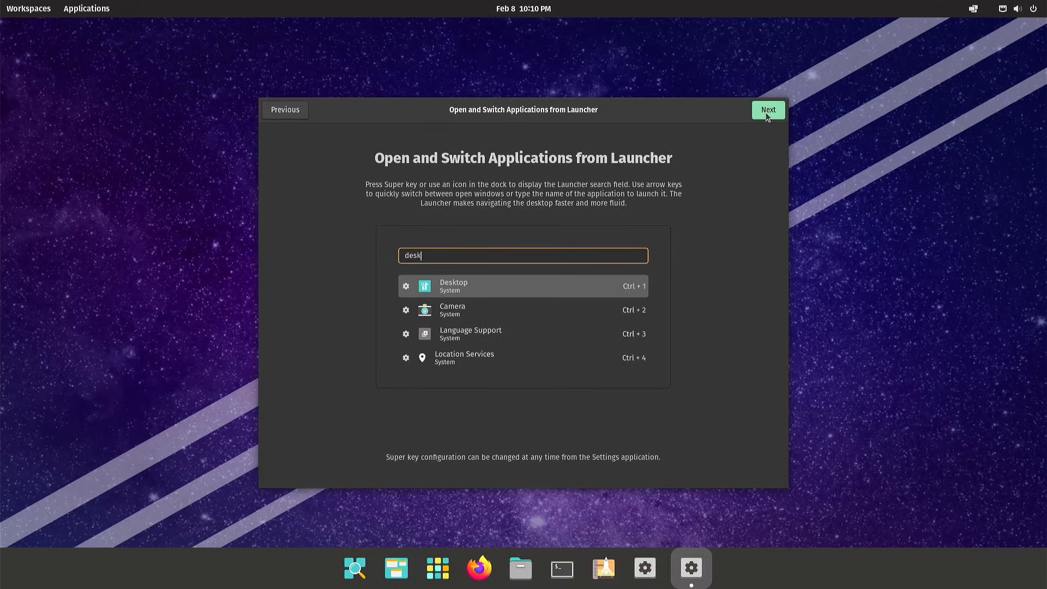
click(767, 109)
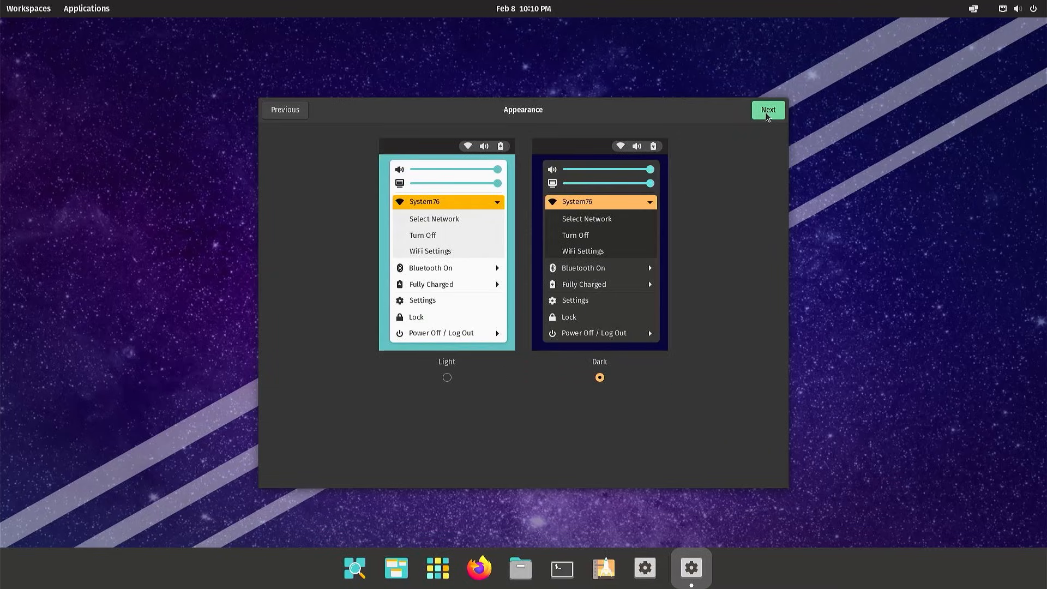
click(767, 109)
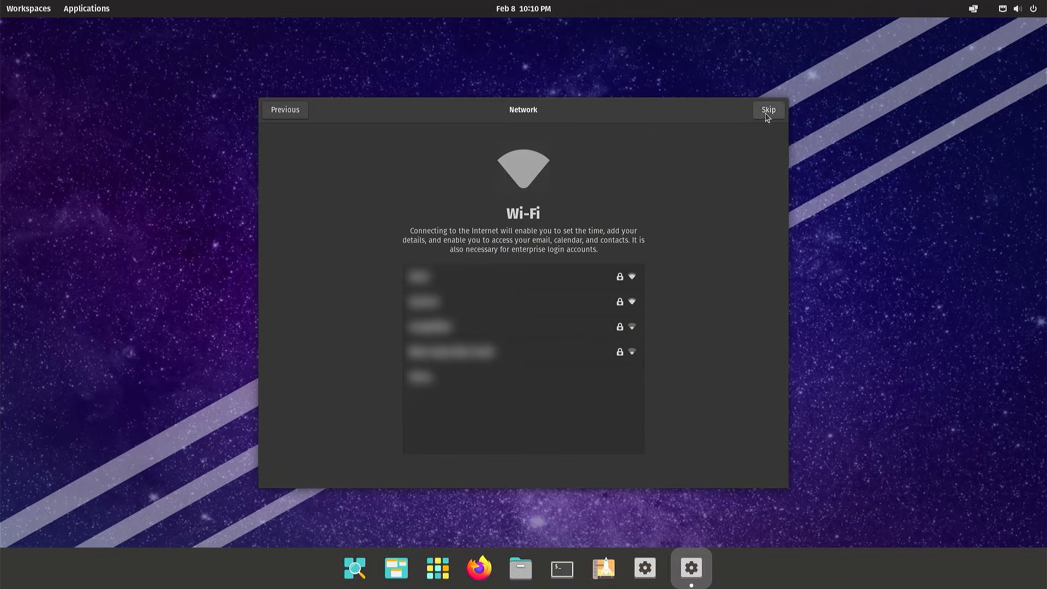
- Skip Wi-Fi, time zone and online accounts, then start using Pop!_OS
click(767, 109)
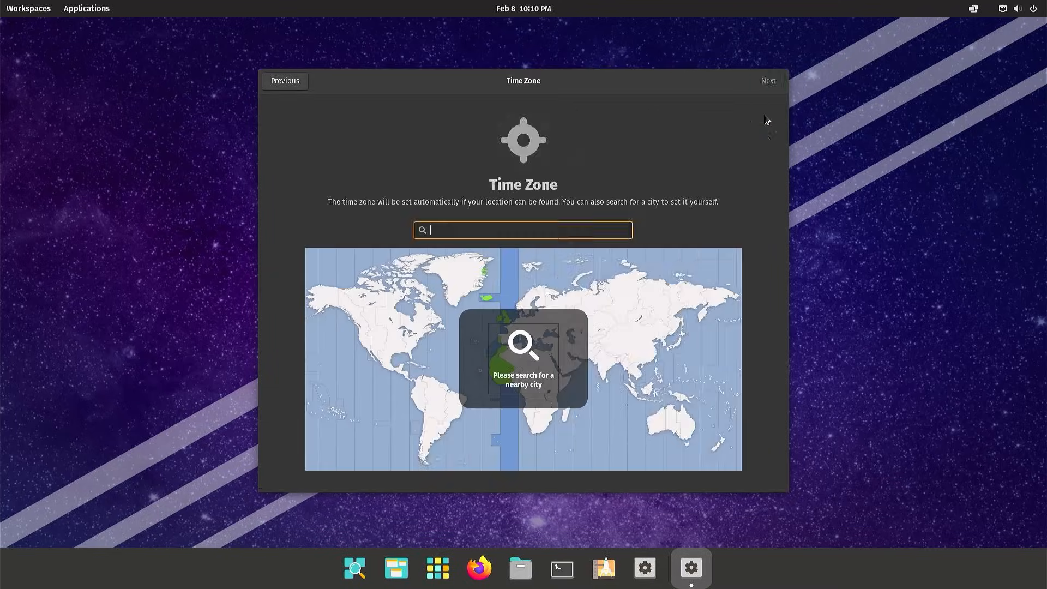
click(767, 80)
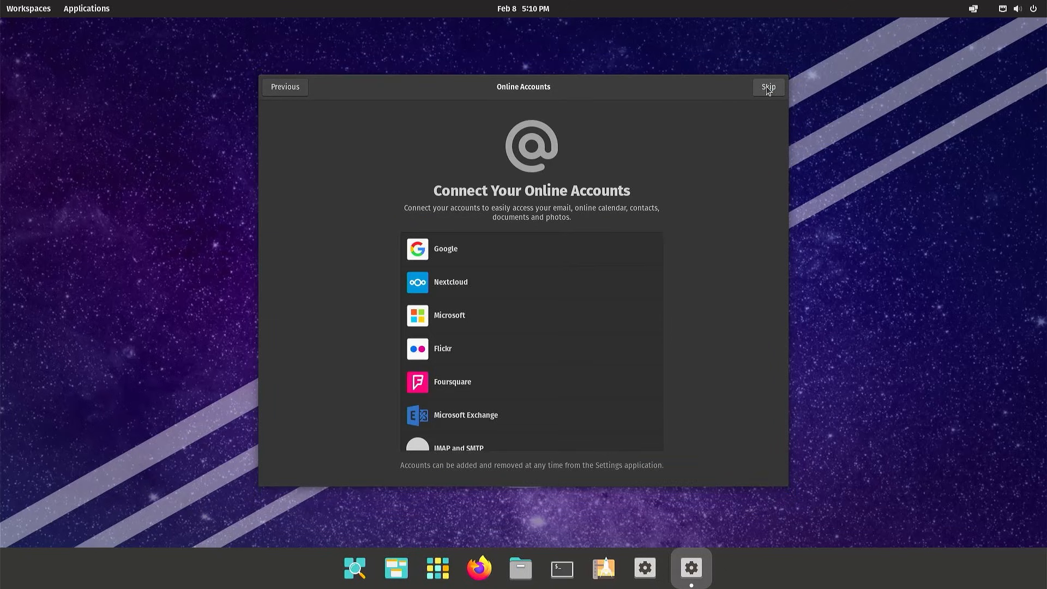
click(767, 87)
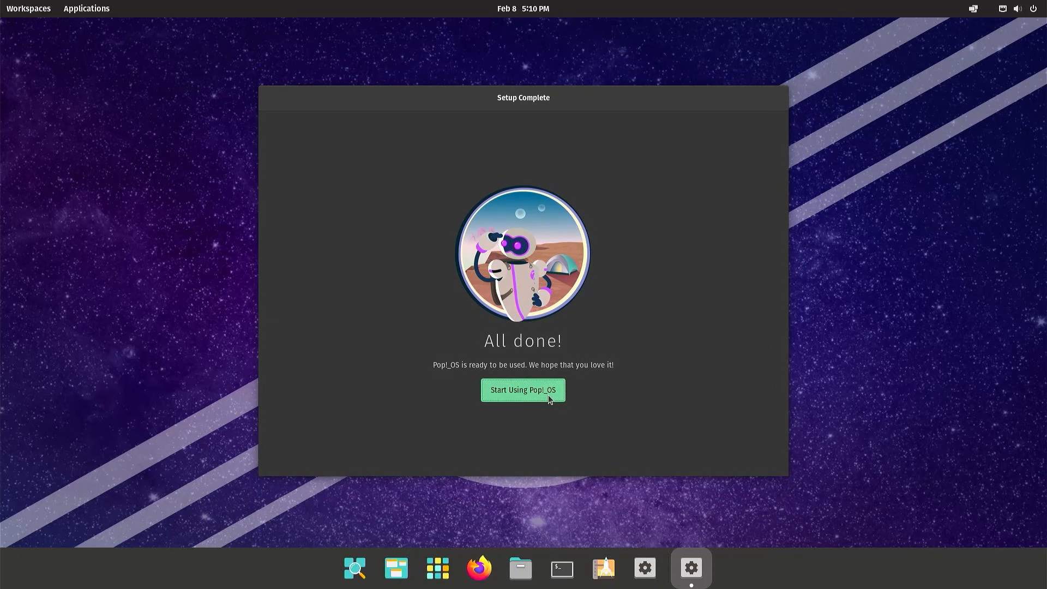
click(522, 389)
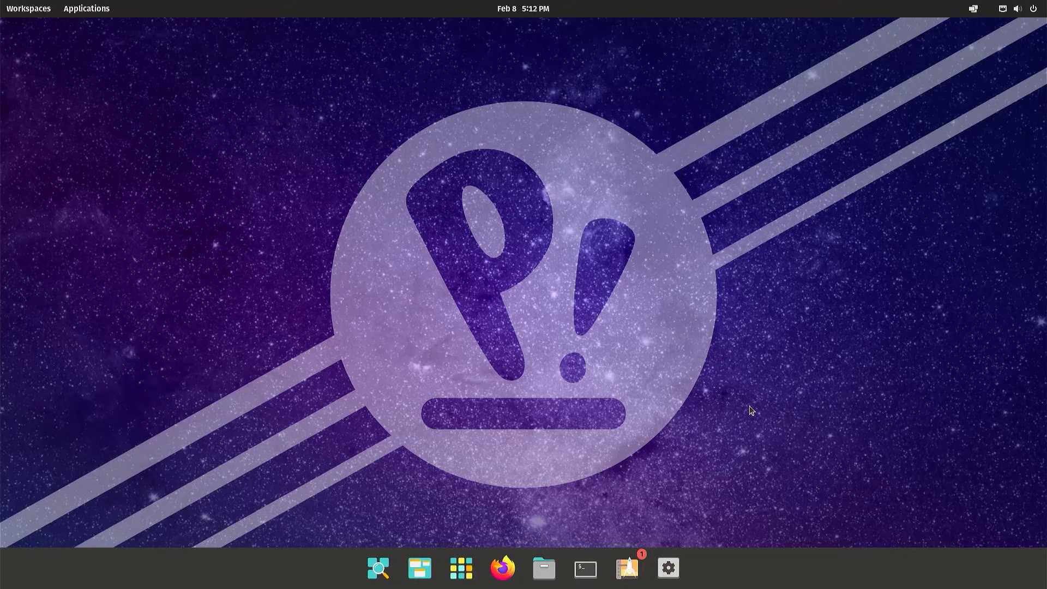
mouse_move(737, 424)
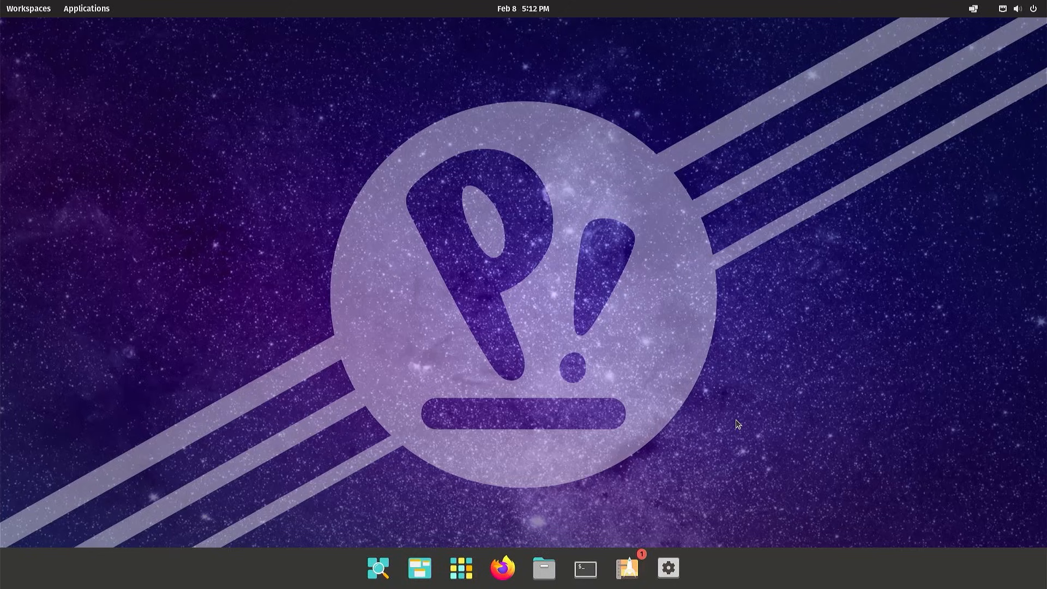
mouse_move(585, 568)
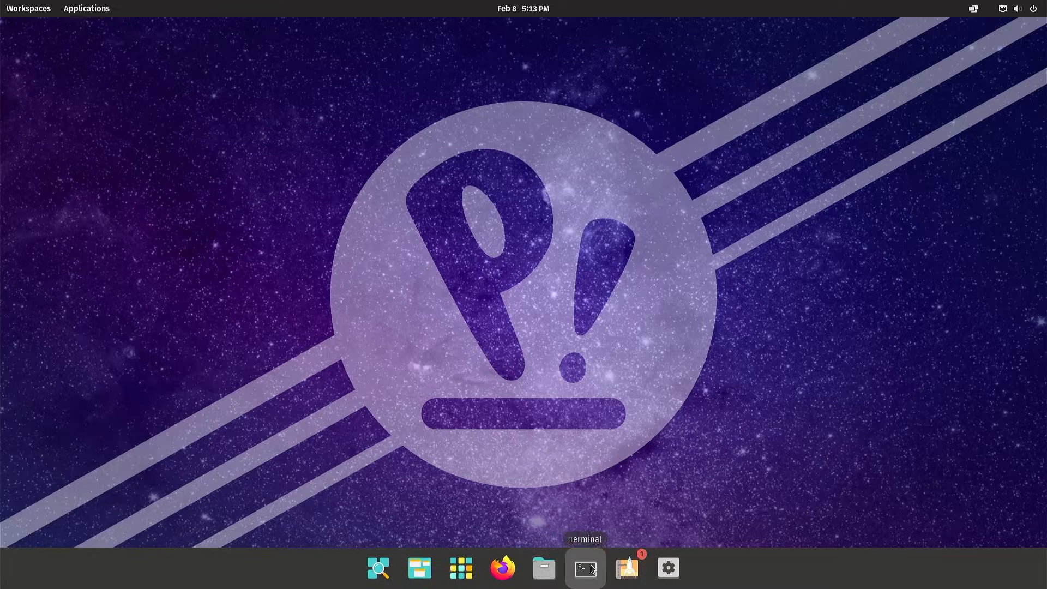
- Open a root terminal via sudo su -, run fdisk -l, and select /dev/sda
click(585, 567)
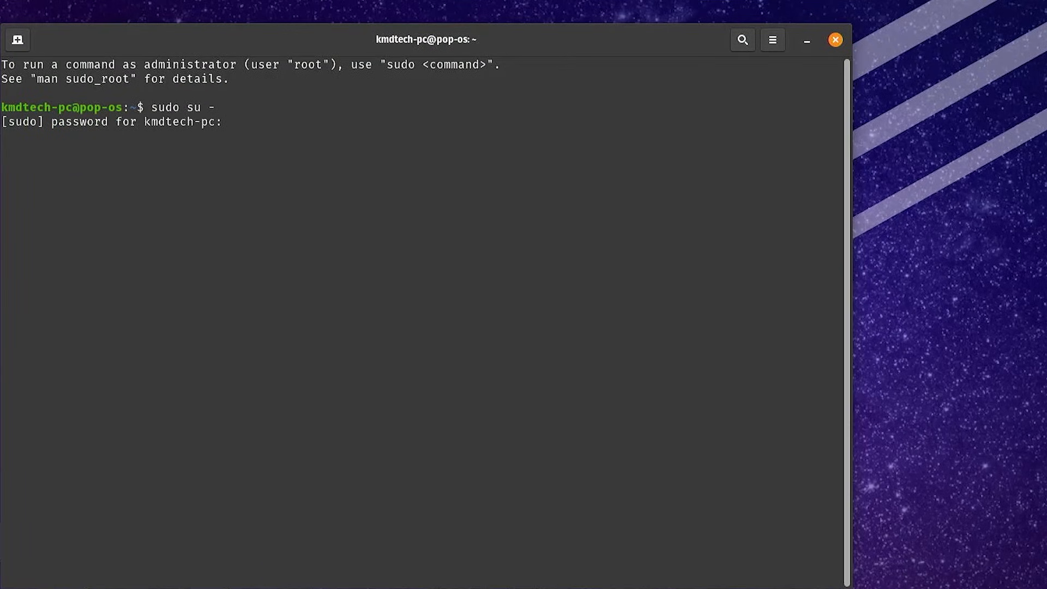
key(Return)
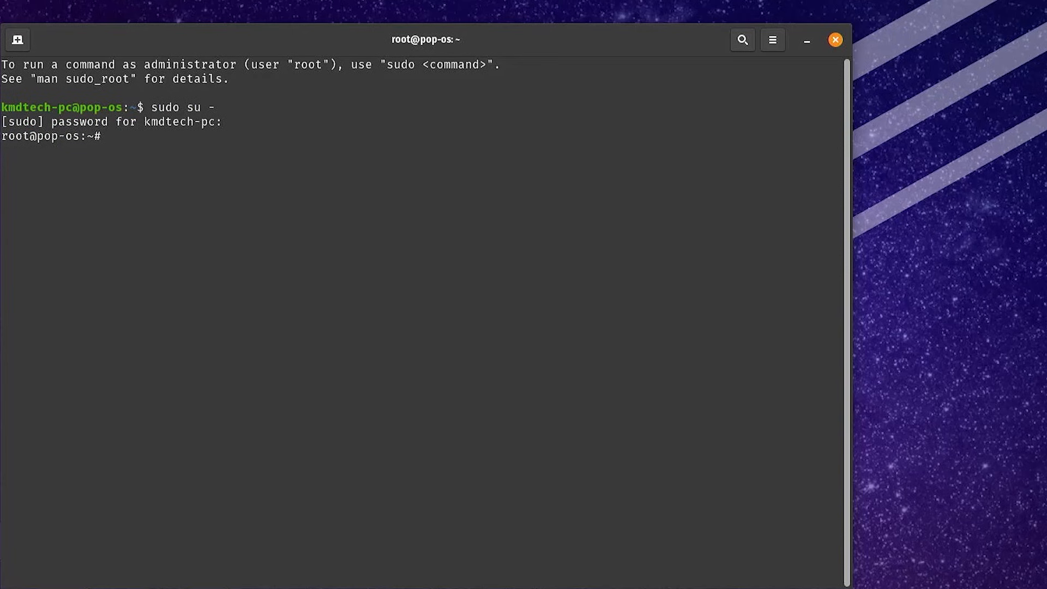
text(fdisk -l)
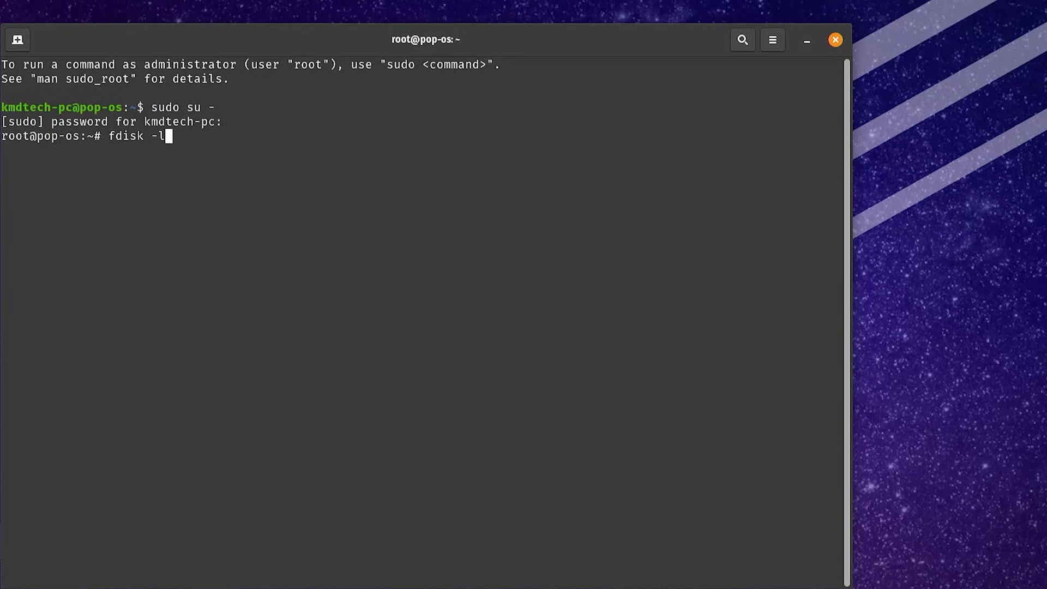
key(Return)
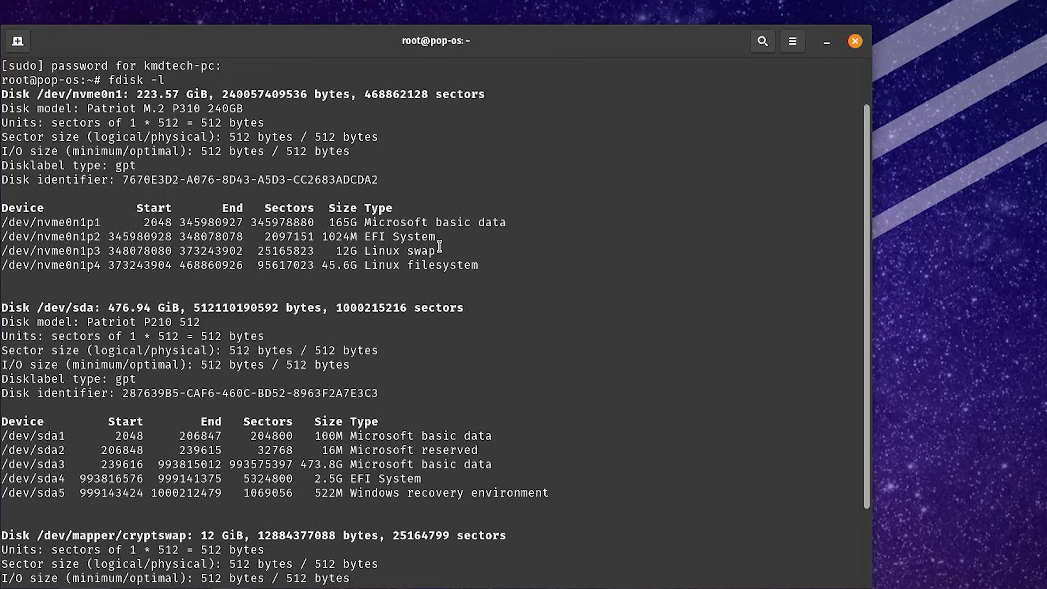
mouse_move(7, 94)
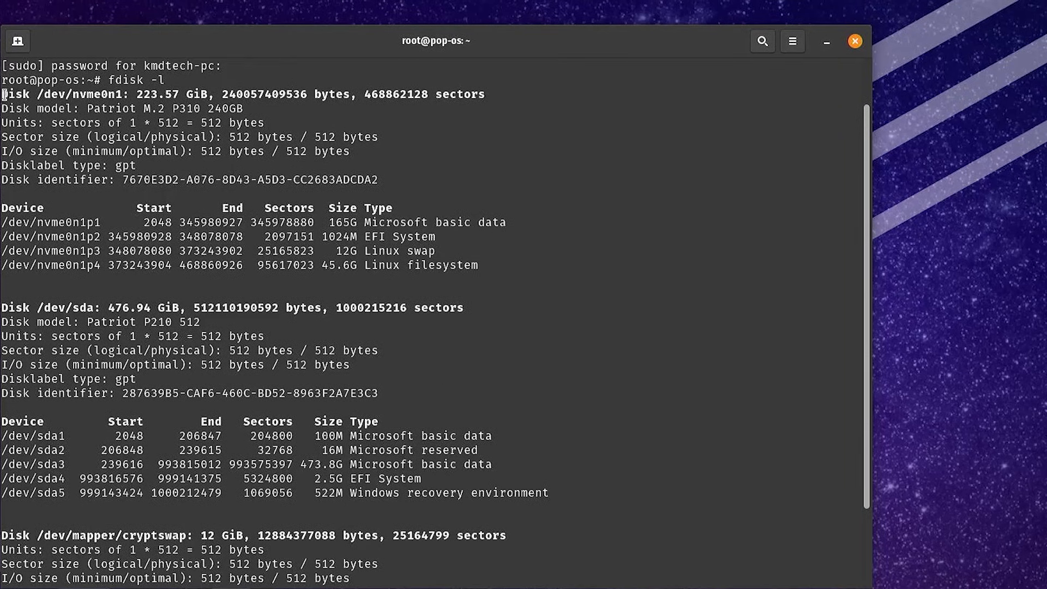
mouse_move(319, 152)
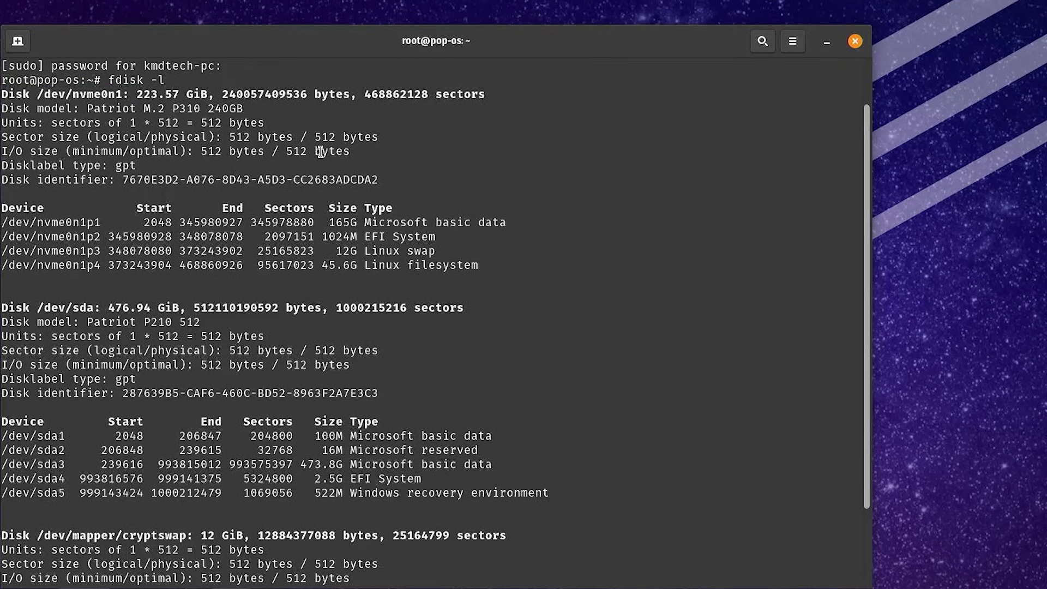
mouse_move(498, 273)
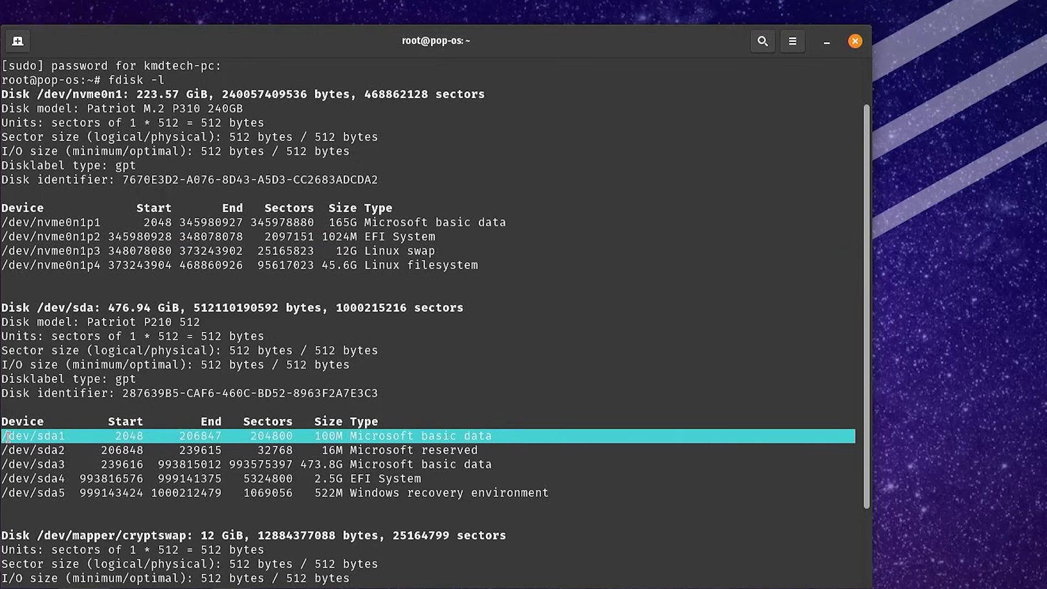
double_click(74, 308)
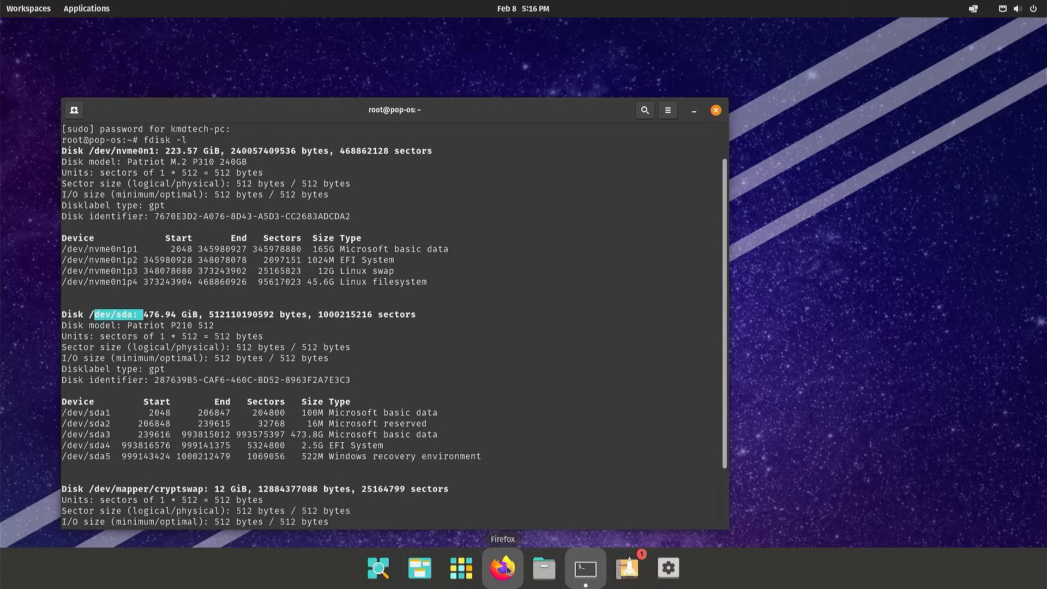
- In Firefox, scroll pbatard/UEFI-Shell down to the 24H2 release assets listing shellx64.efi
click(502, 568)
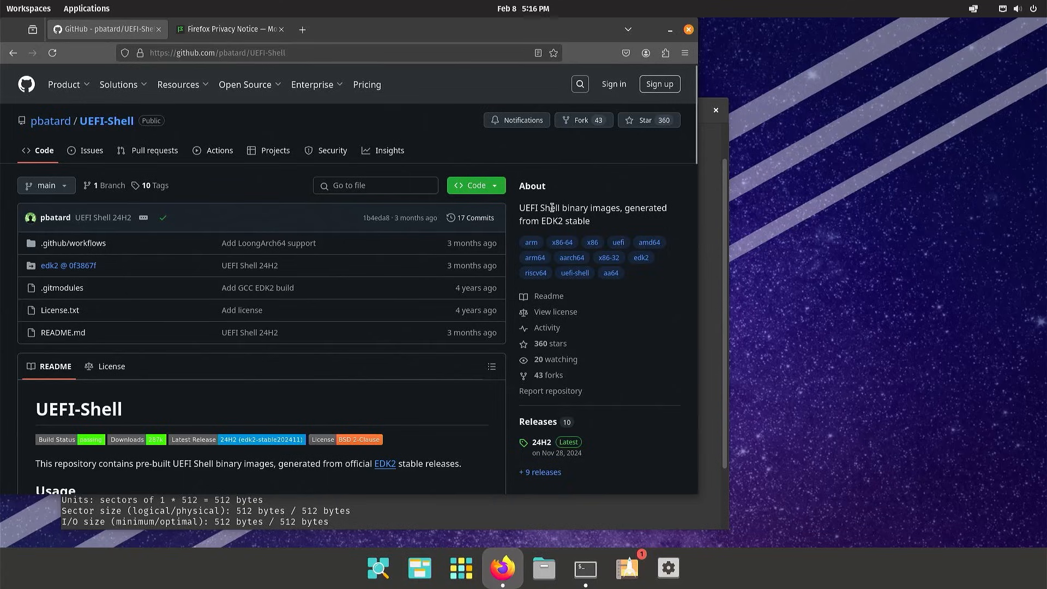
mouse_move(617, 227)
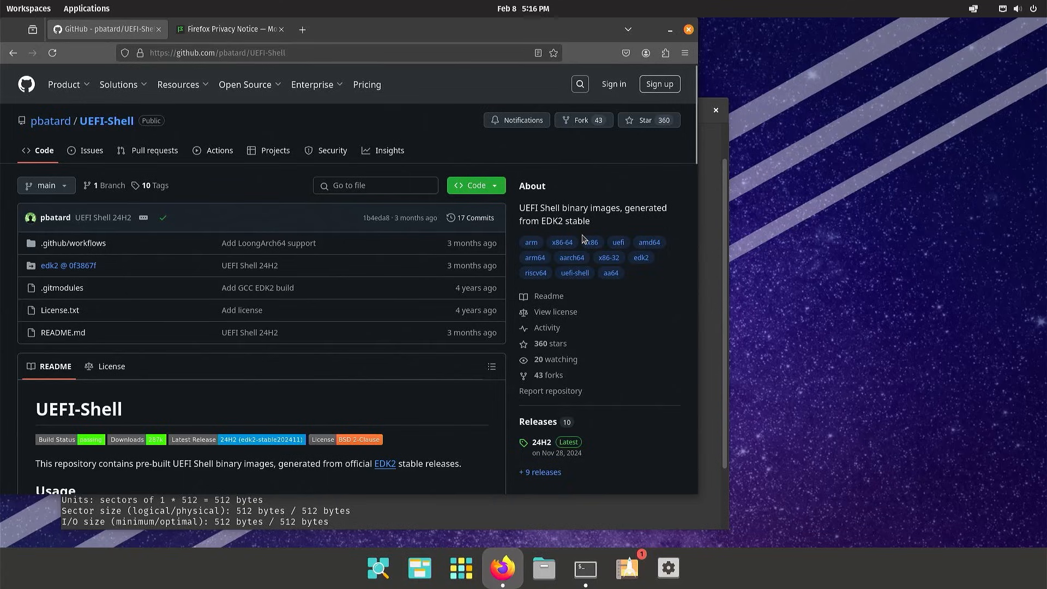
scroll(down, 3)
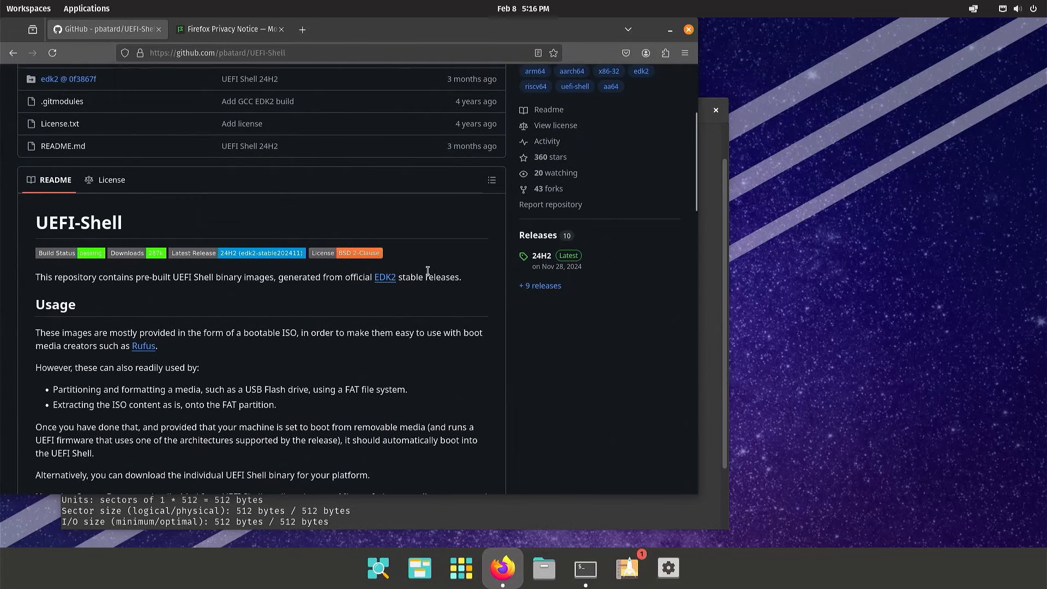
scroll(down, 3)
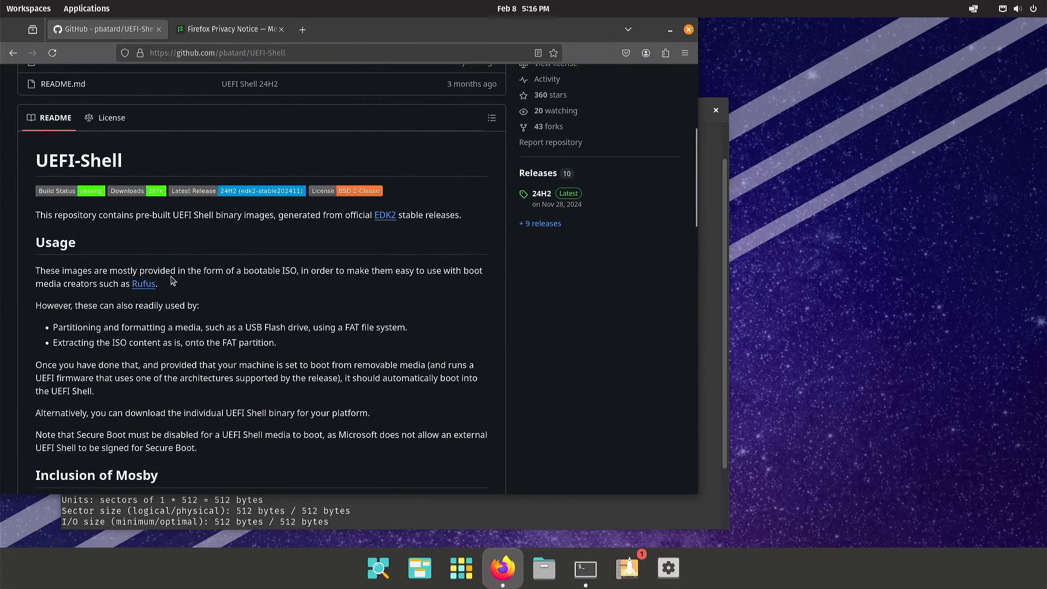
mouse_move(301, 285)
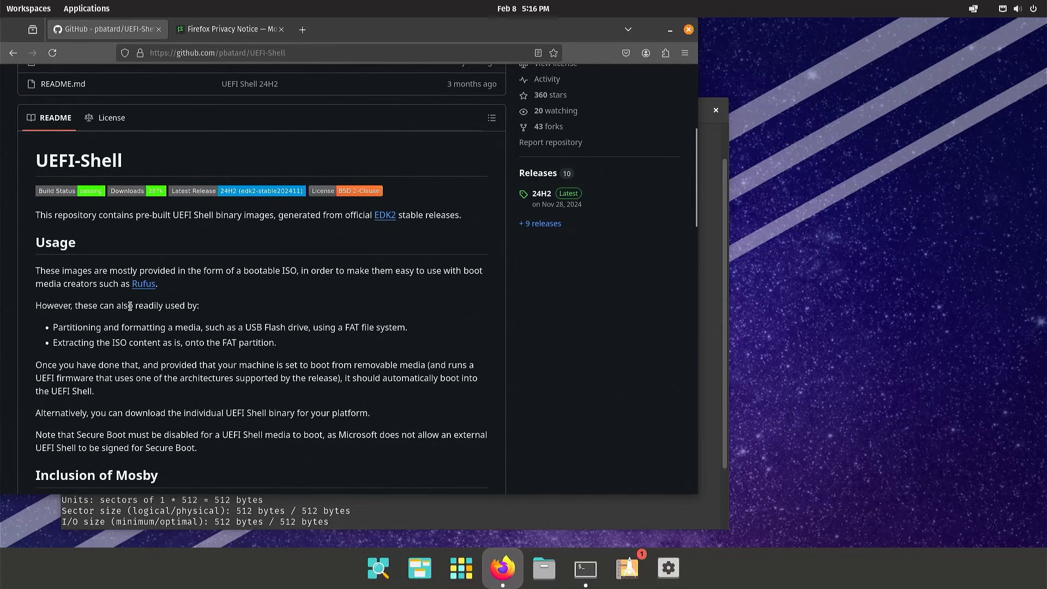
mouse_move(241, 289)
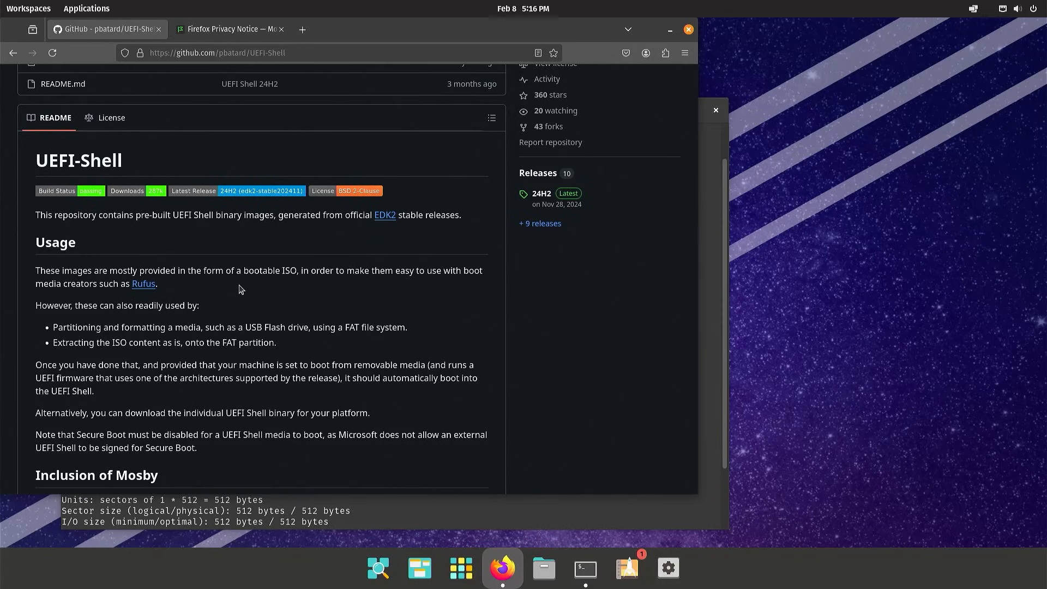
scroll(down, 3)
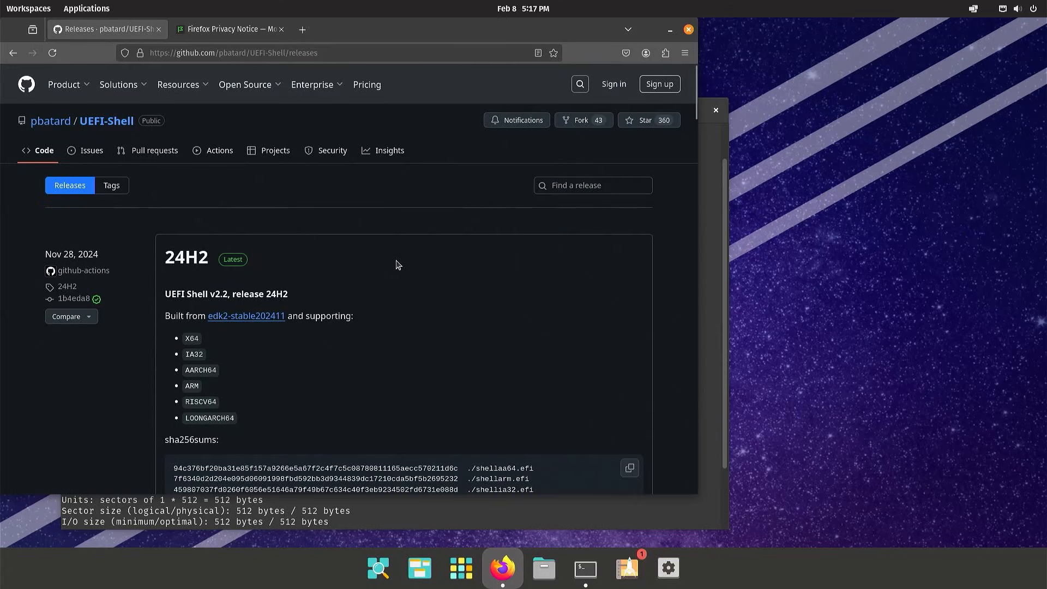
scroll(down, 3)
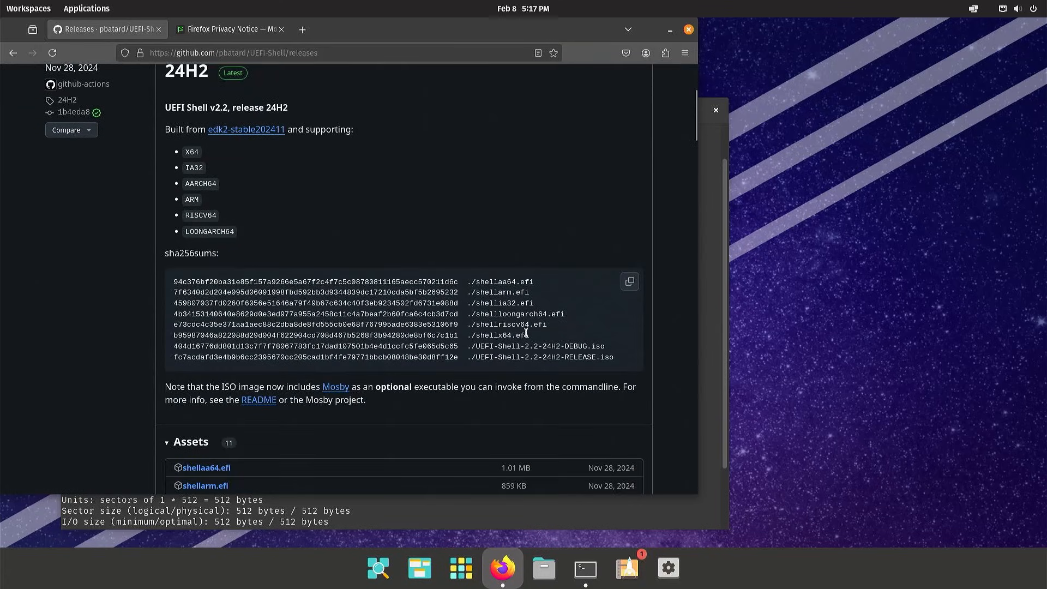
double_click(508, 334)
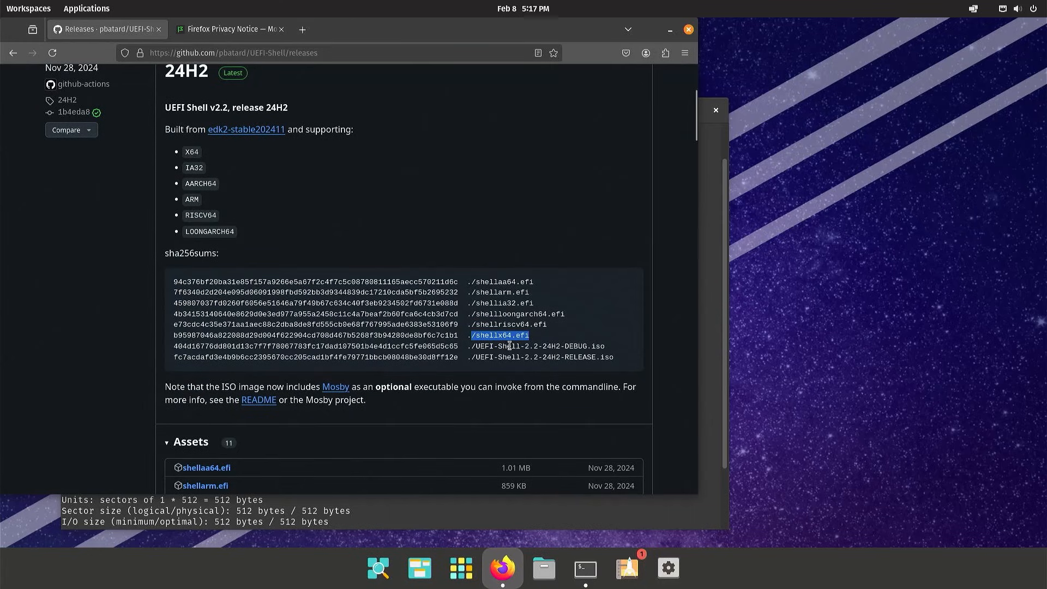
scroll(down, 3)
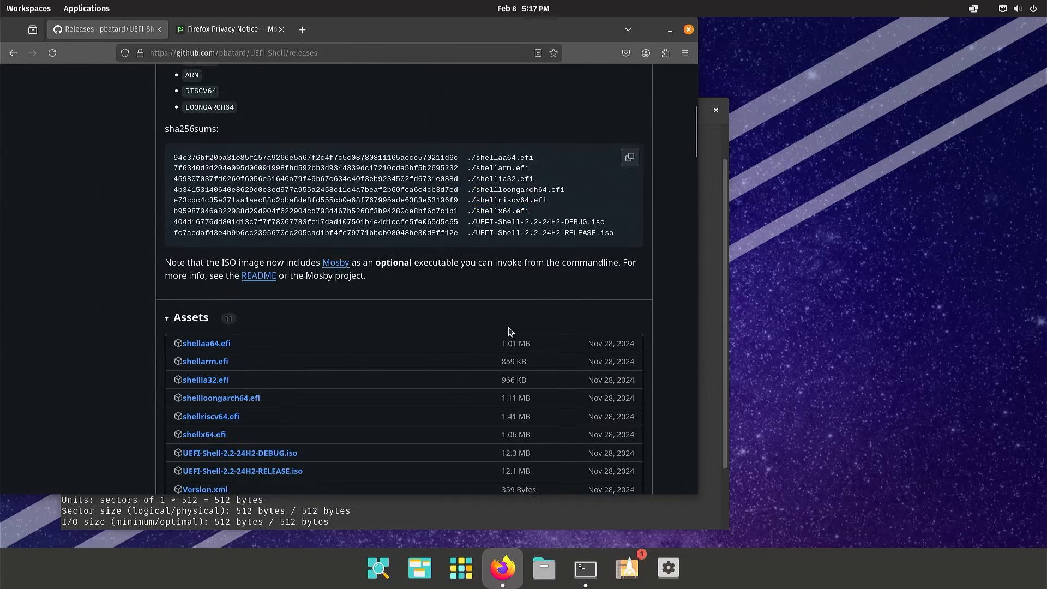
scroll(down, 3)
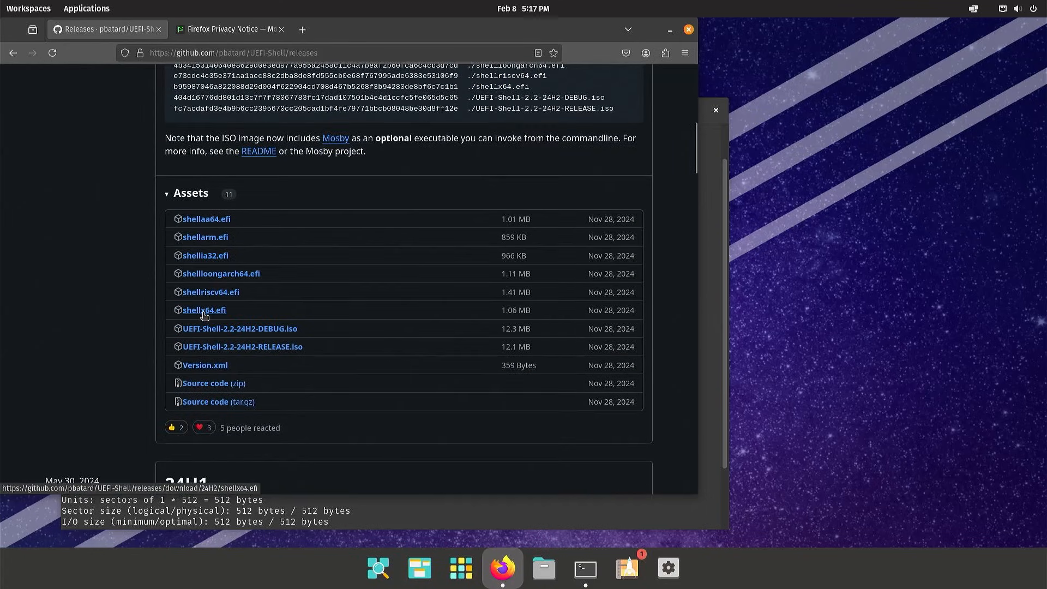
- Download shellx64.efi, copy it into EFI as efishellx64.efi, then list loader/entries
click(584, 569)
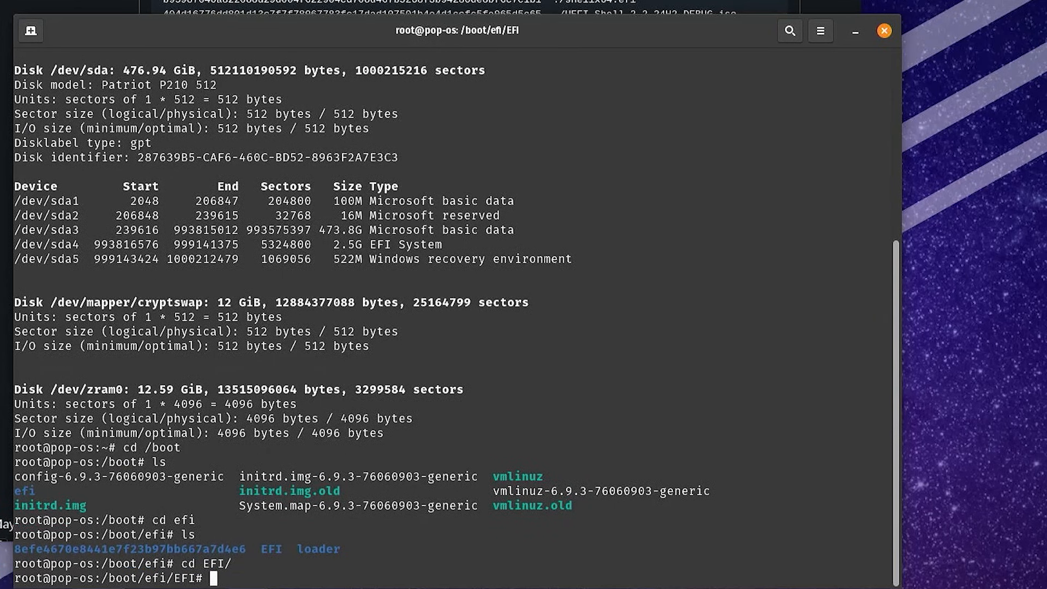
text(ls)
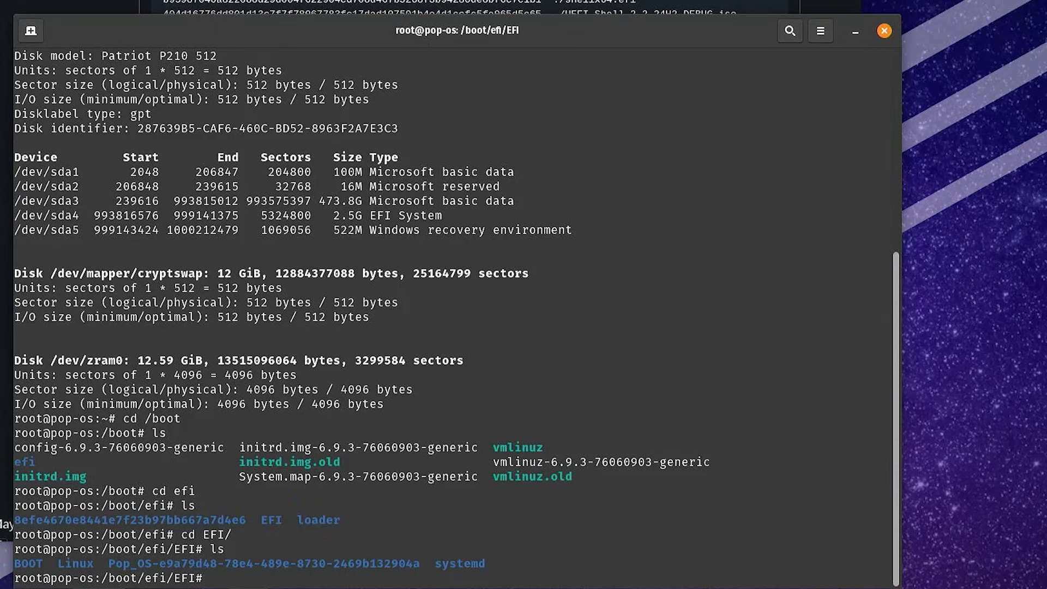
text(cp /home/kmdtech-pc/)
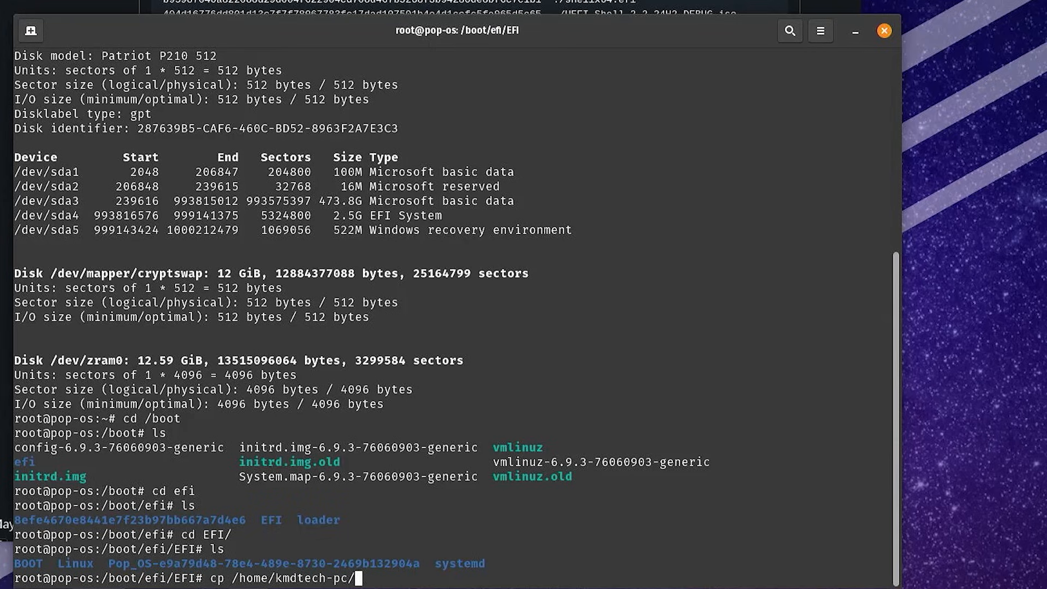
text(Downloads/shellx64.efi)
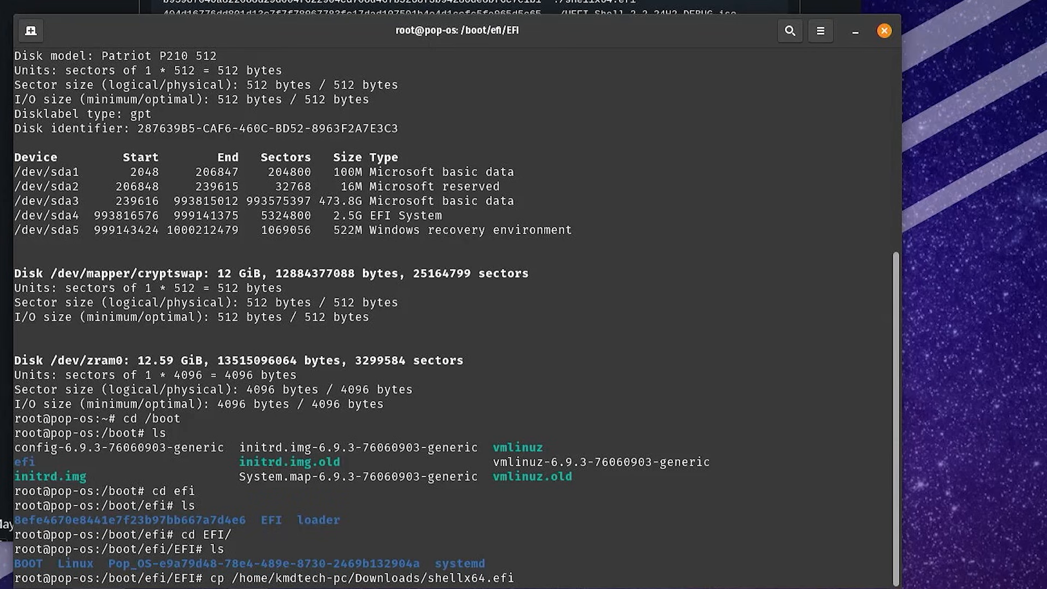
text(efishellx64.efi)
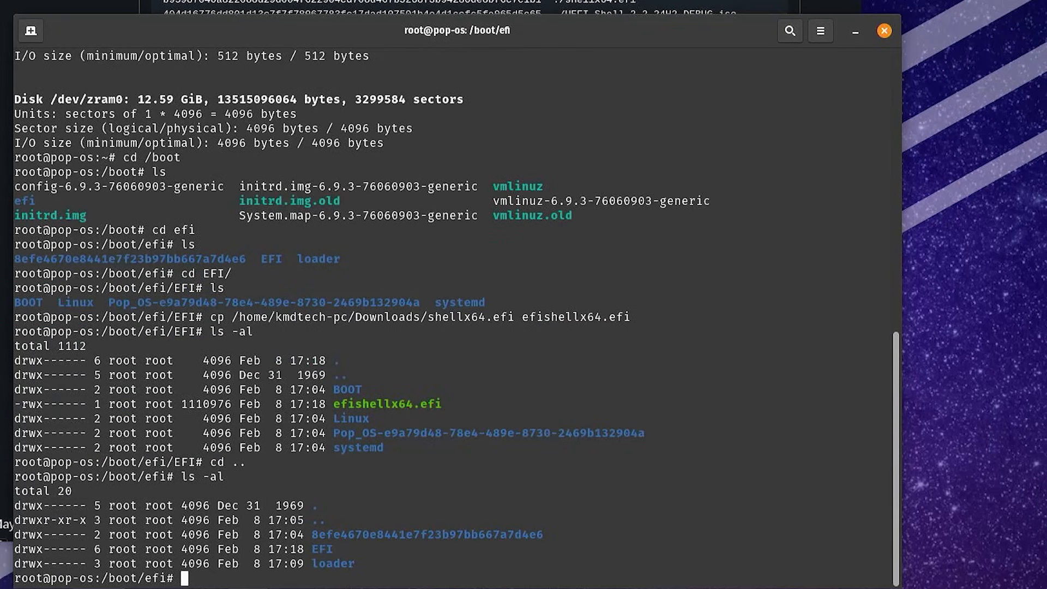
text(cd loader/)
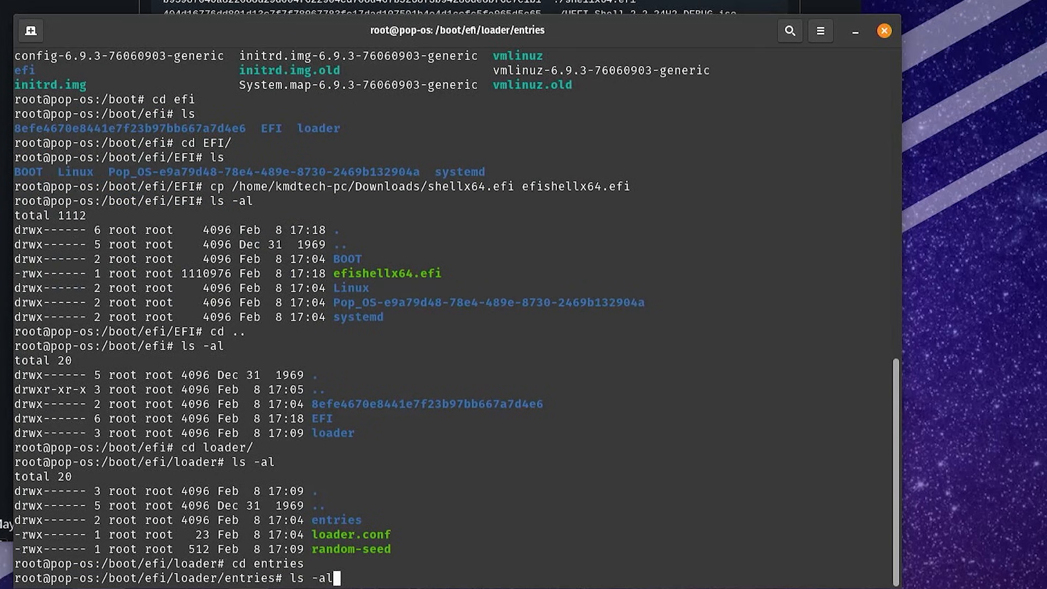
key(Return)
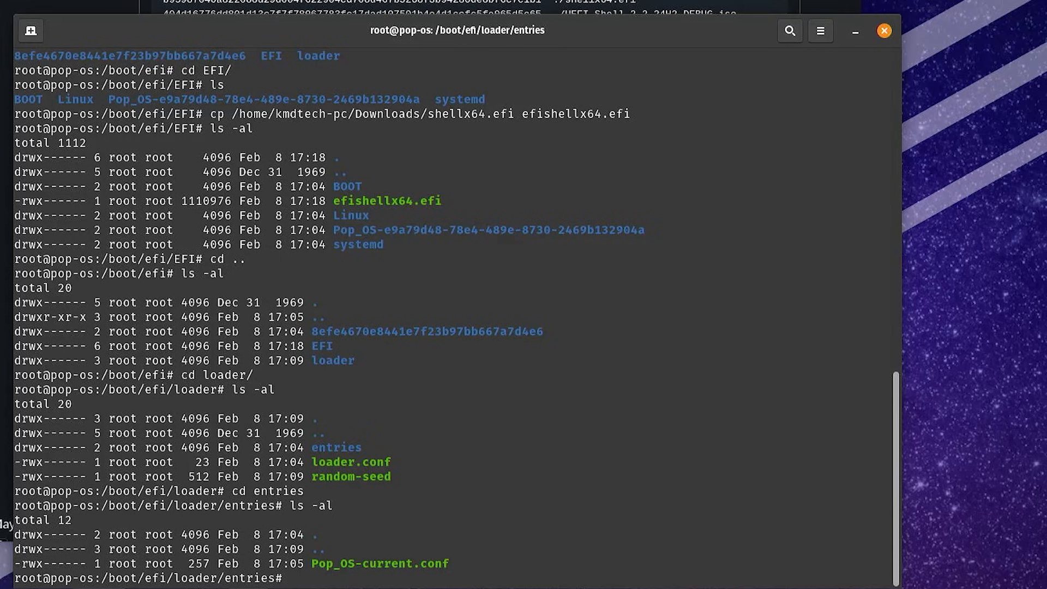
- Write efishellx64.conf with title 'UEFI Shell x64' and efi /EFI/efishellx64.efi, then save
text(n)
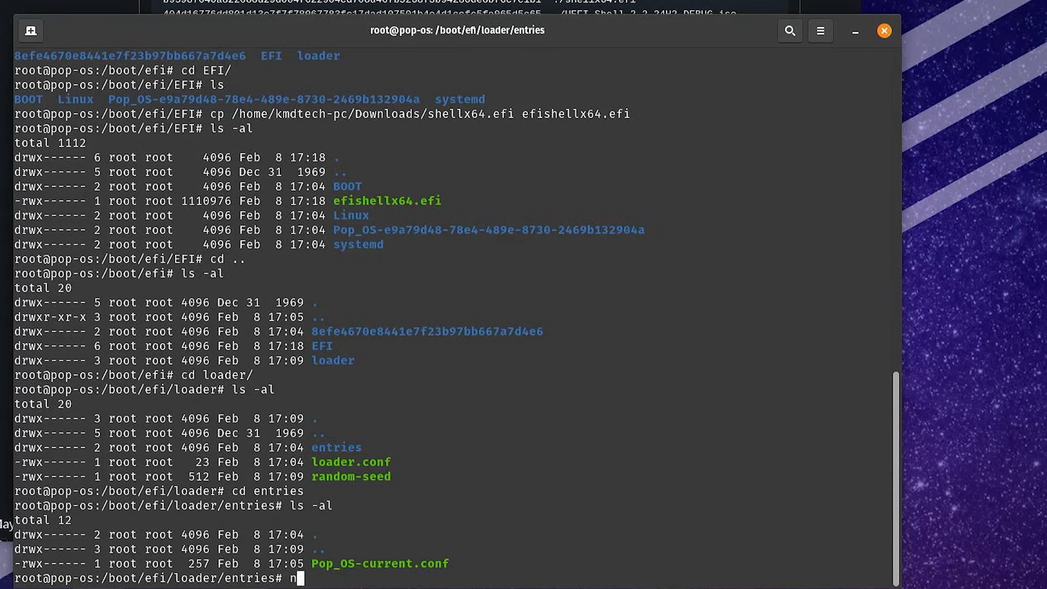
text(ano efishellx)
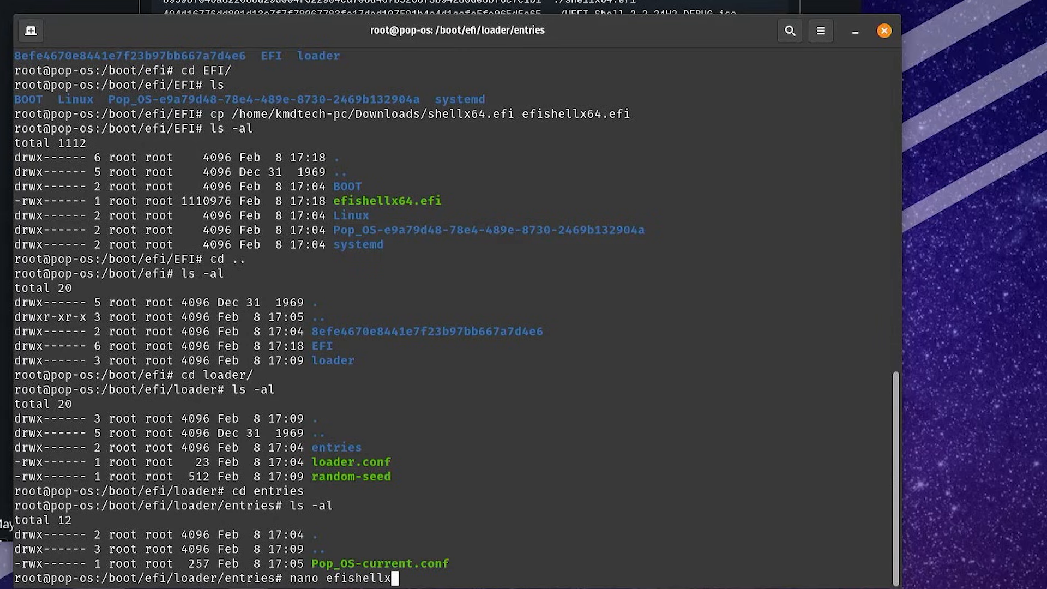
key(Return)
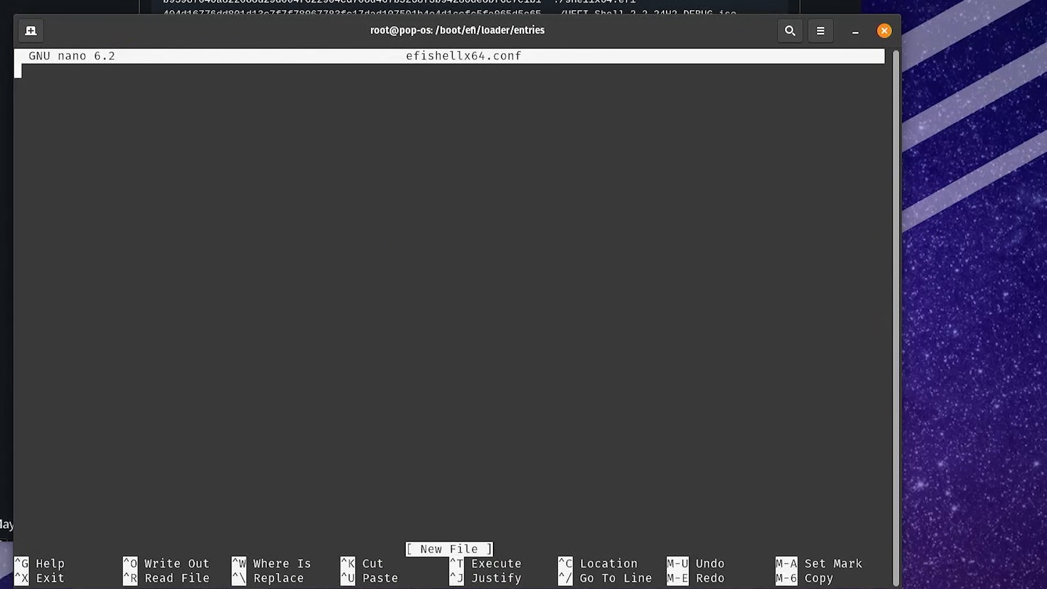
text(title  UEFI Shell x64)
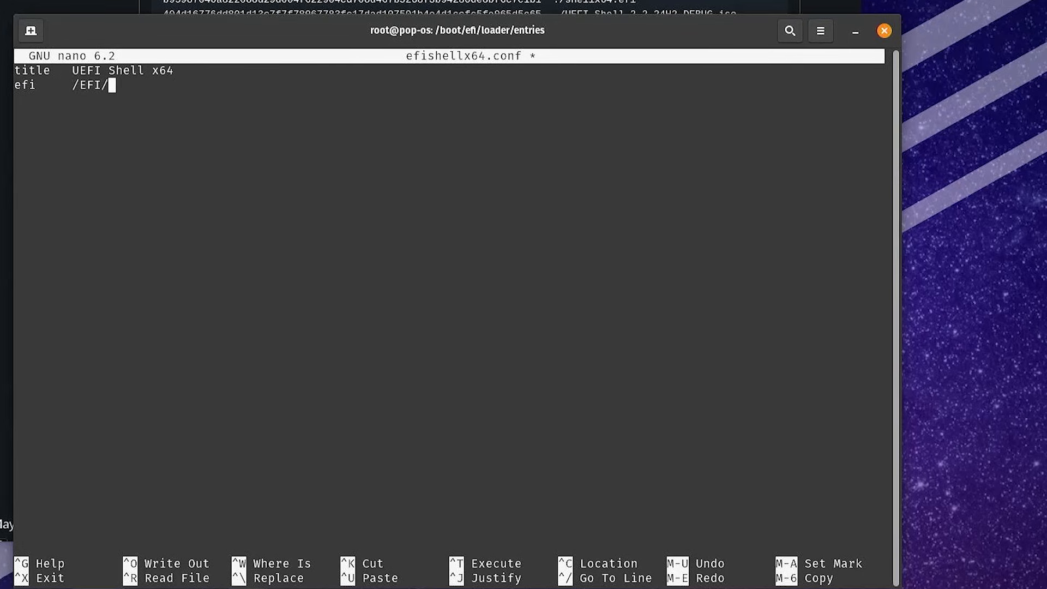
text(efish)
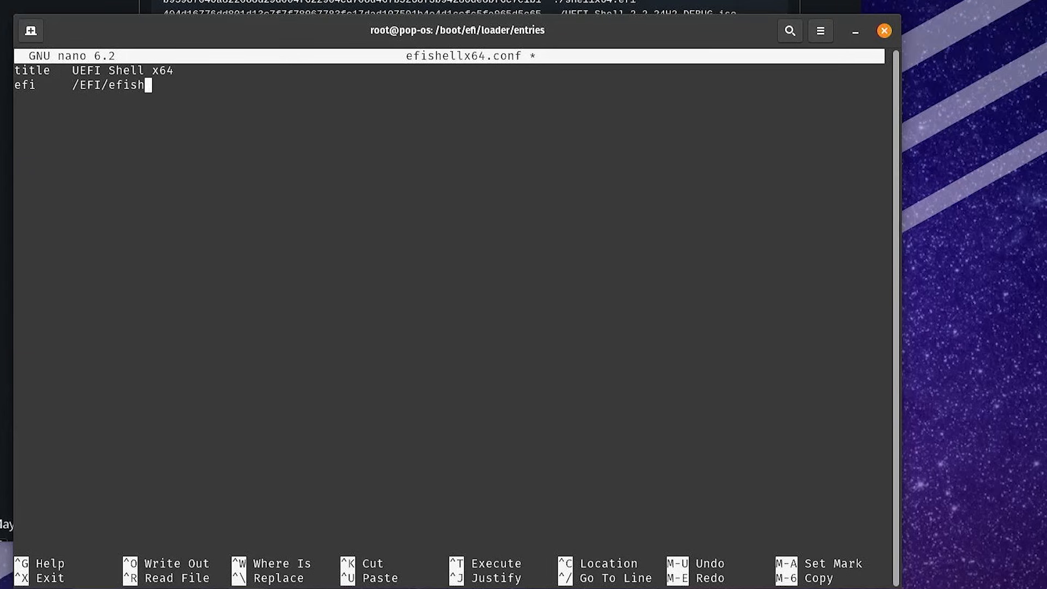
text(llx64.efi)
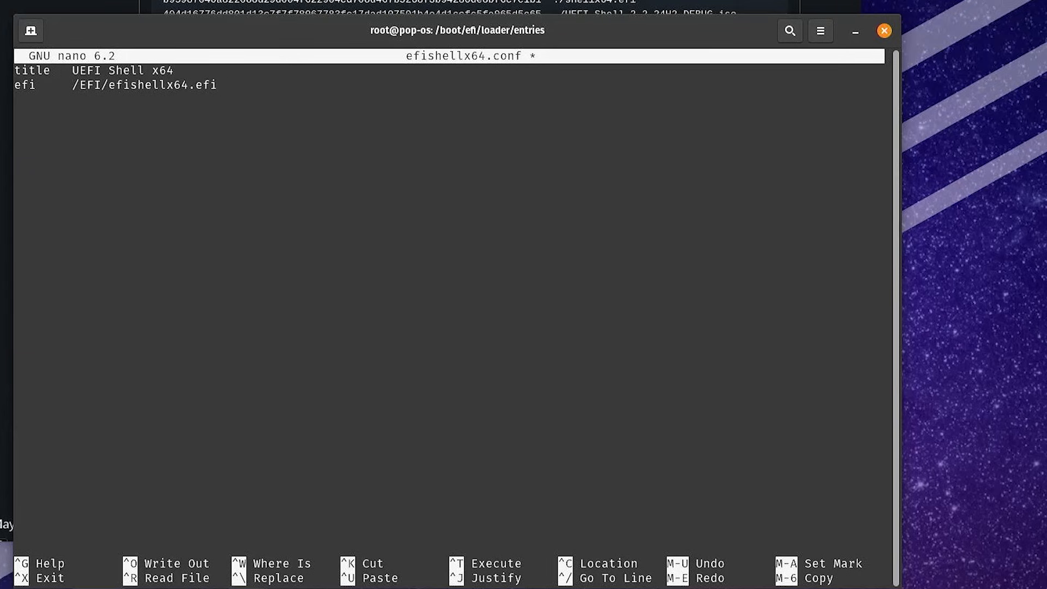
click(218, 85)
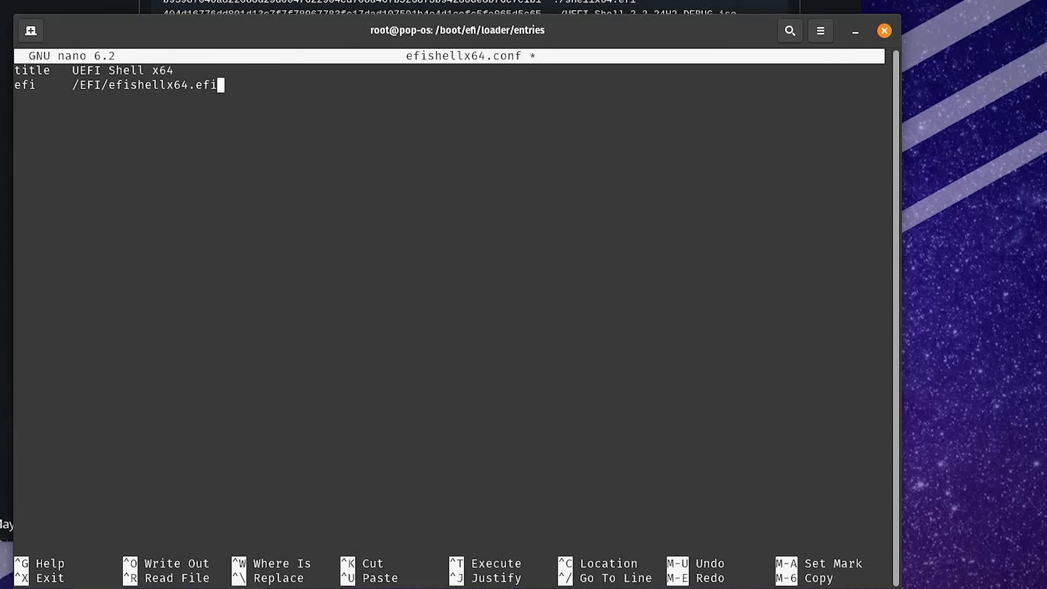
key(ctrl+x)
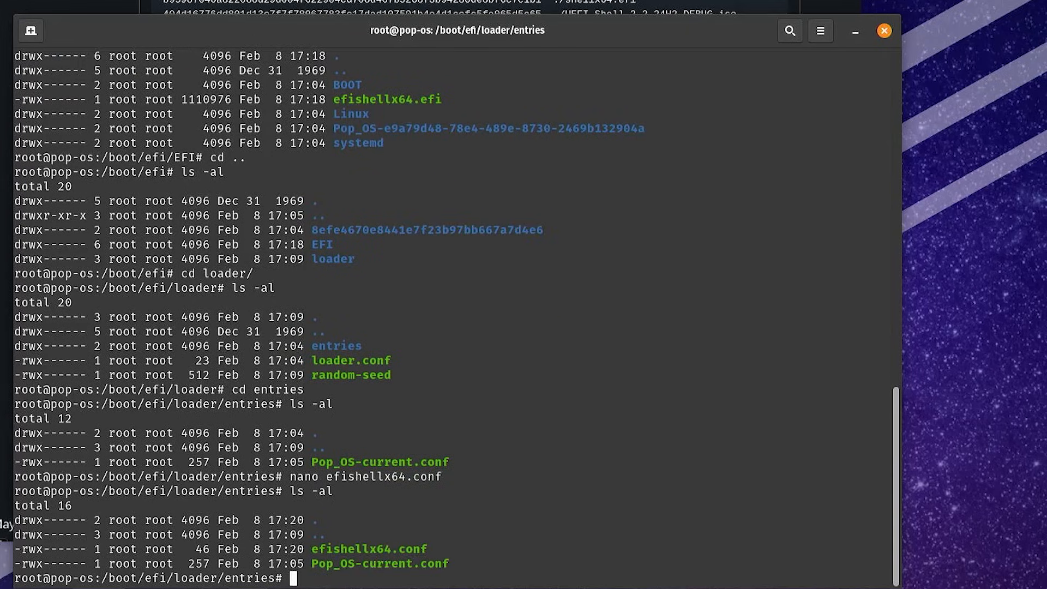
- Add 'timeout 5' to loader.conf in nano and save the change
text(cd ..)
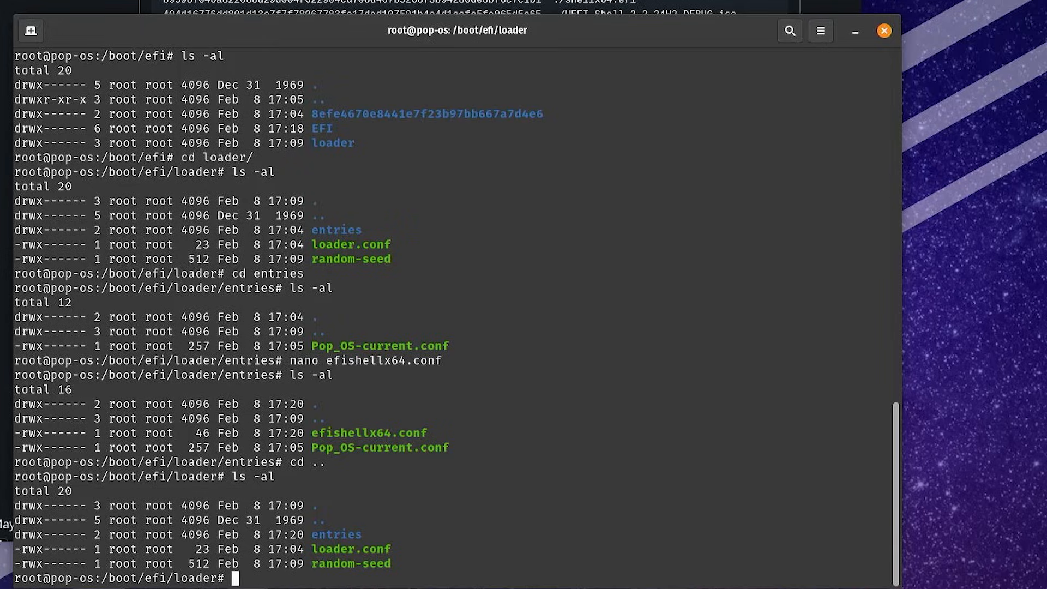
text(nano loader.)
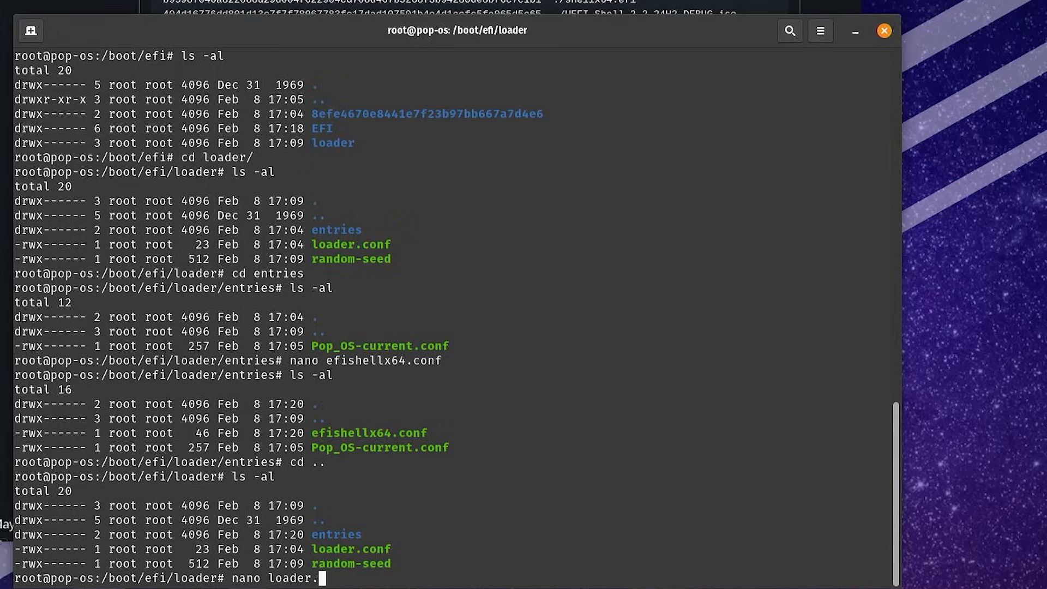
key(Return)
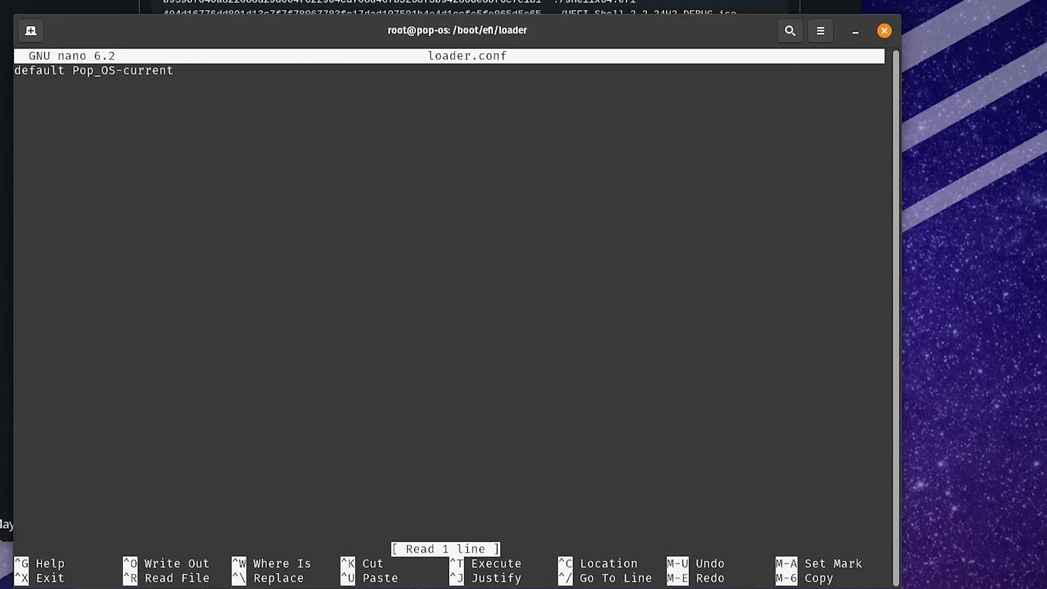
text(t)
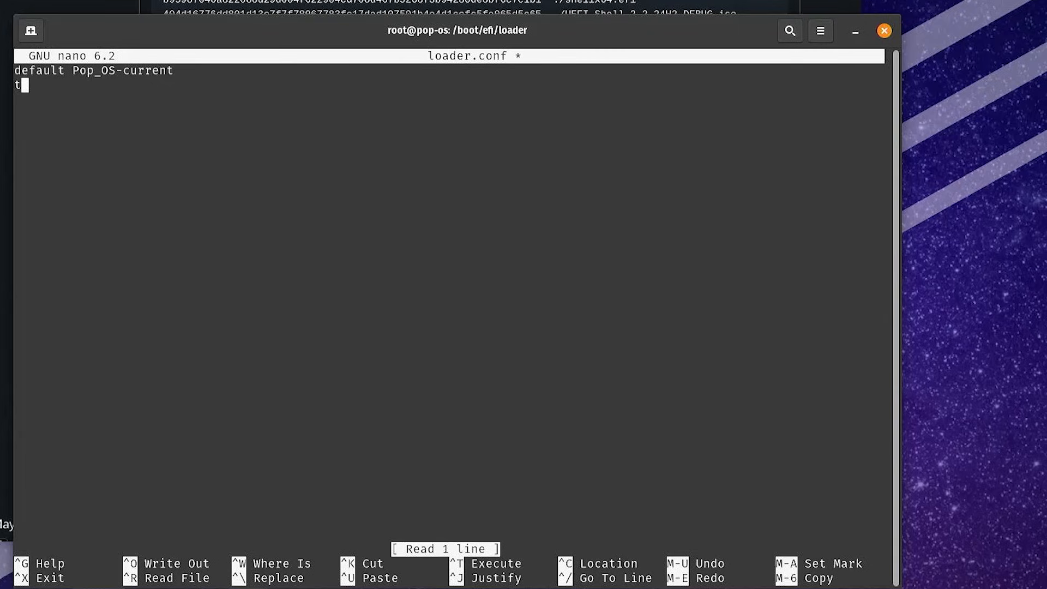
text(imeout 5)
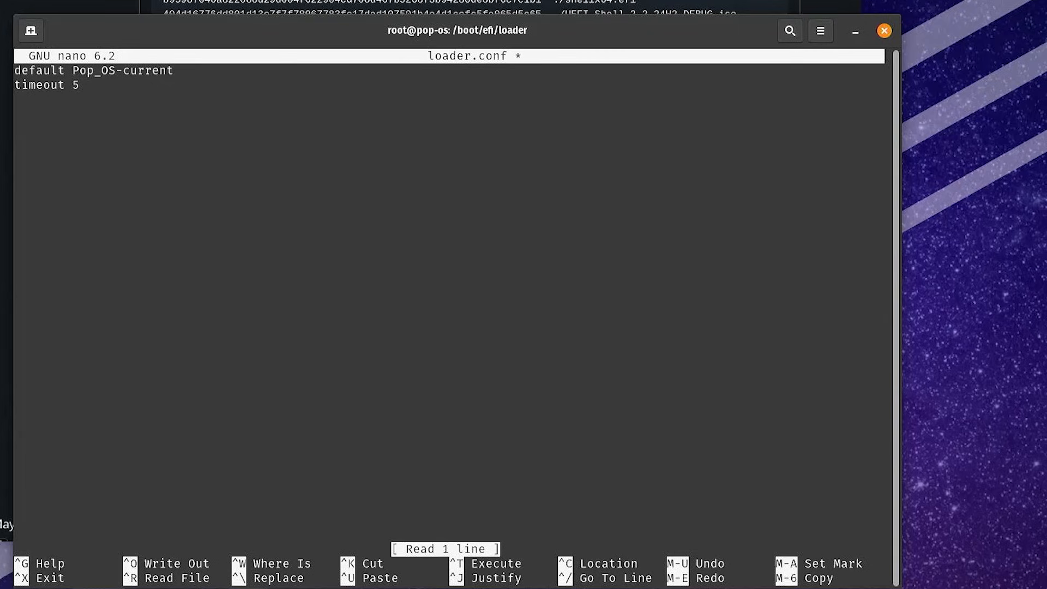
key(ctrl+x)
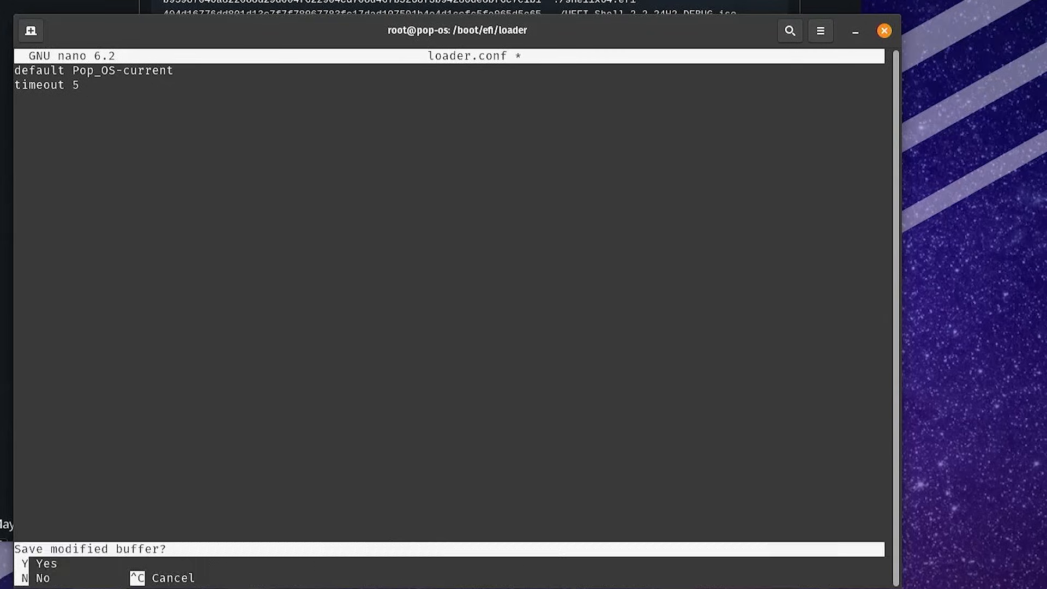
key(y)
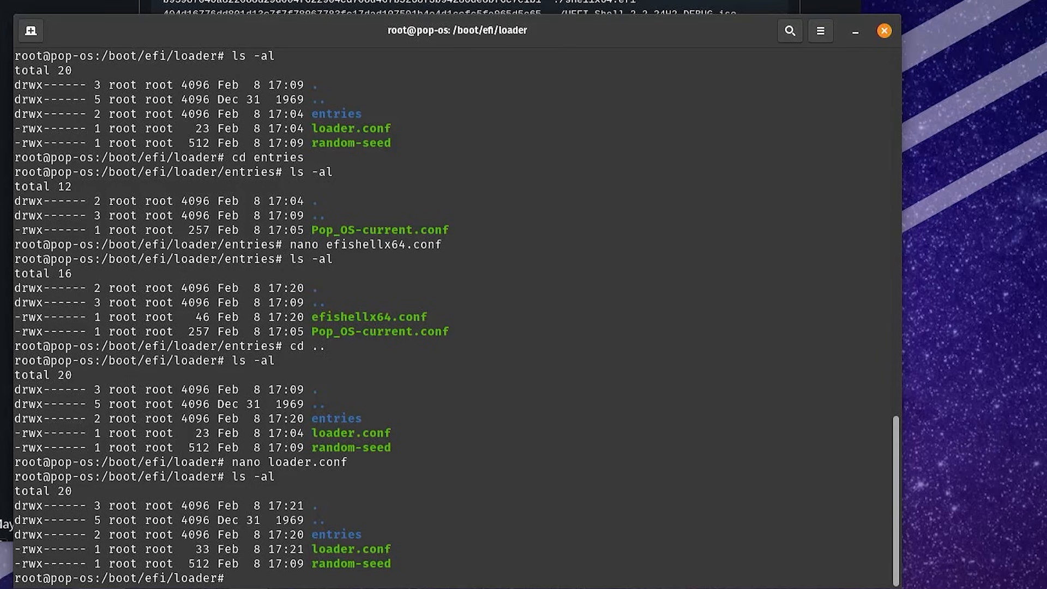
- List boot entries with bootctl list and partition UUIDs with blkid, then begin rebooting
text(bootctl list)
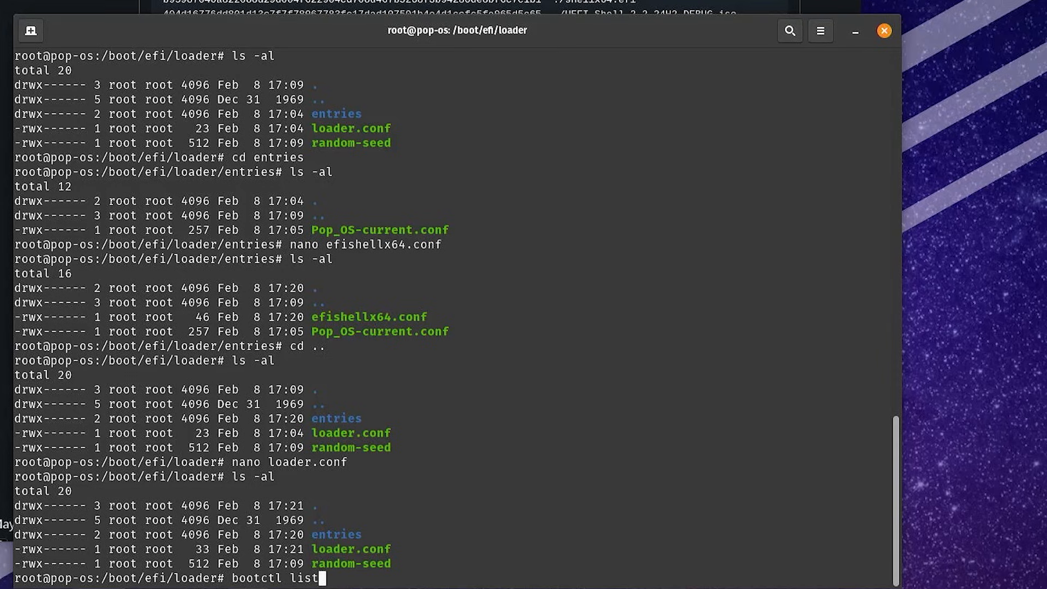
key(Return)
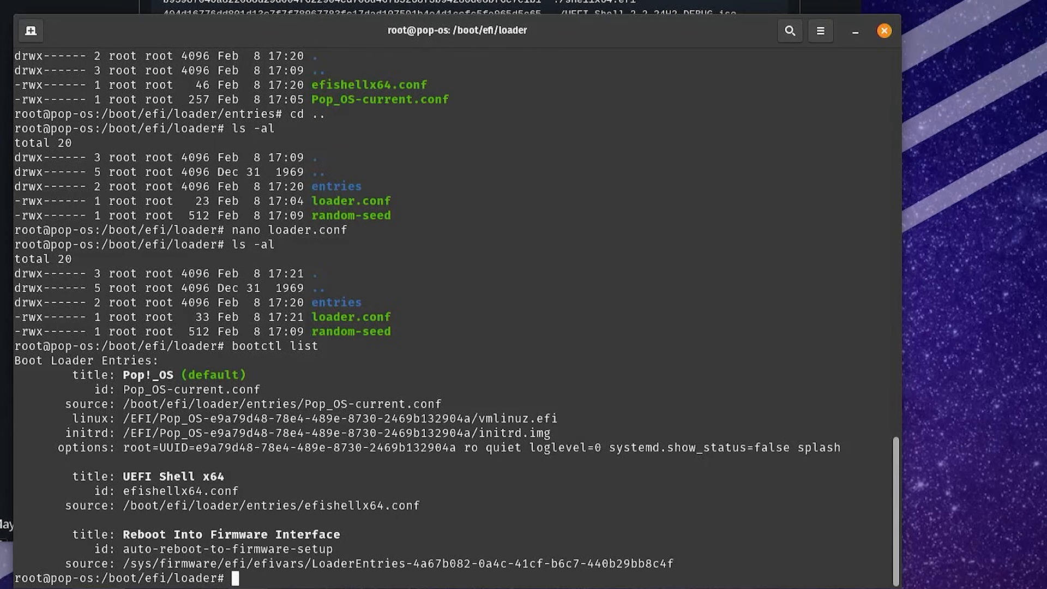
double_click(182, 375)
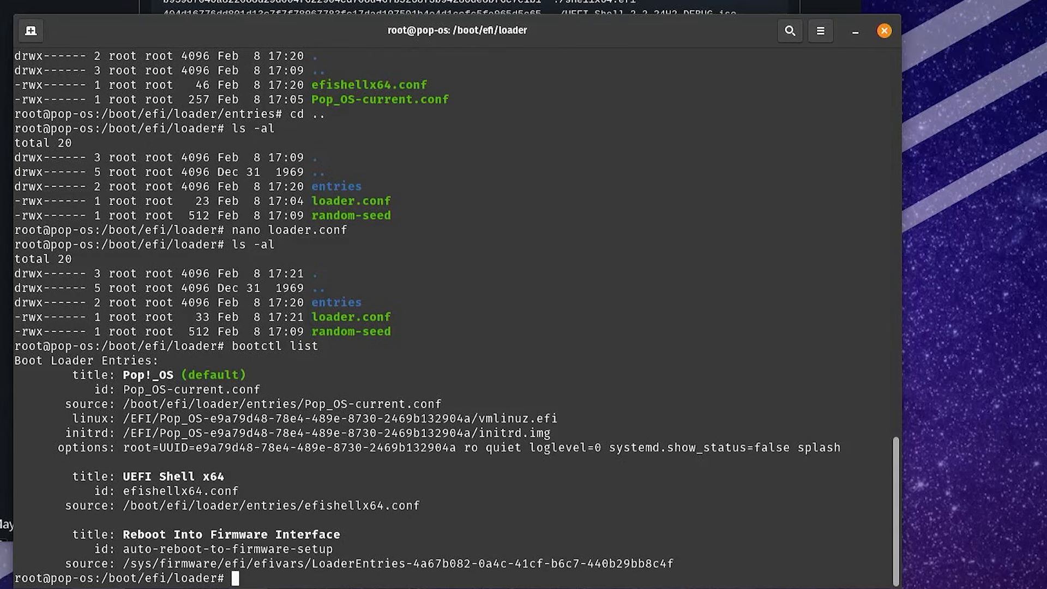
text(blkid)
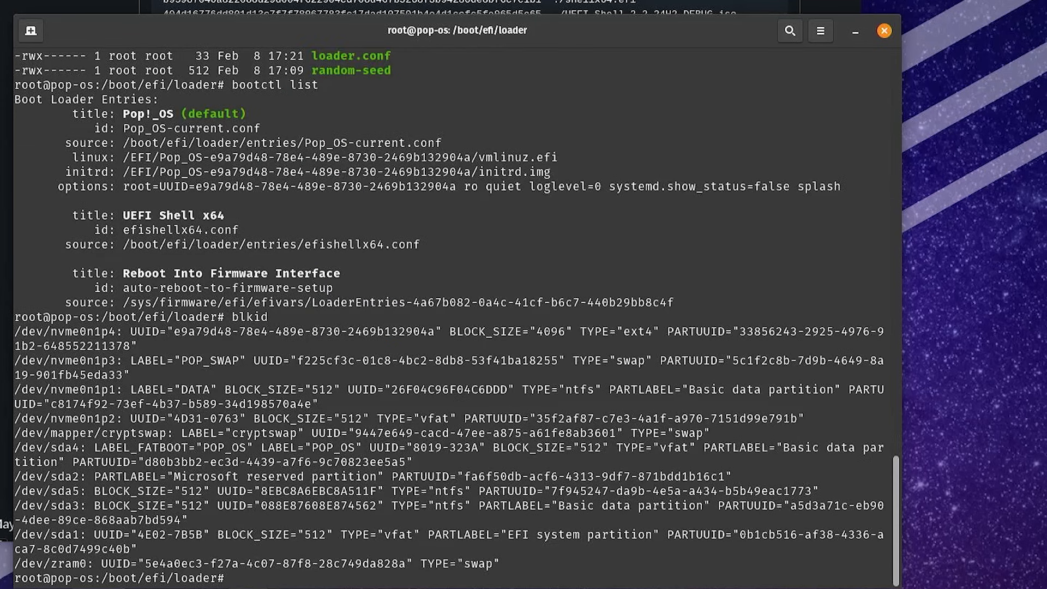
mouse_move(719, 580)
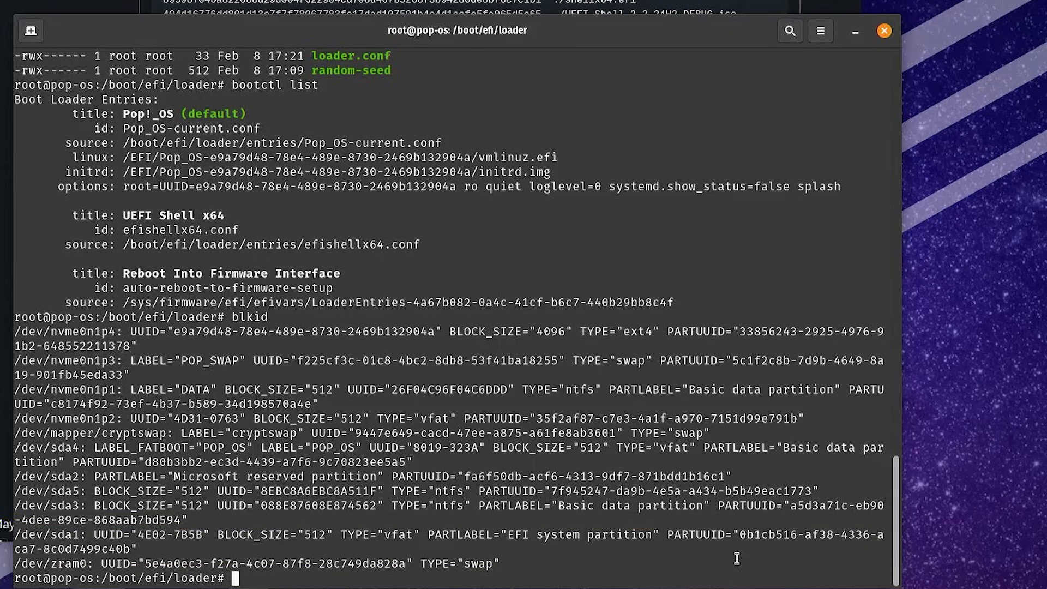
text(rebo)
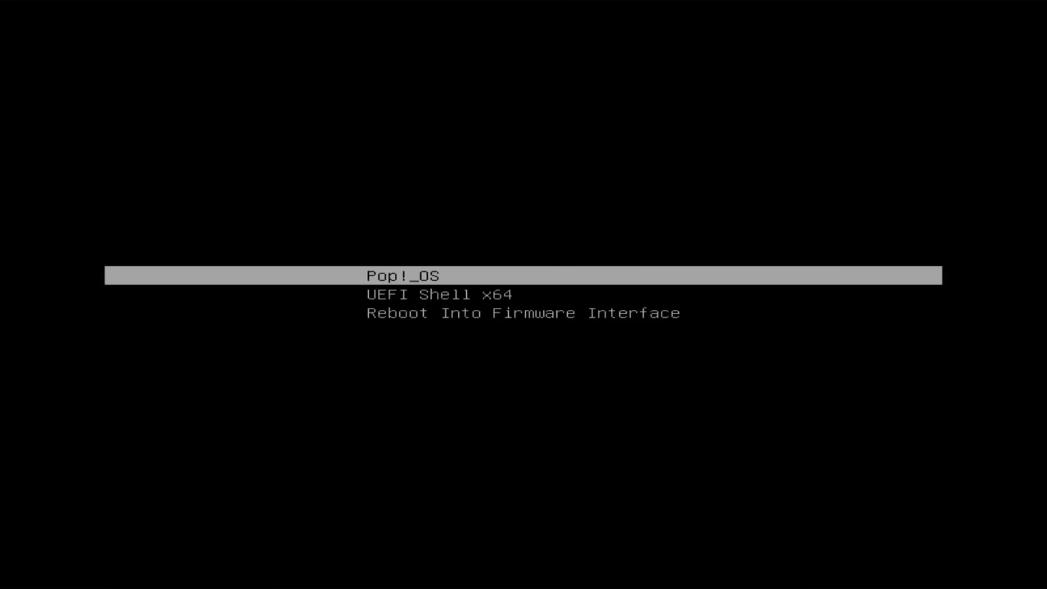
- Select the UEFI Shell x64 entry in the systemd-boot menu
key(Down)
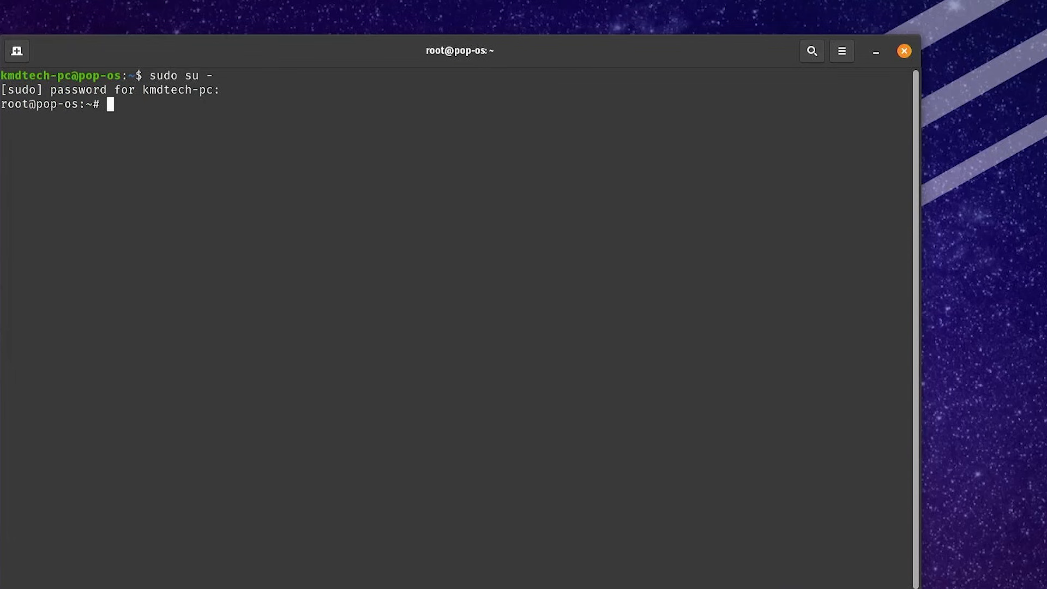
- Go to /boot/efi/loader/entries and create windows10.conf in nano
text(cd /boot/)
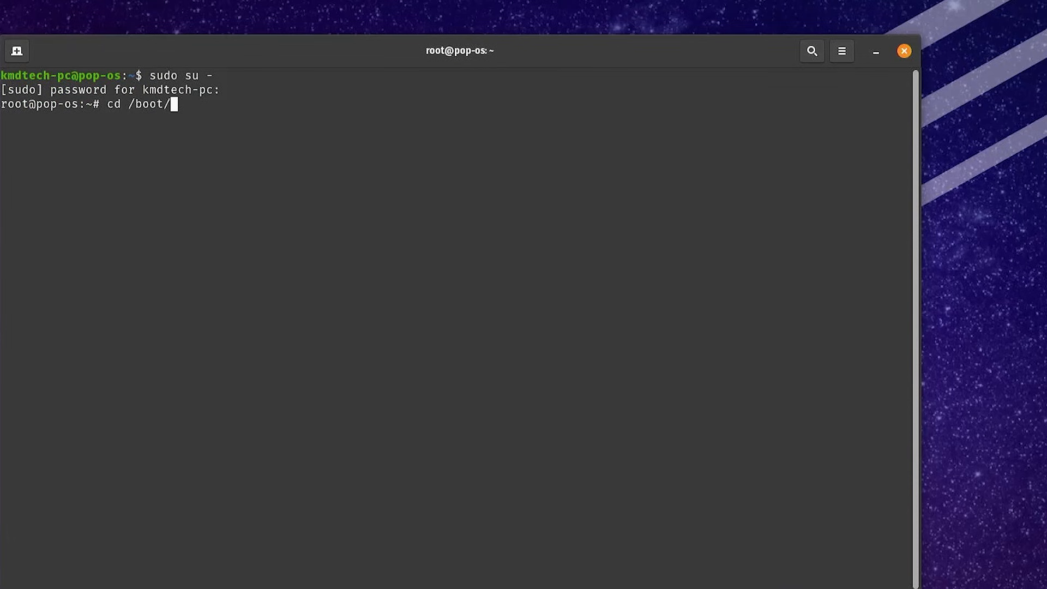
text(efi/loader/entries/)
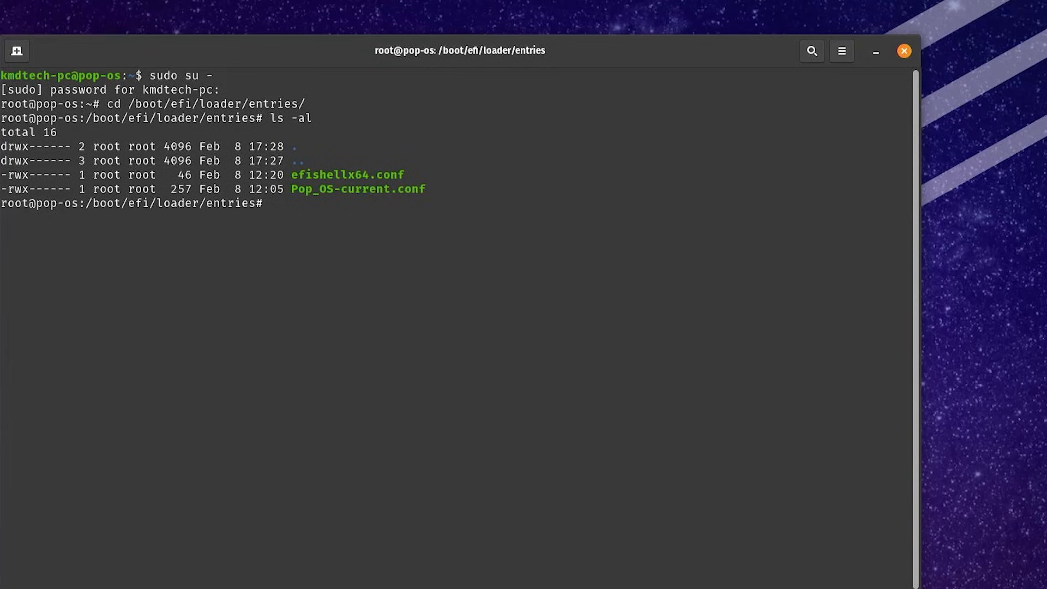
text(nano wind)
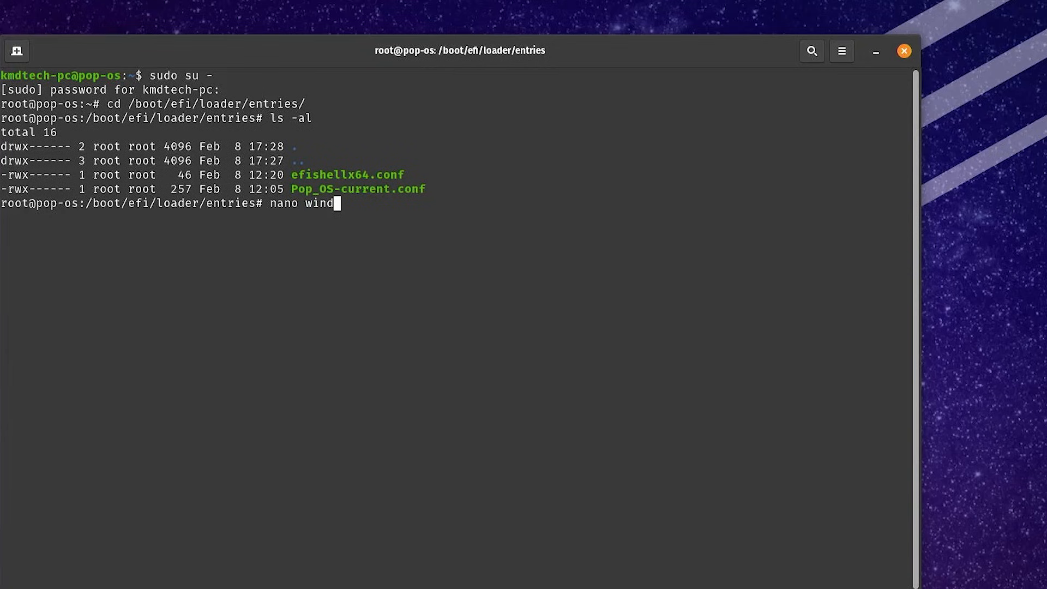
text(ows10.conf)
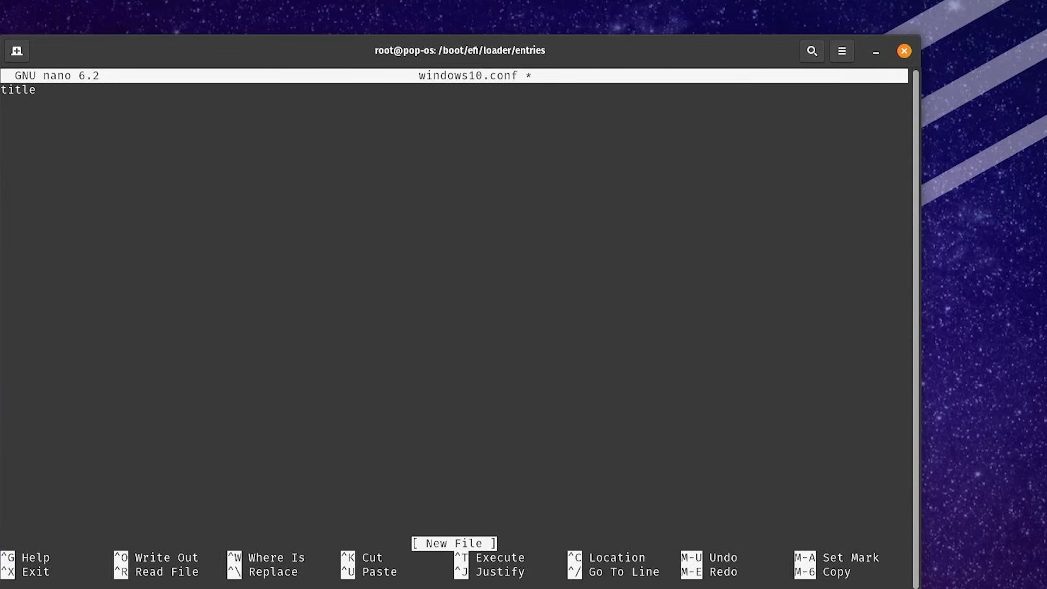
- Enter title Windows 10, efi /EFI/efishellx64.efi, options launching HD1a65535a1:EFI\Microsoft\Boot\Bootmgfw.efi, and save
text(Windows 10)
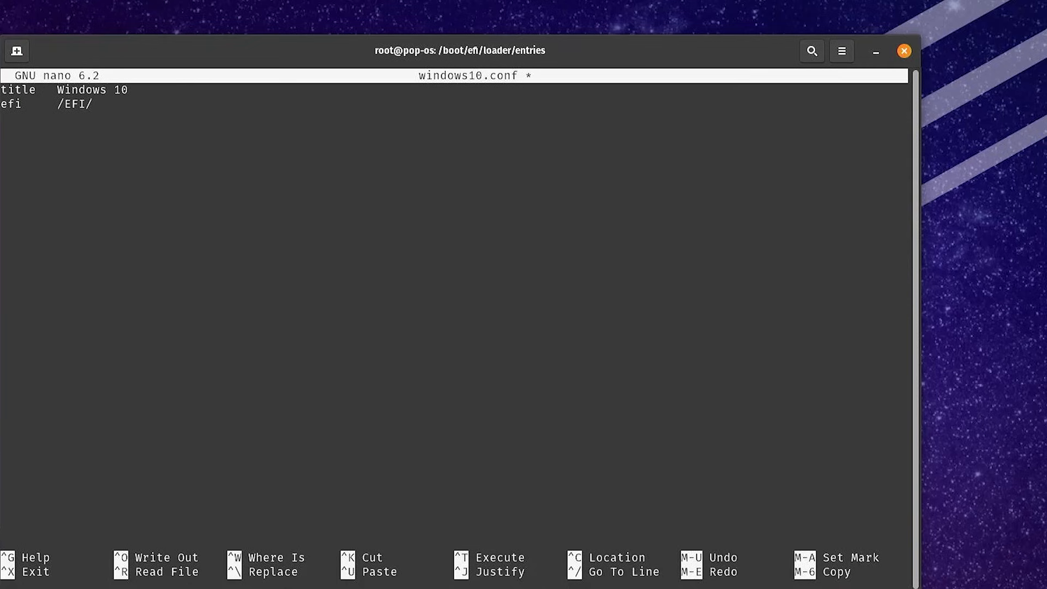
text(efishell)
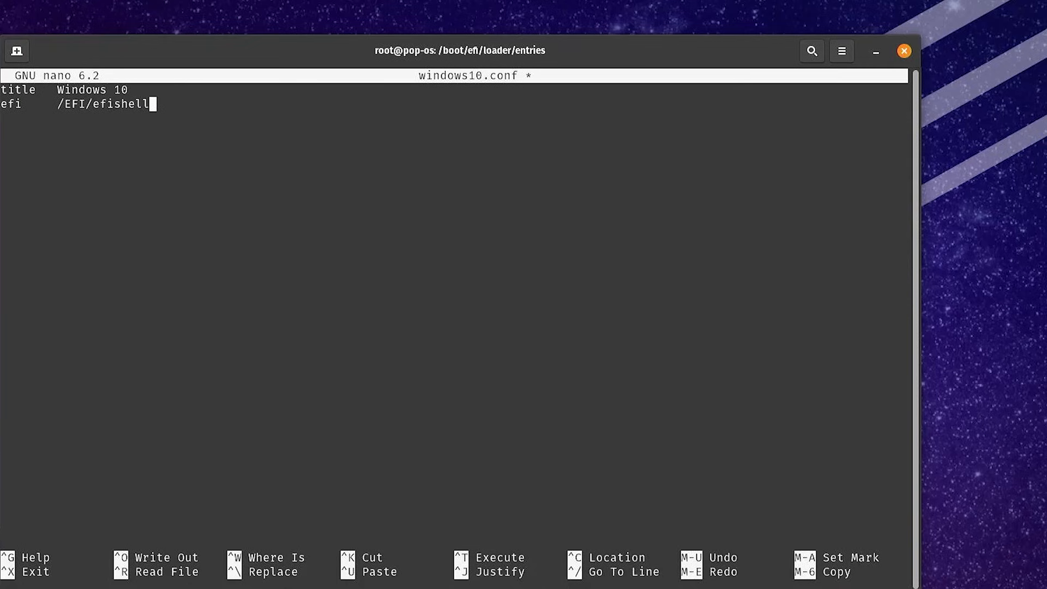
text(x64.efi)
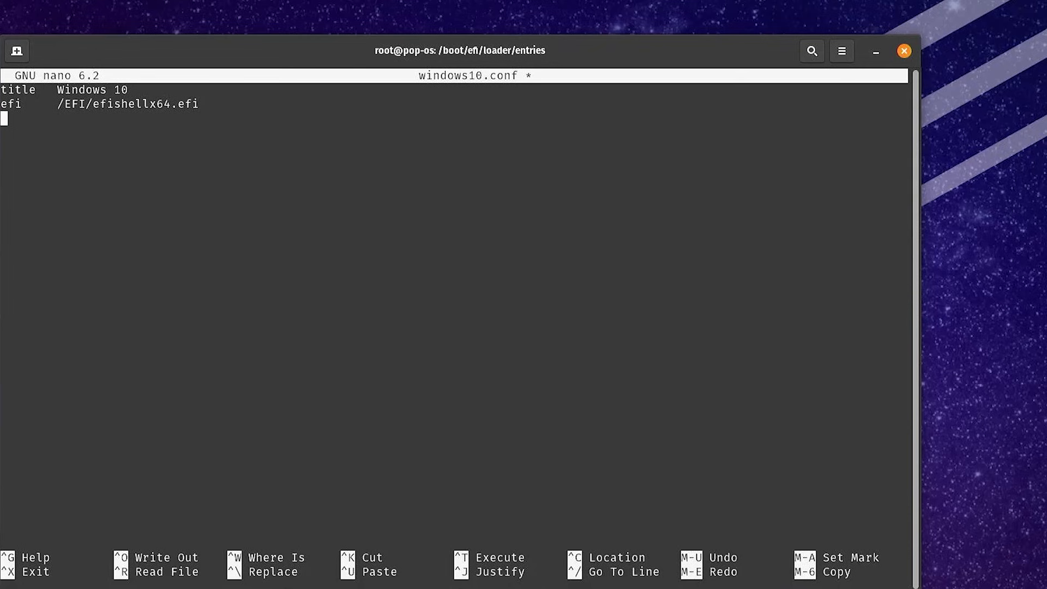
text(options -nointerrupt -nomap -noversion)
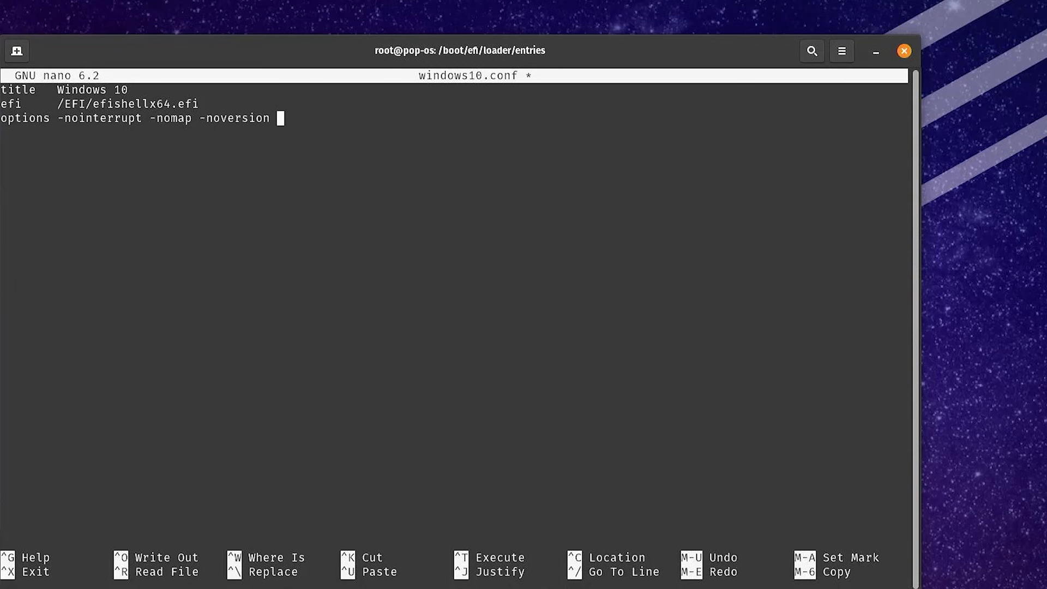
text(HD1a65535a1:)
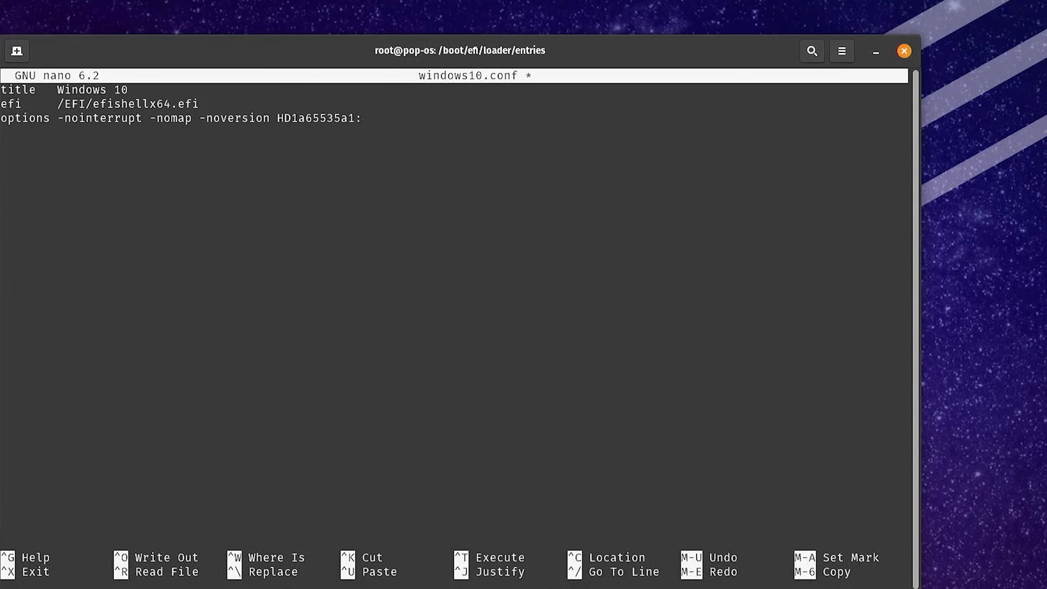
text(E)
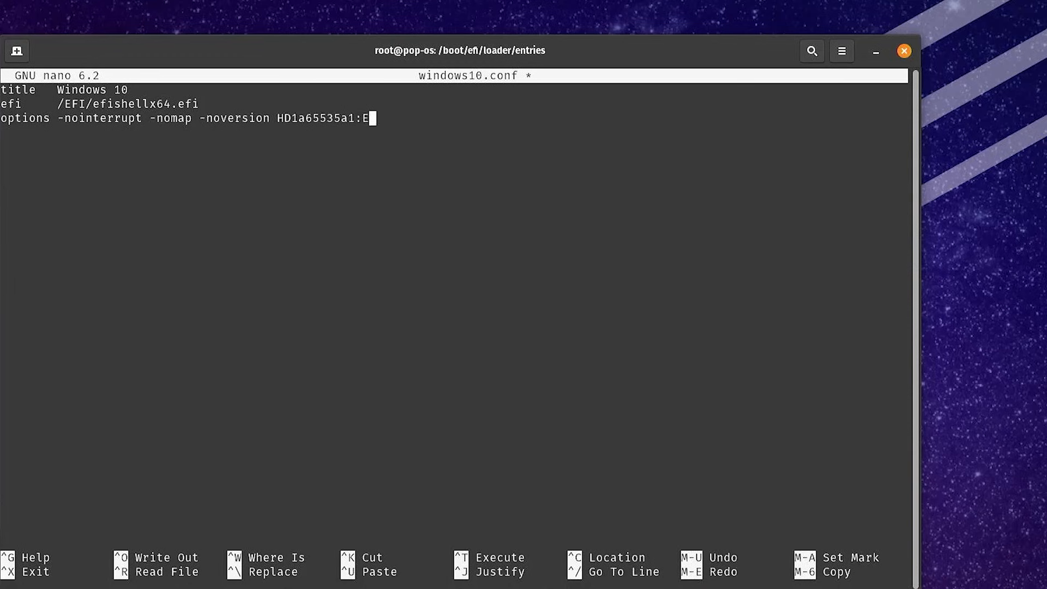
text(FI\Microsoft\B)
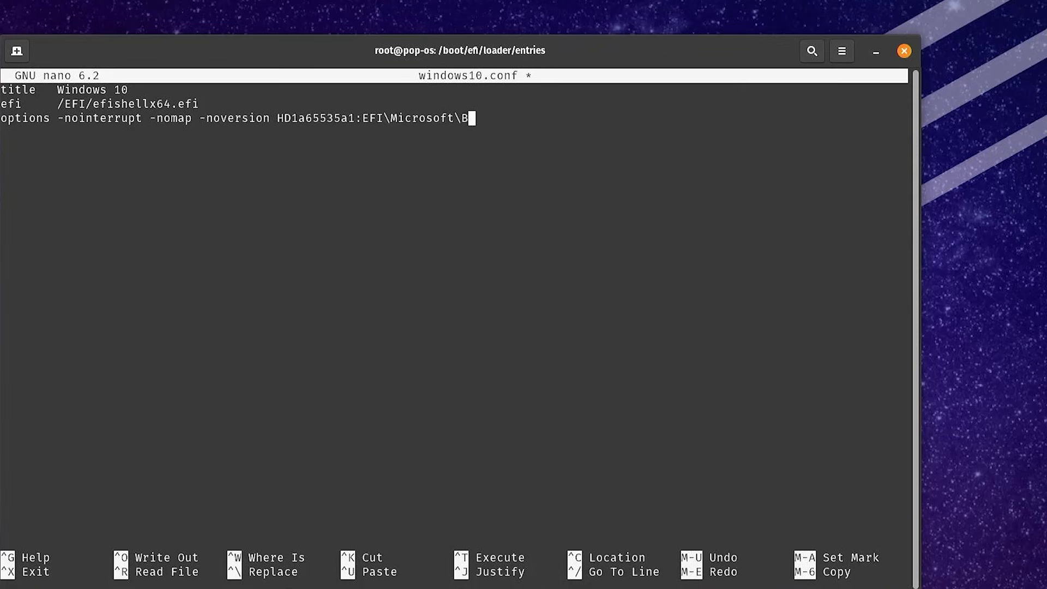
text(oot\Bootmgfw.efi)
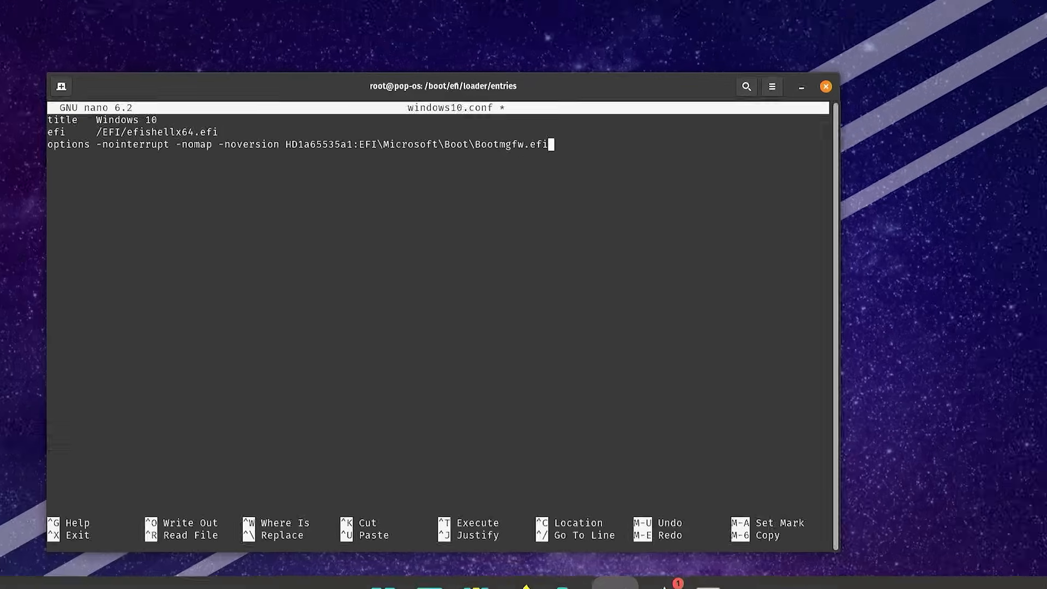
key(ctrl+o)
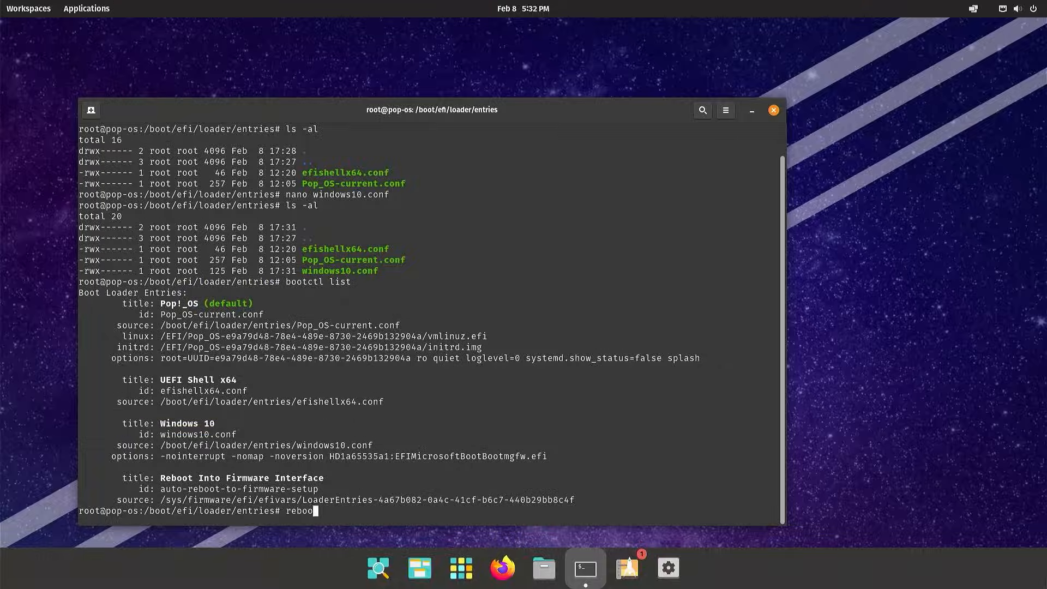
- Reboot and boot Windows 10 from the systemd-boot menu
key(Return)
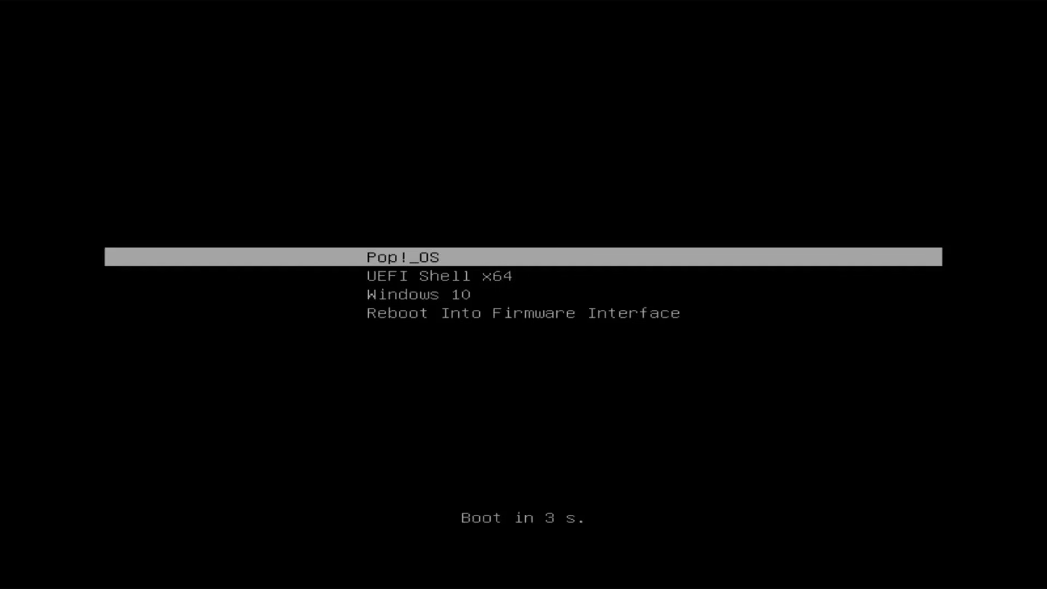
key(Down)
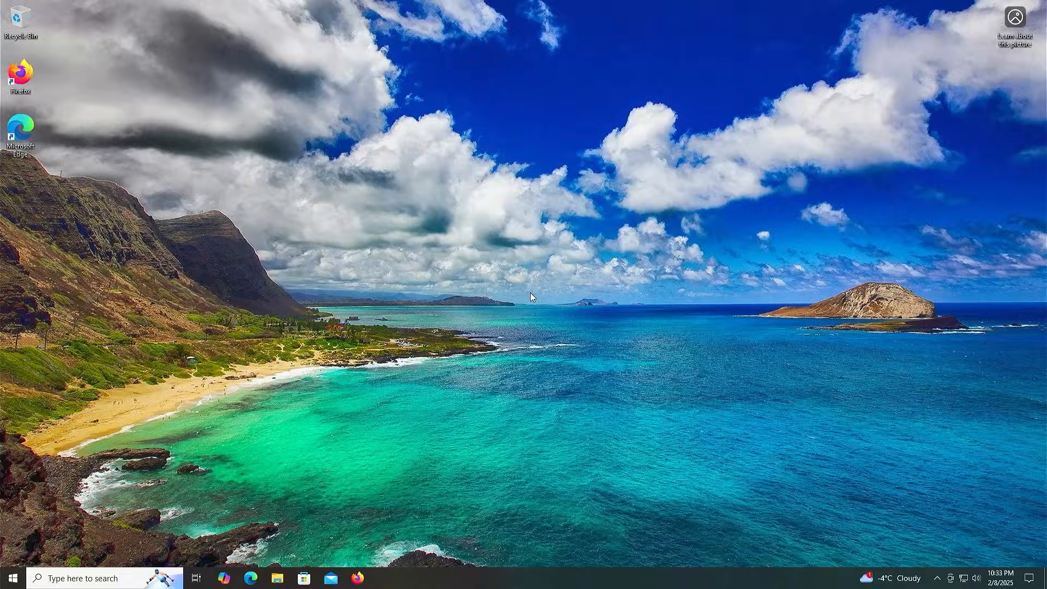
- Select the 2.54 GB EFI System Partition on Disk 0 in Disk Management and view its actions
click(384, 577)
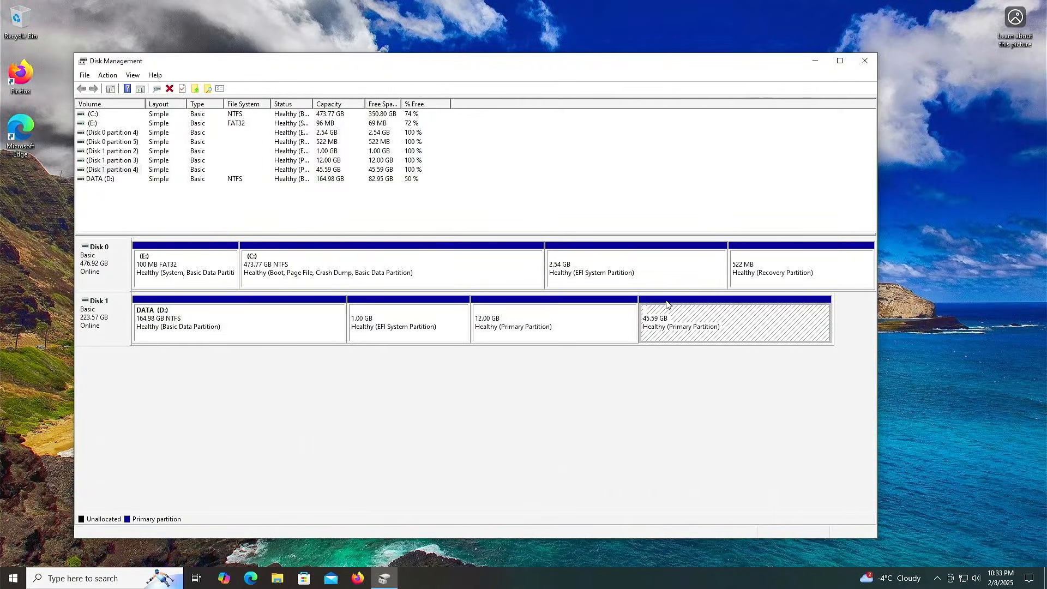
click(634, 267)
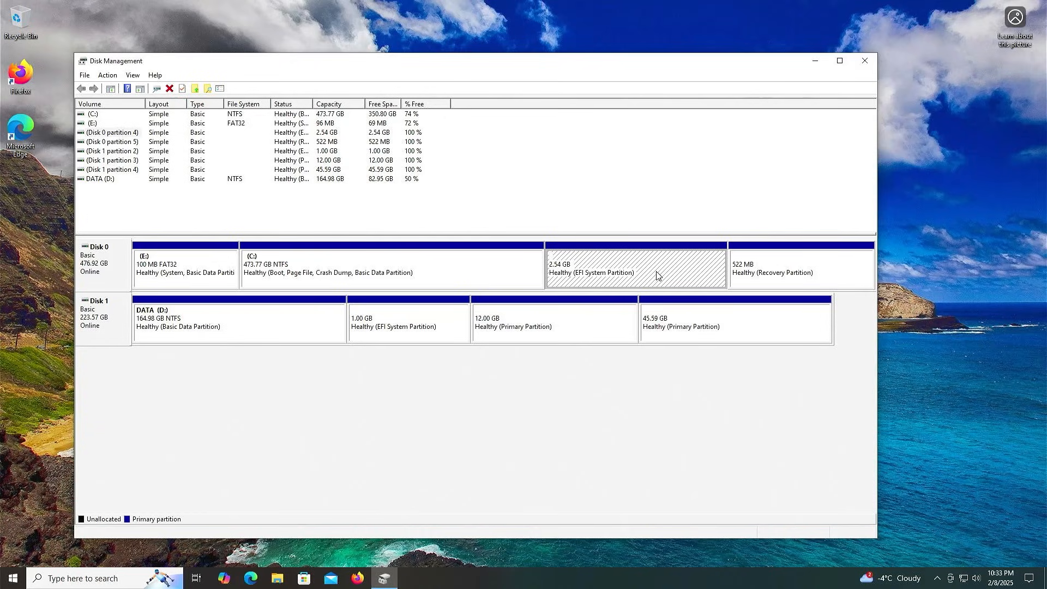
right_click(634, 268)
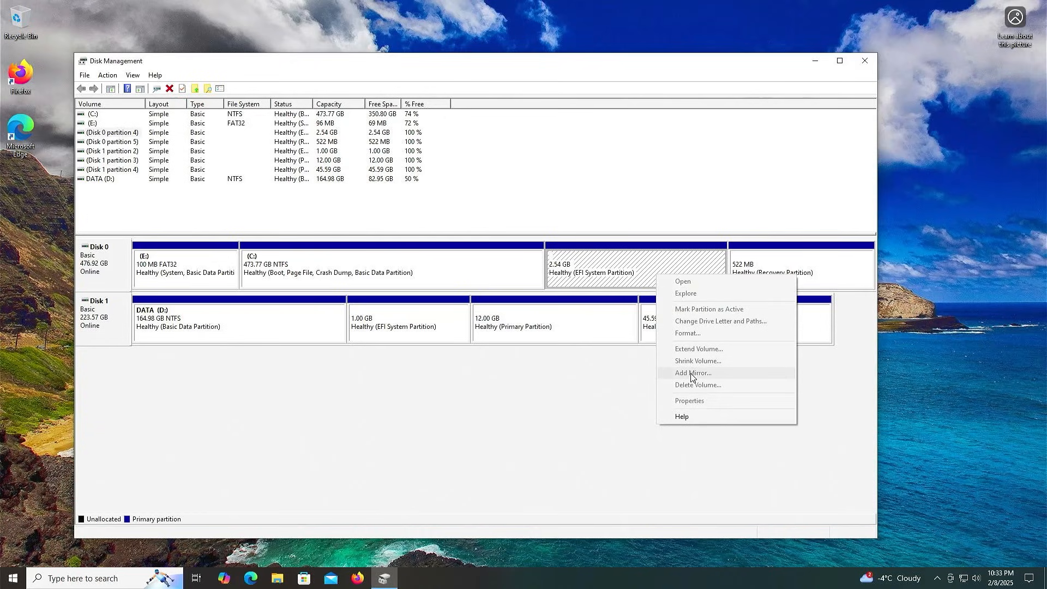
mouse_move(695, 388)
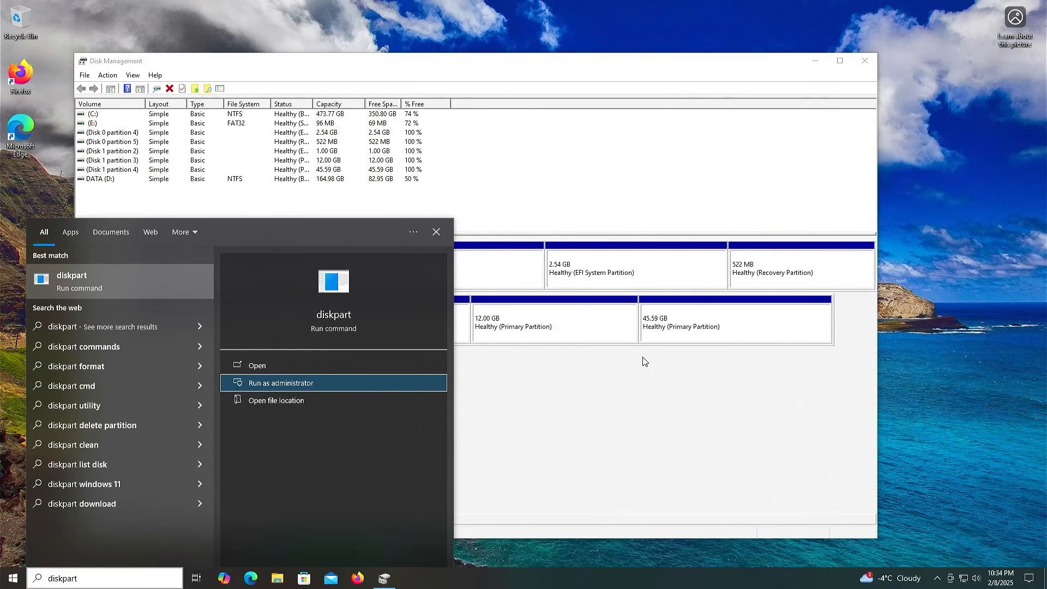
- In an administrator diskpart, select partition 4 on disk 0 and delete it with override
click(280, 383)
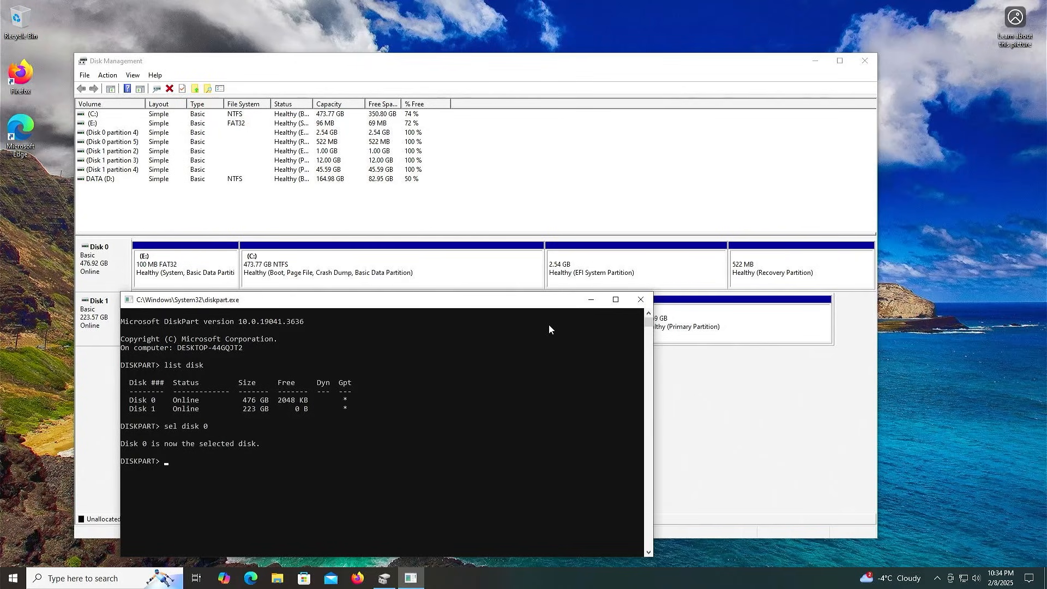
text(list part)
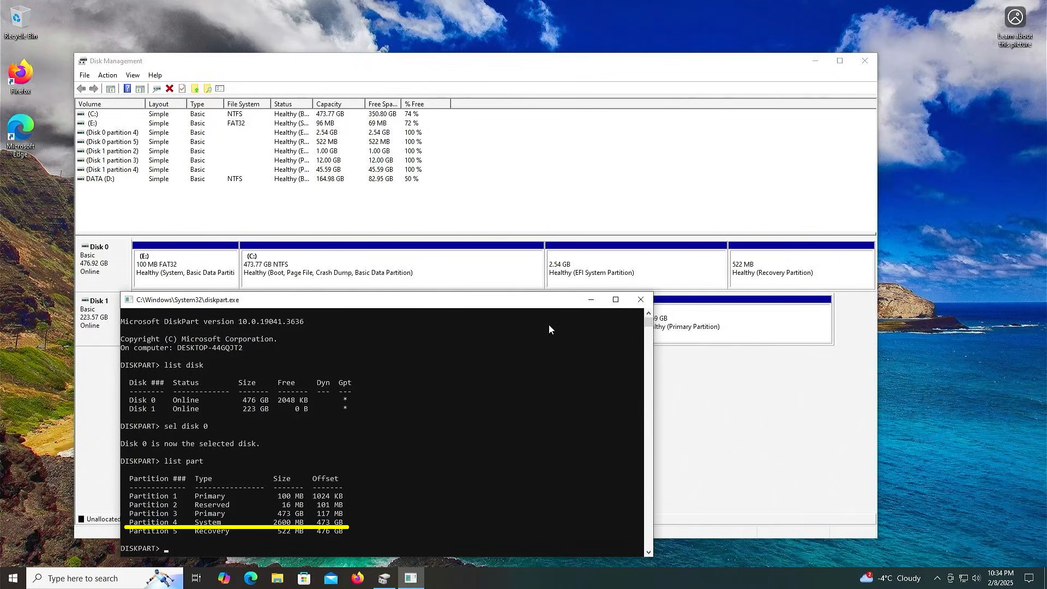
text(sel part 4)
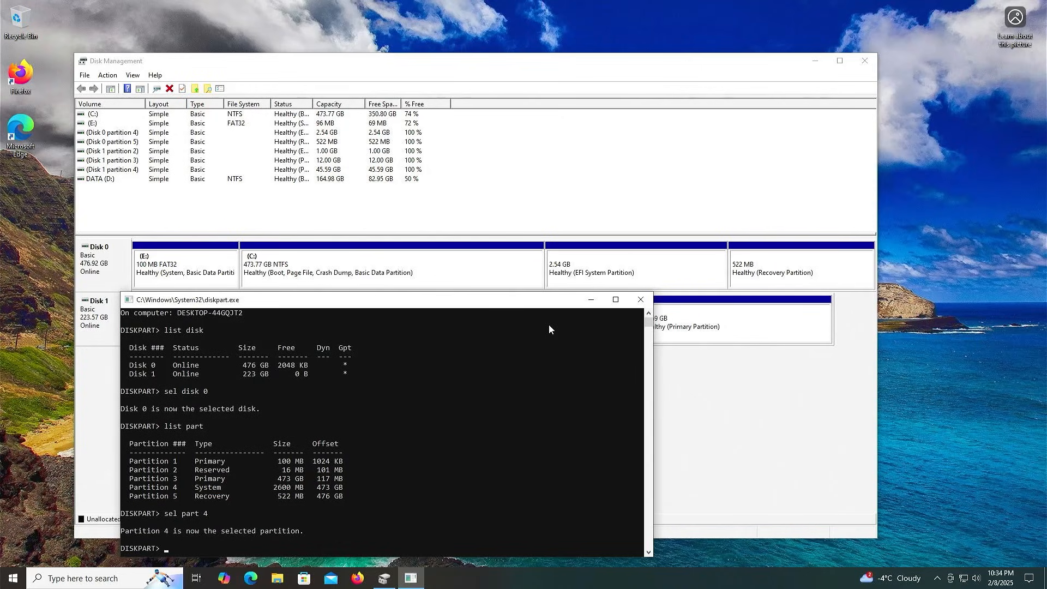
text(delete parti)
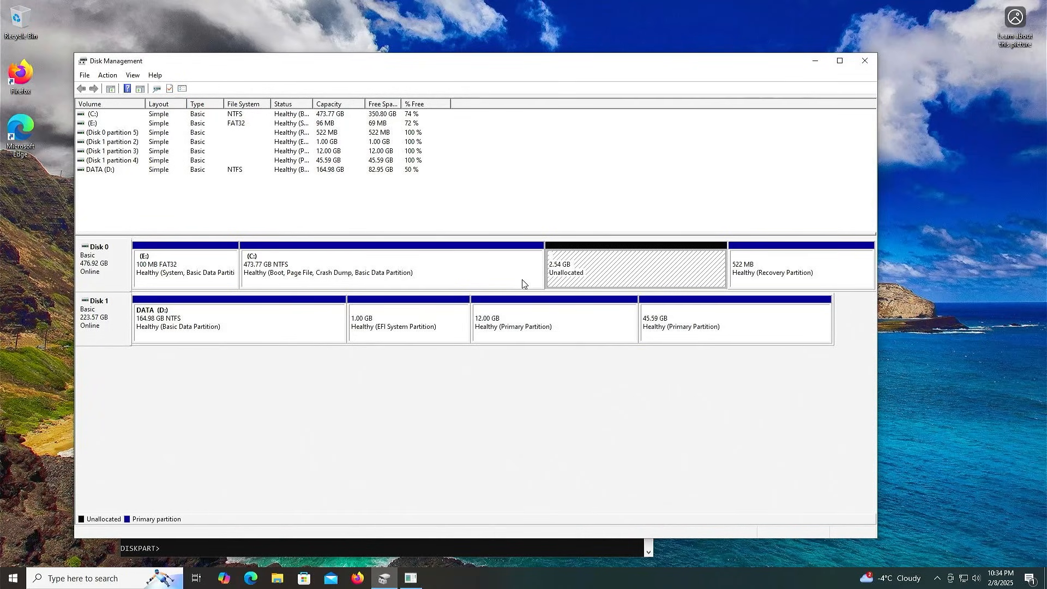
- Extend C: by the 2600 MB default so it reaches 476.31 GB
right_click(390, 267)
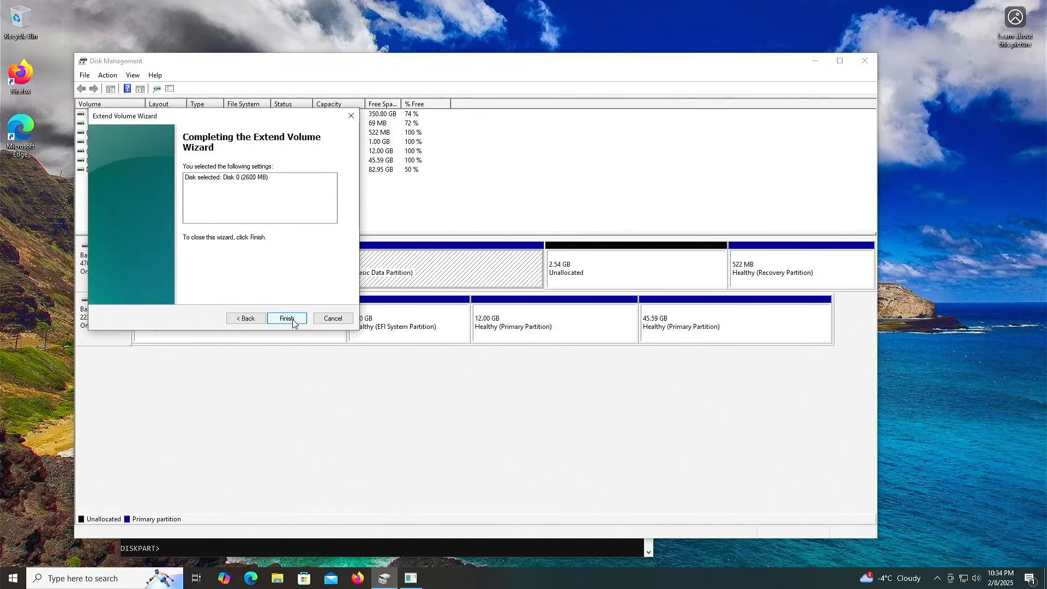
click(286, 318)
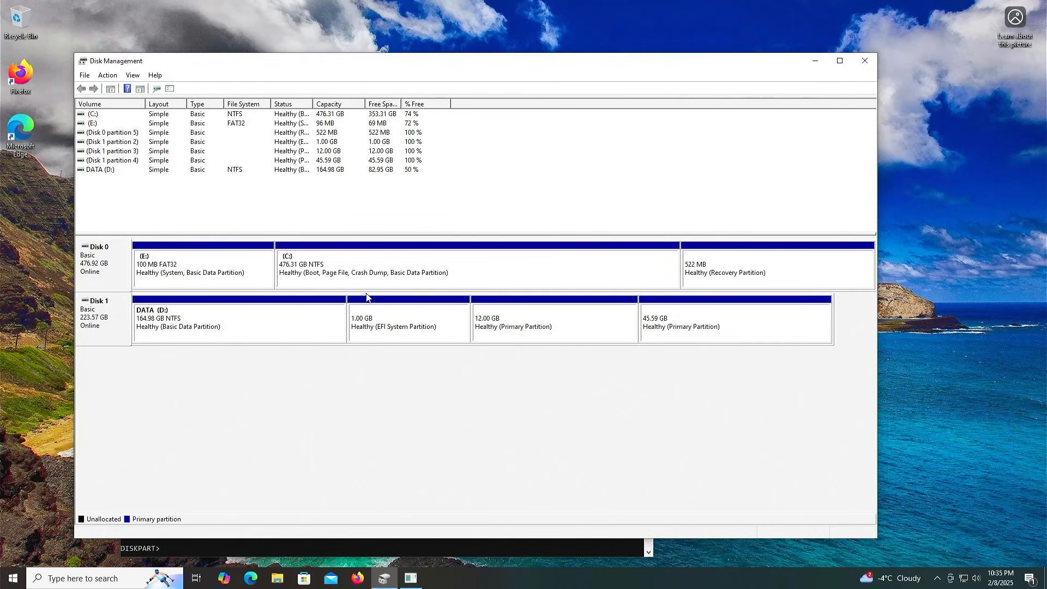